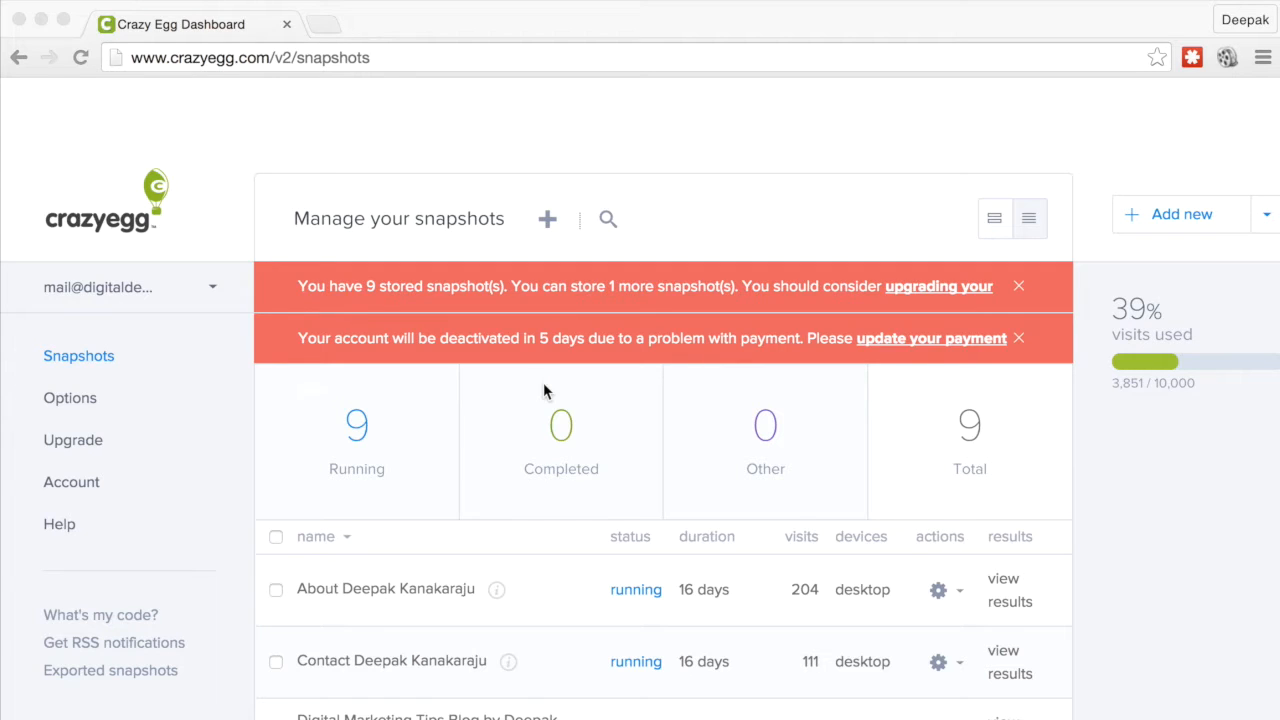
pyautogui.moveTo(667, 376)
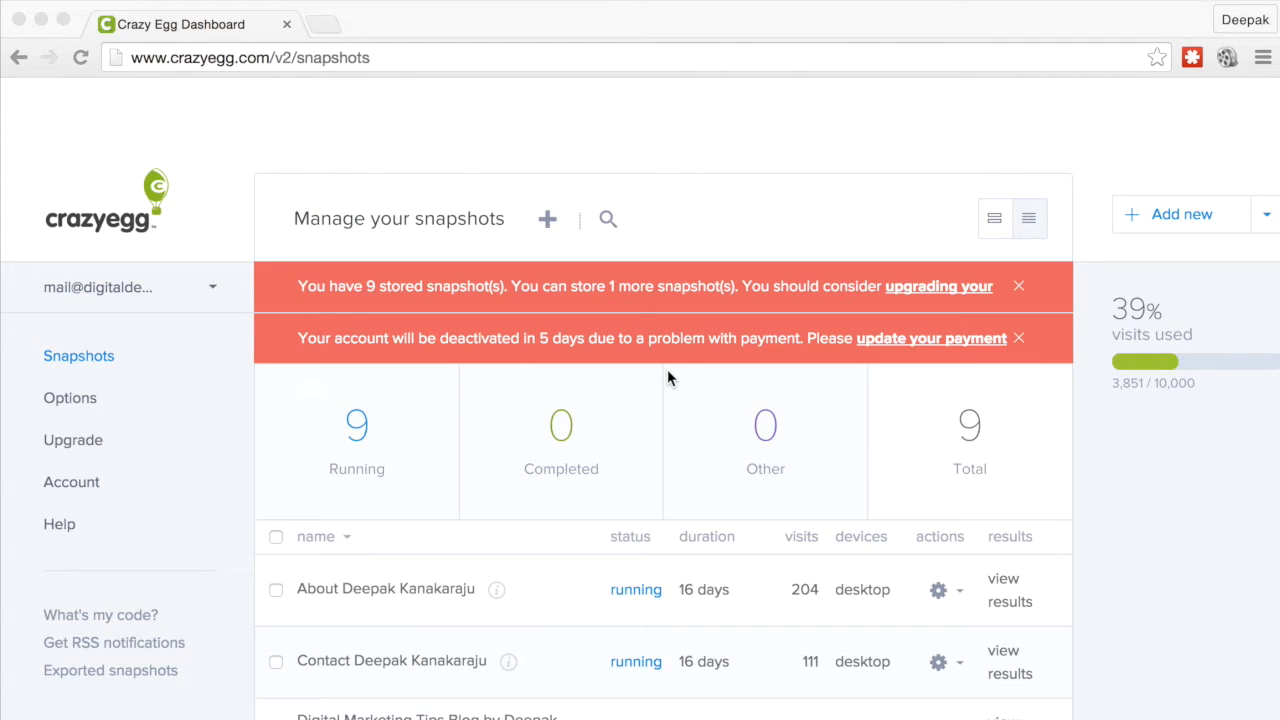
pyautogui.moveTo(588, 305)
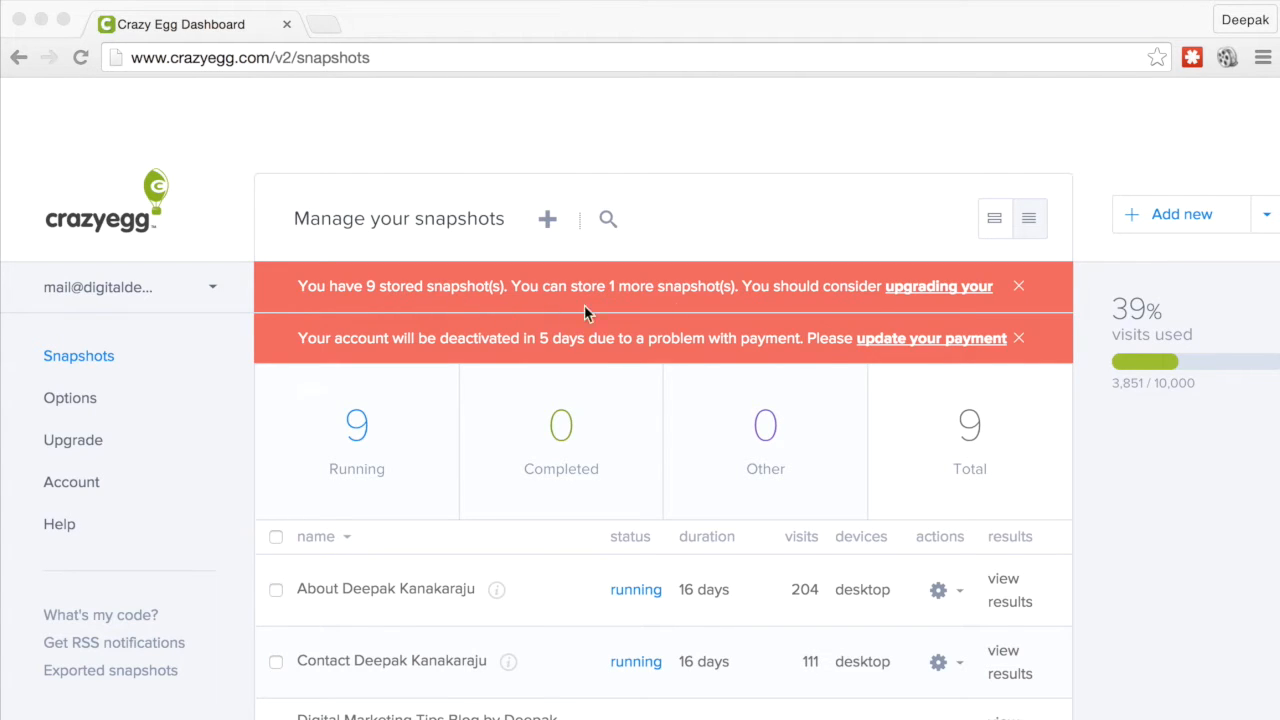
pyautogui.moveTo(1020, 289)
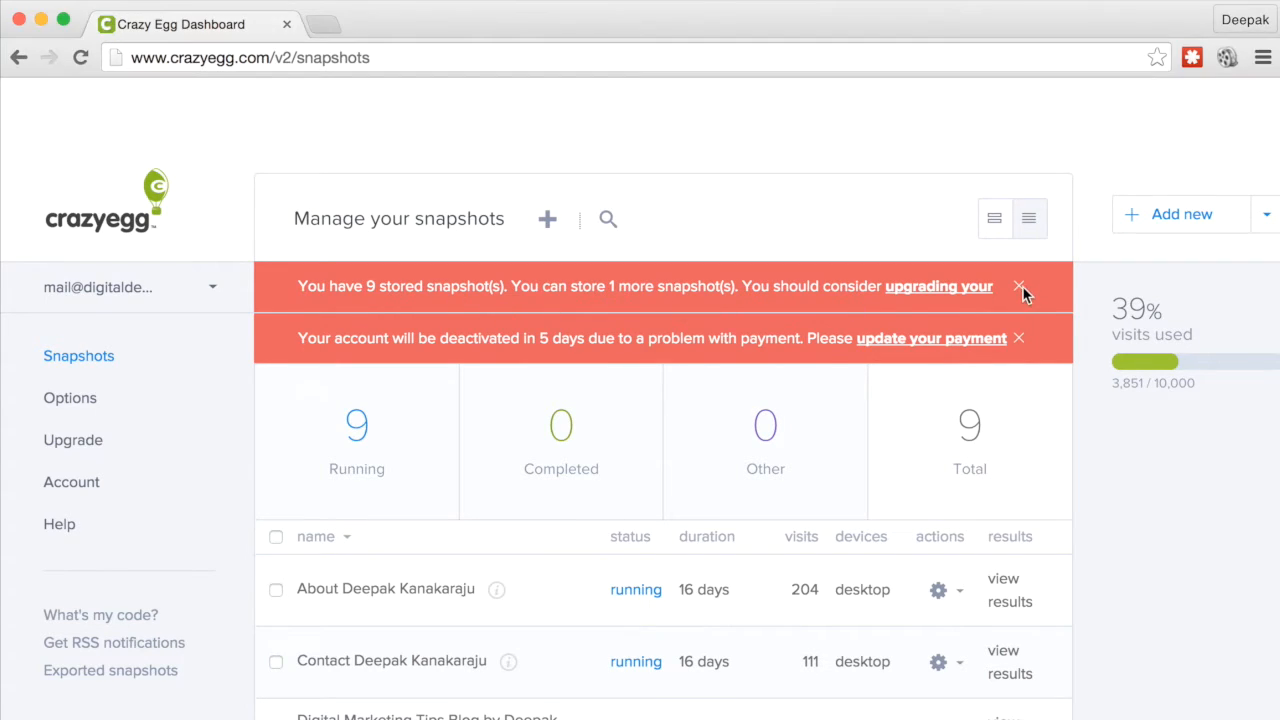
# Dismiss the stored-snapshots limit and payment warning banners, then browse the snapshot list.
pyautogui.click(1019, 293)
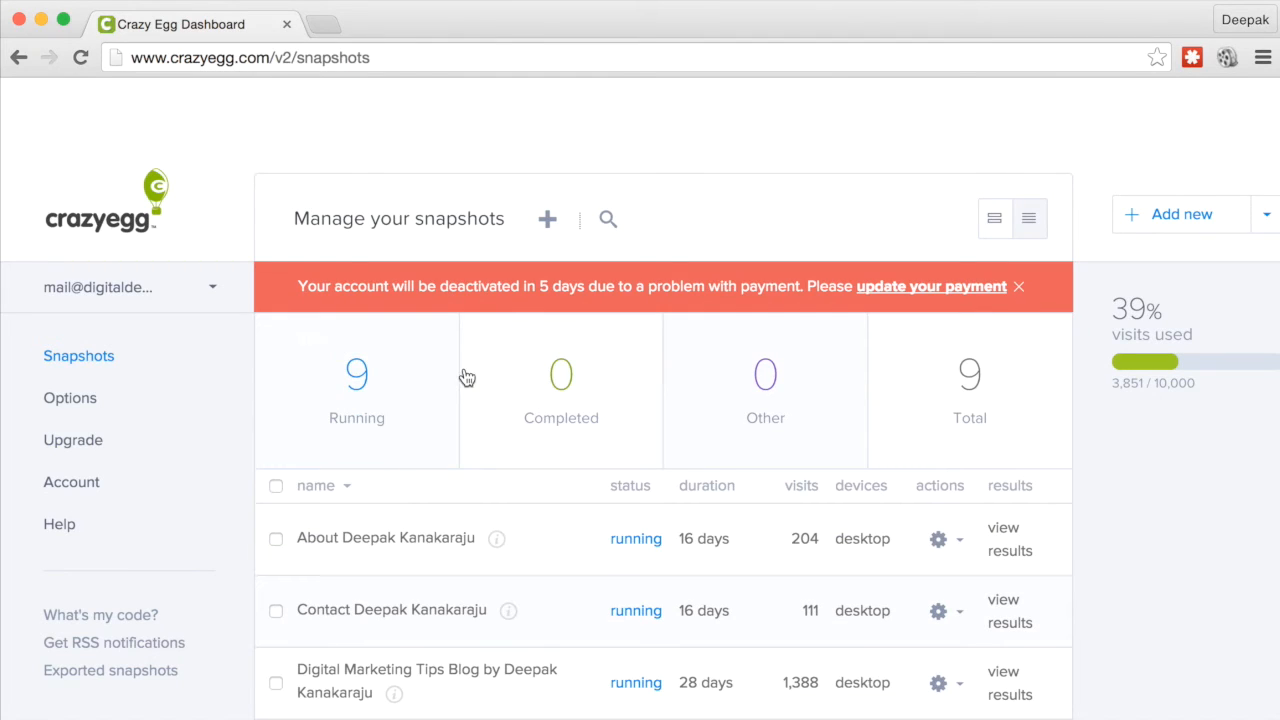
pyautogui.moveTo(846, 320)
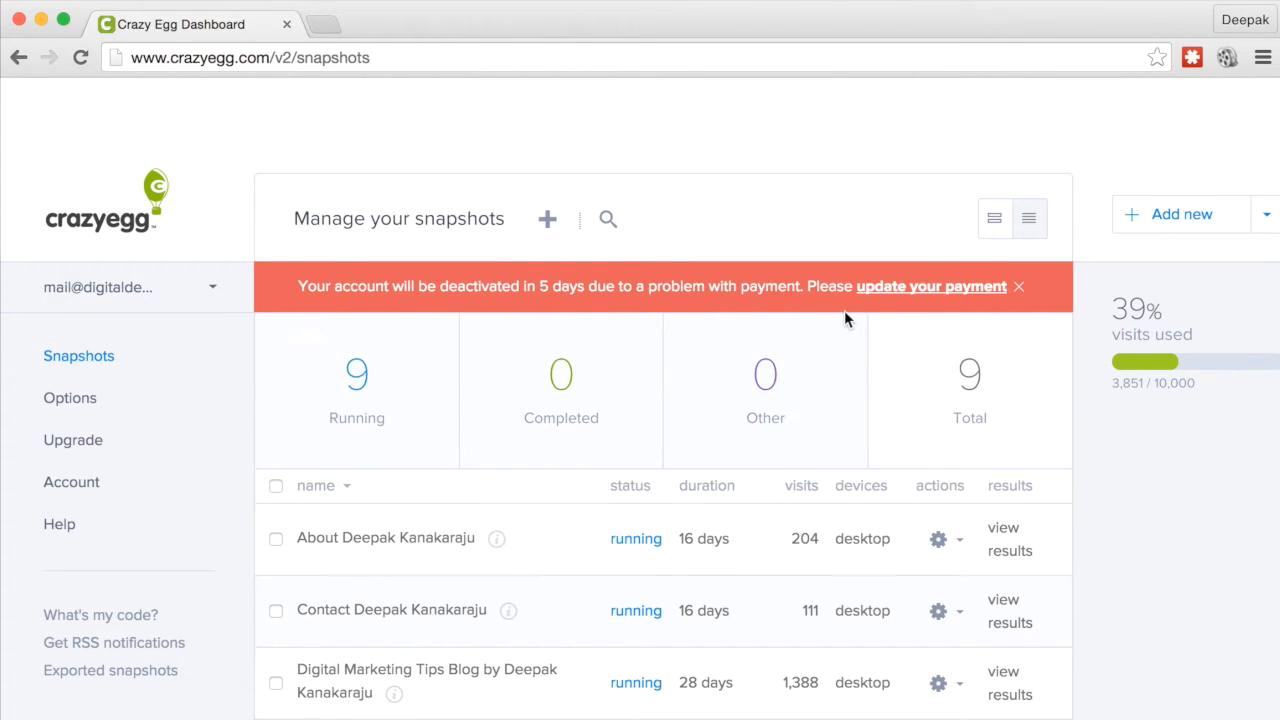
pyautogui.click(1019, 287)
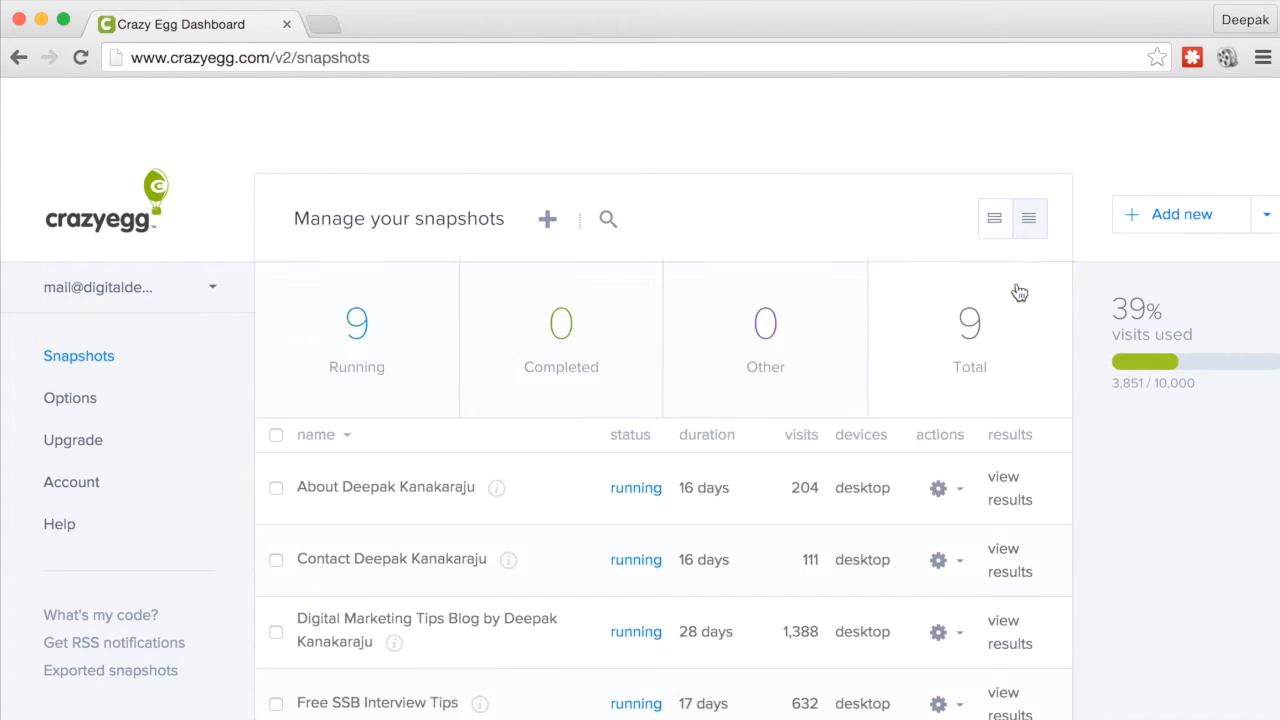
pyautogui.scroll(-3)
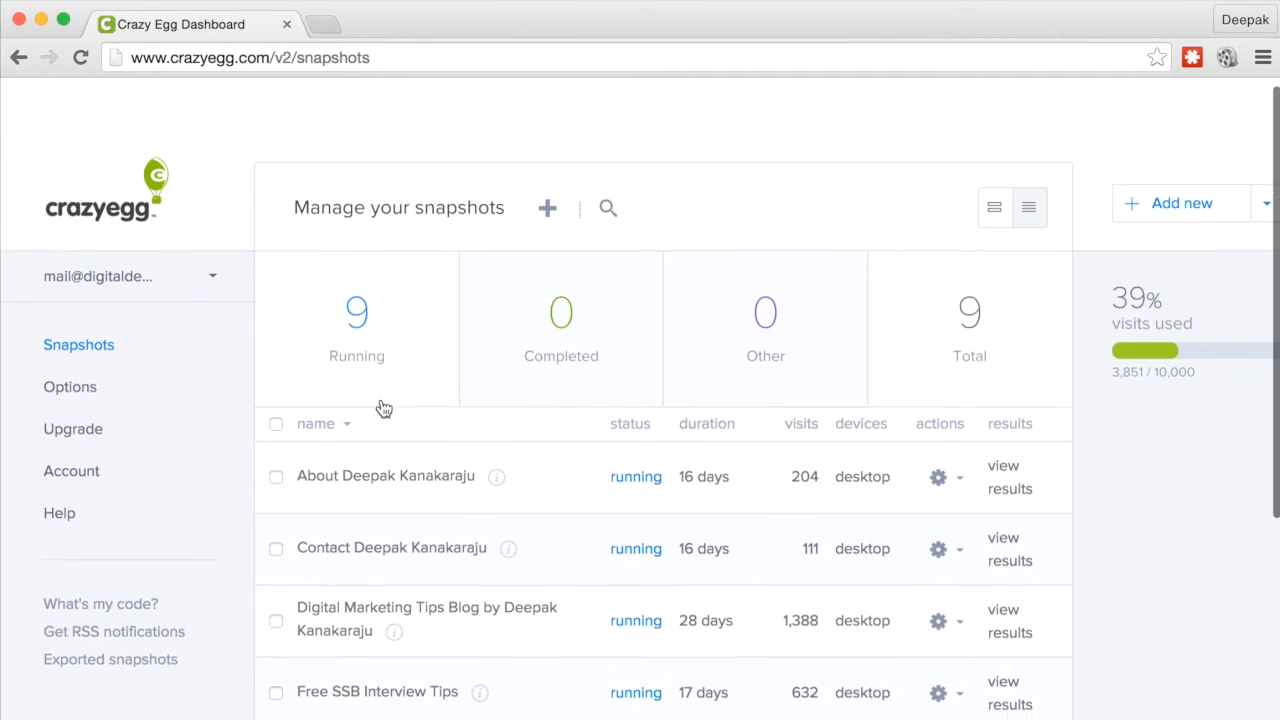
pyautogui.click(394, 632)
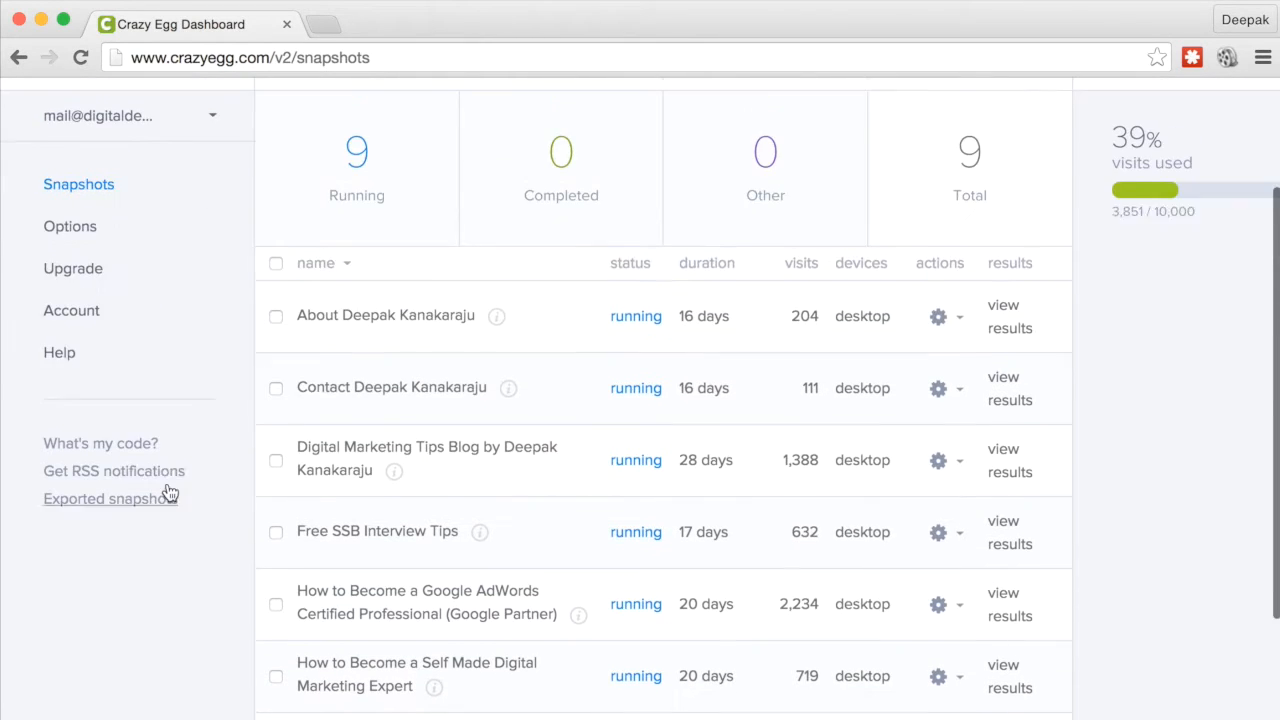
pyautogui.click(394, 471)
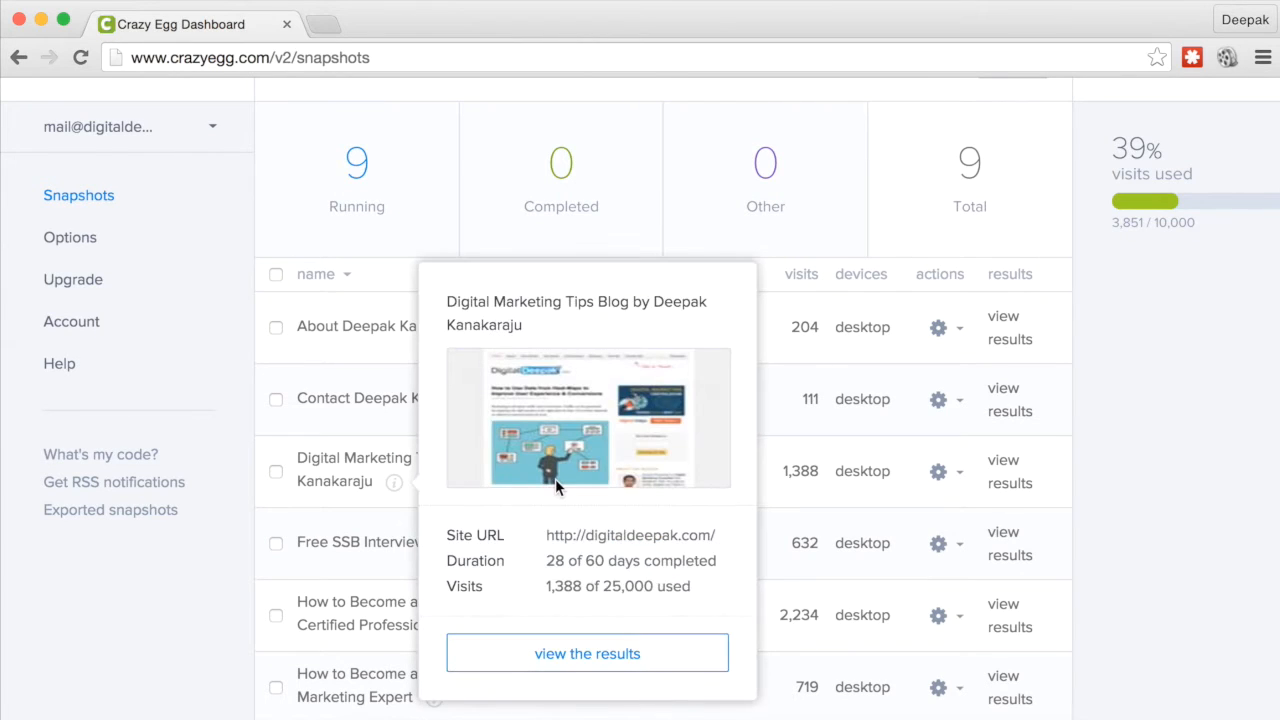
pyautogui.moveTo(572, 518)
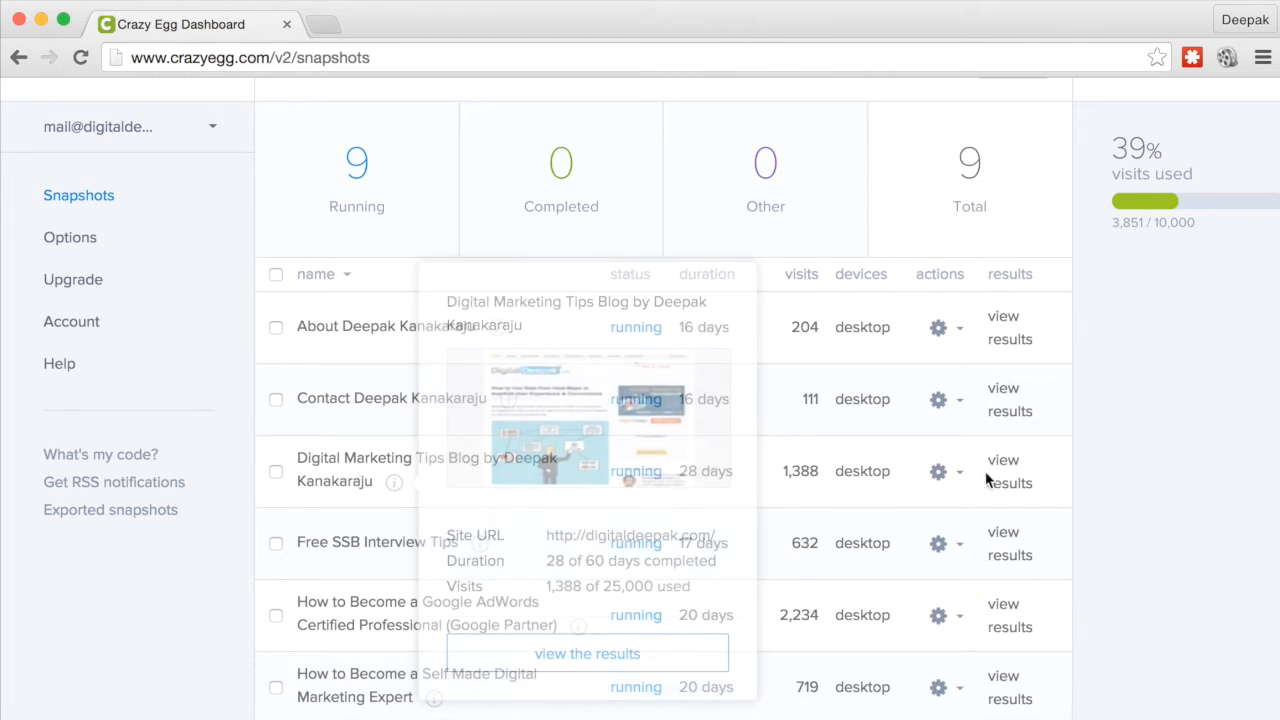
pyautogui.moveTo(1010, 471)
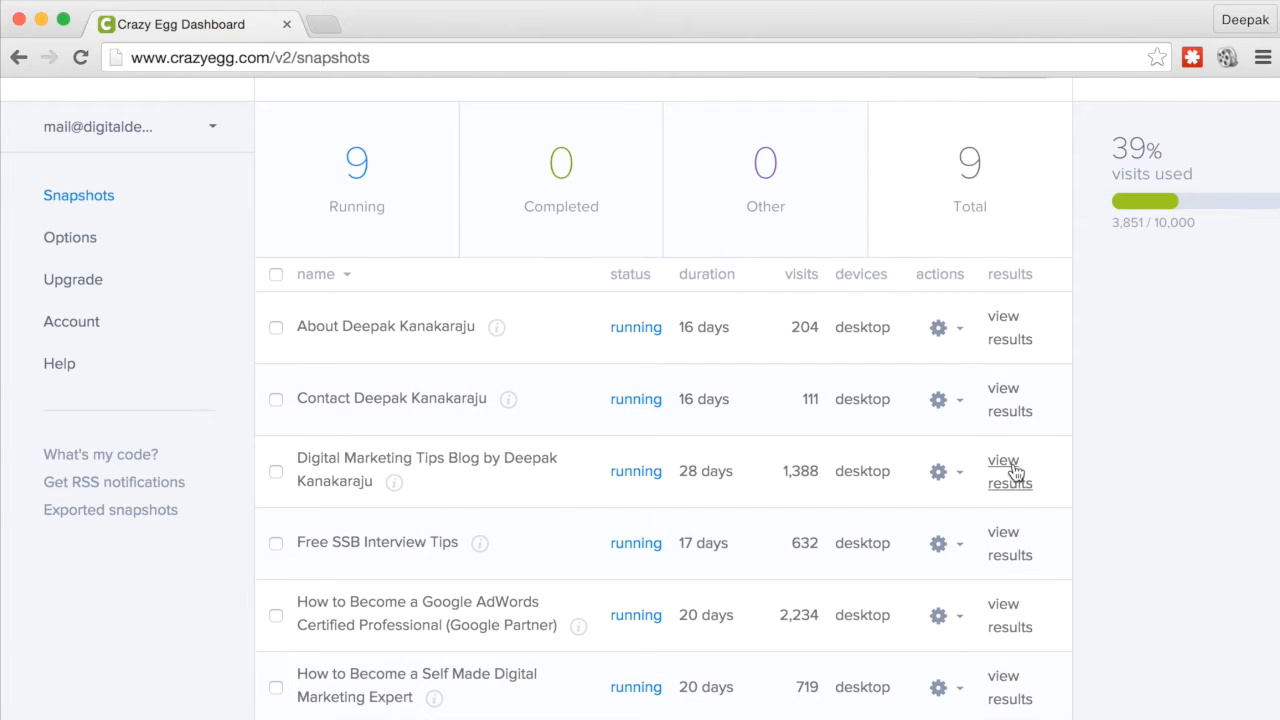
# Open the heatmap results for the Digital Marketing Tips Blog snapshot.
pyautogui.click(1008, 471)
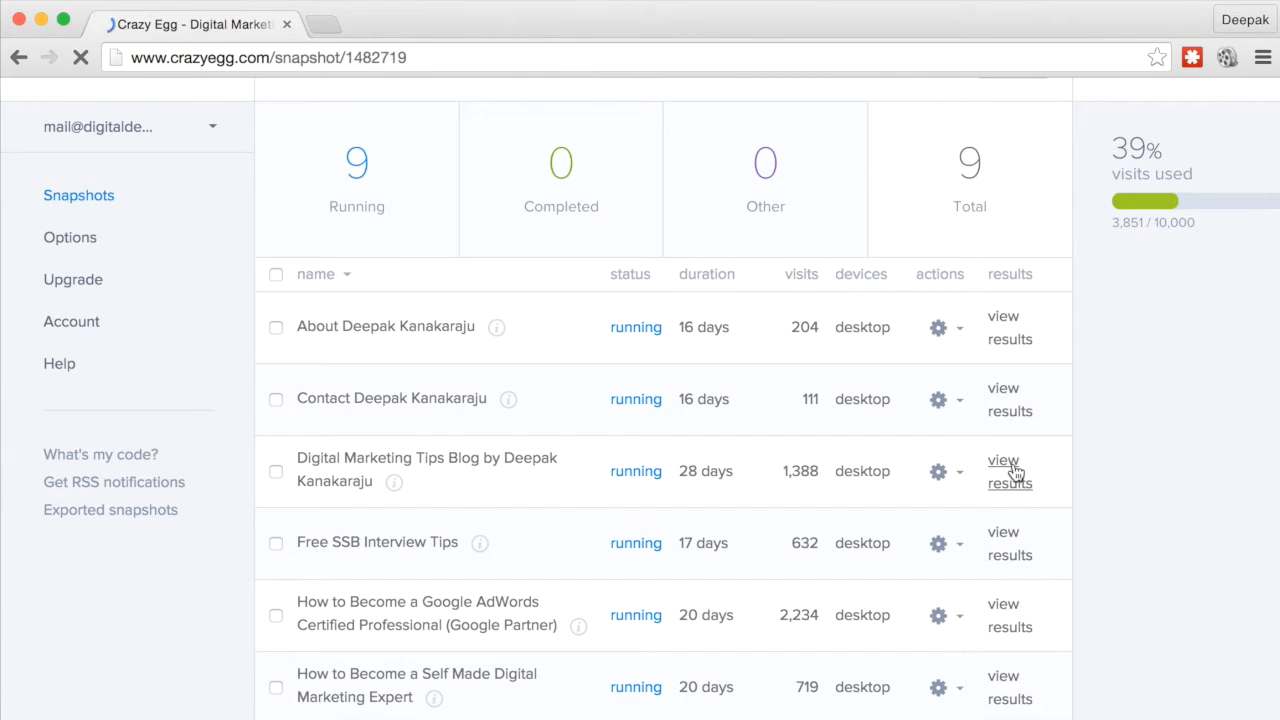
pyautogui.click(1010, 471)
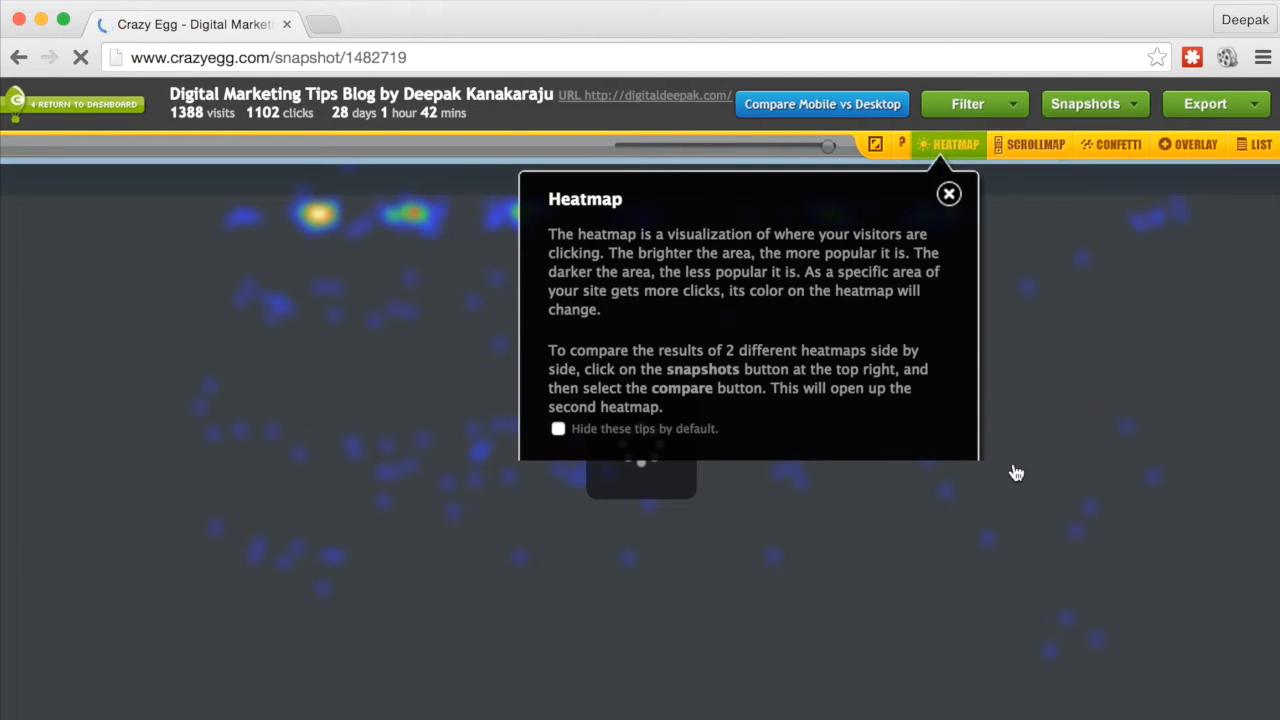
pyautogui.moveTo(973, 375)
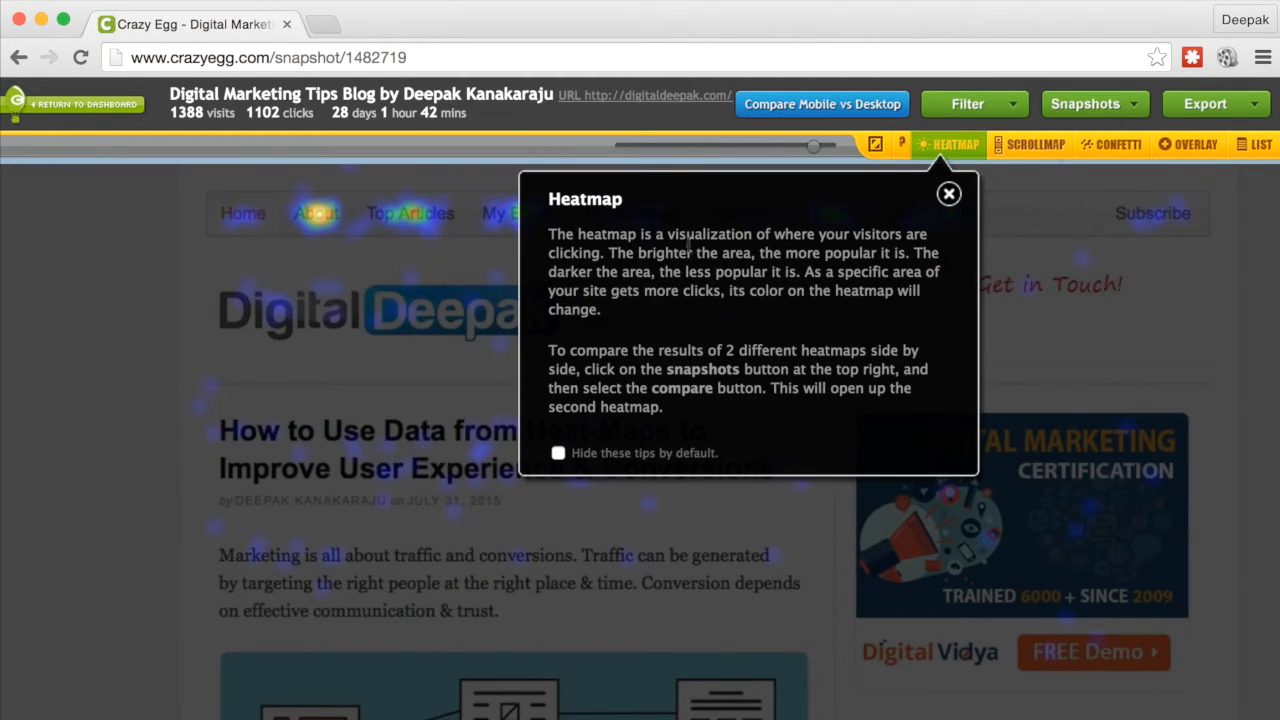
pyautogui.moveTo(890, 248)
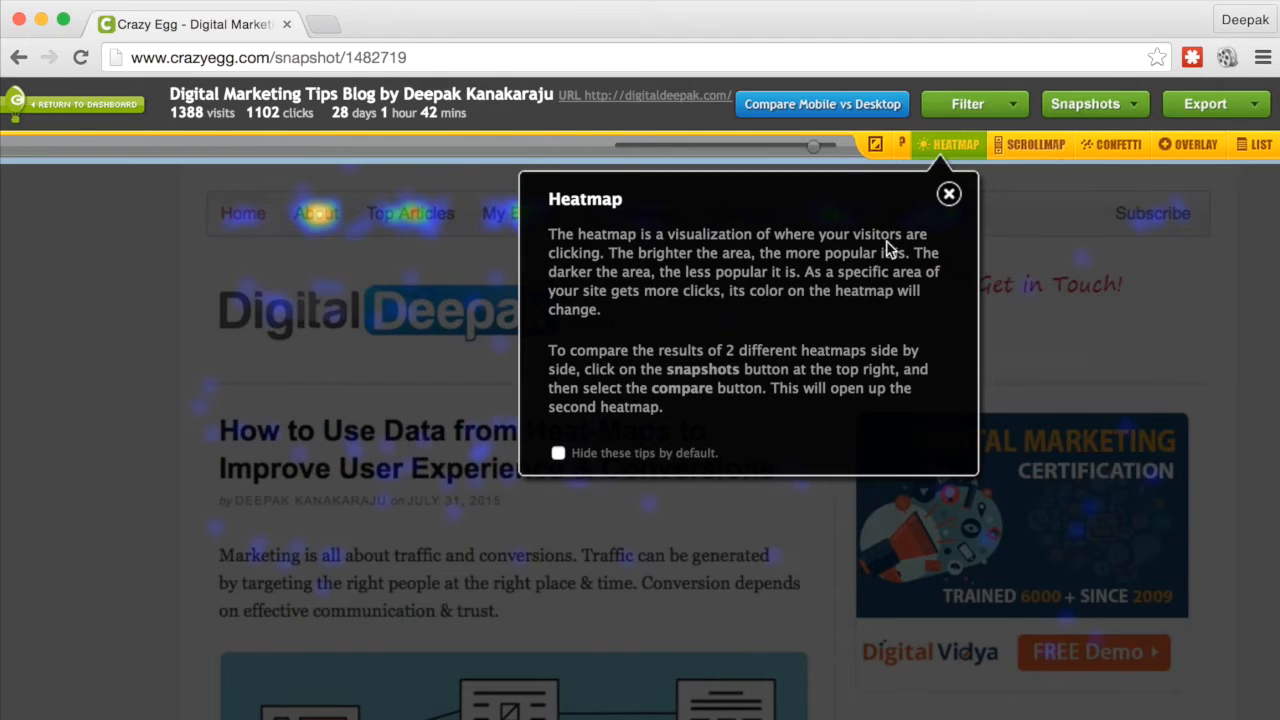
pyautogui.moveTo(938, 237)
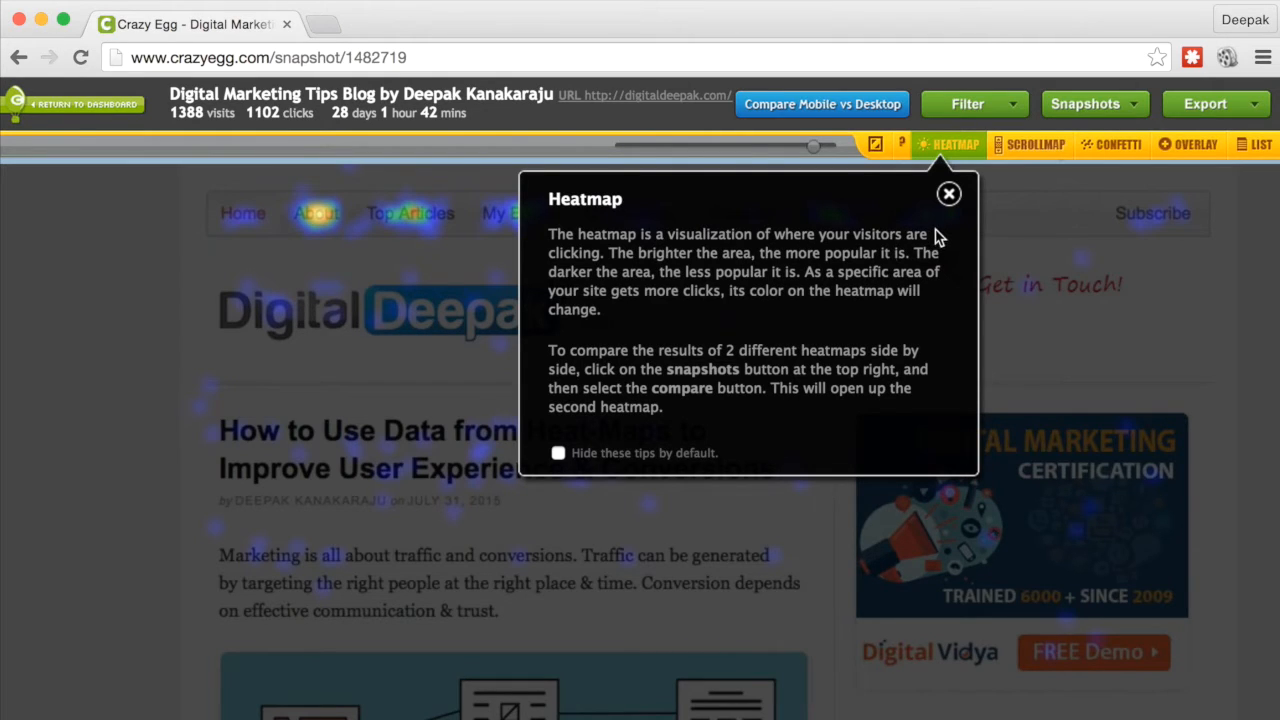
pyautogui.moveTo(946, 212)
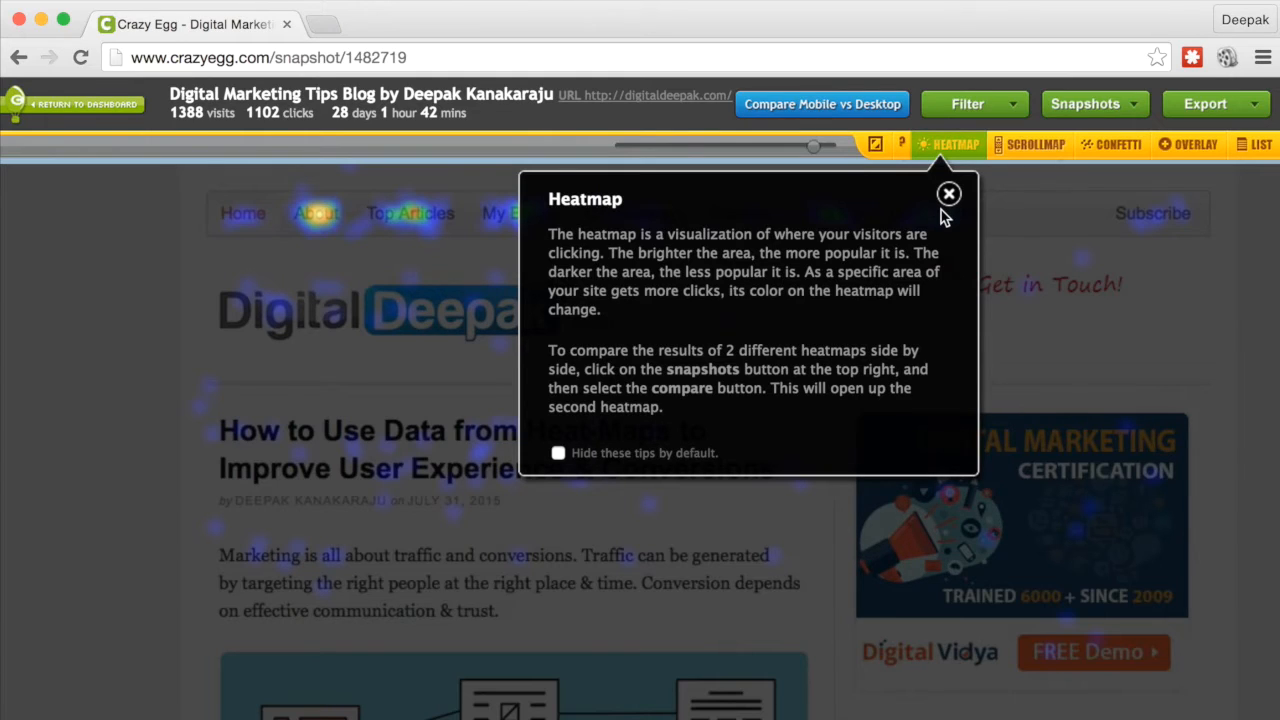
# Close the Heatmap explanation tip to reveal the full click heatmap.
pyautogui.click(948, 193)
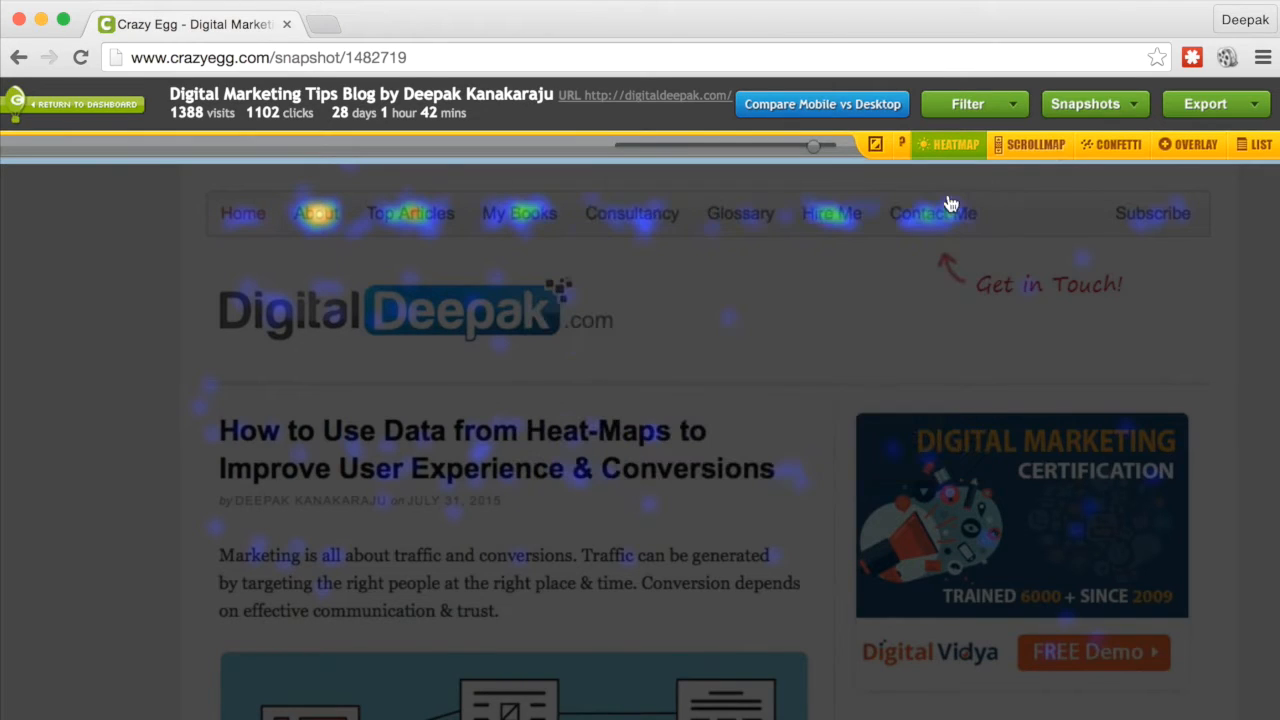
pyautogui.moveTo(110, 369)
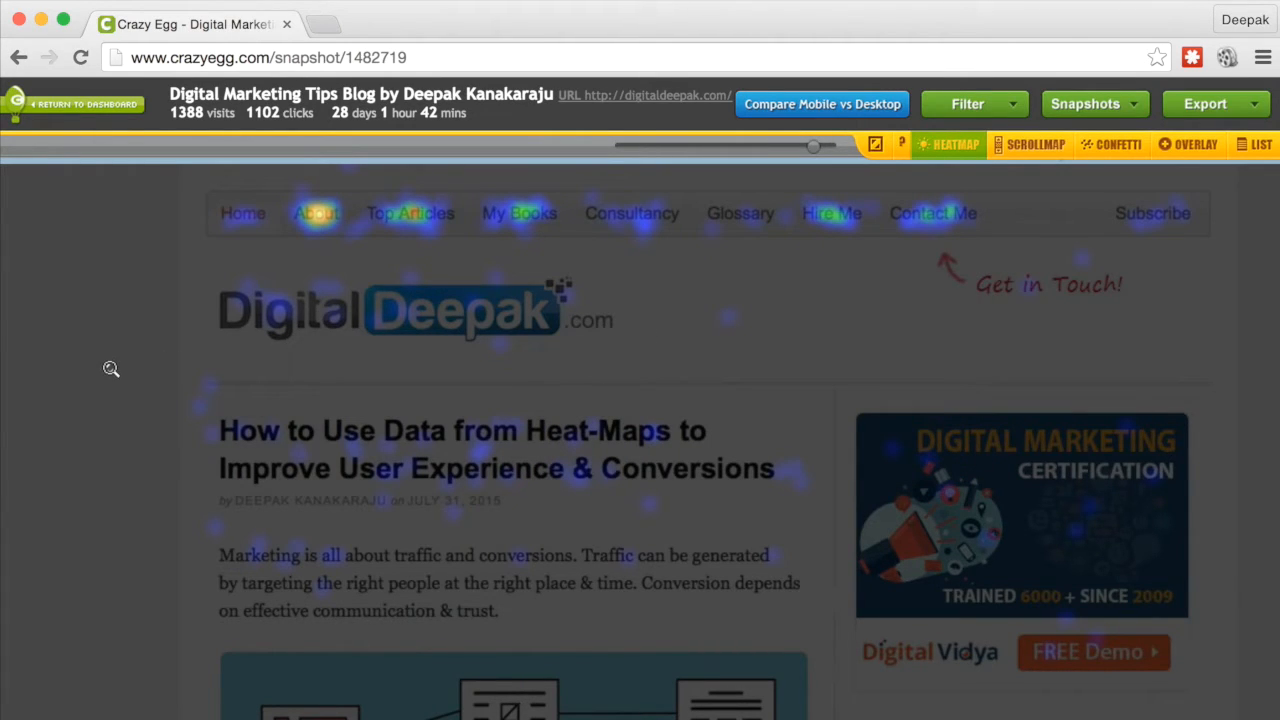
pyautogui.moveTo(309, 243)
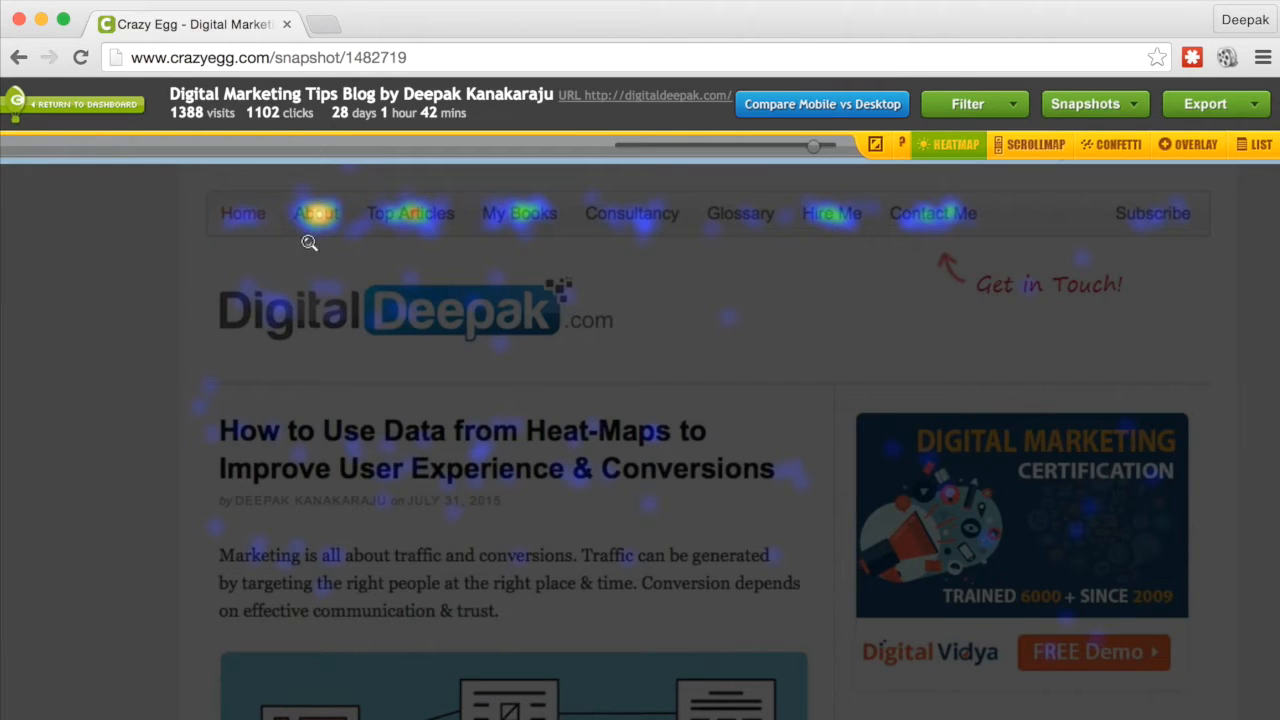
pyautogui.moveTo(323, 231)
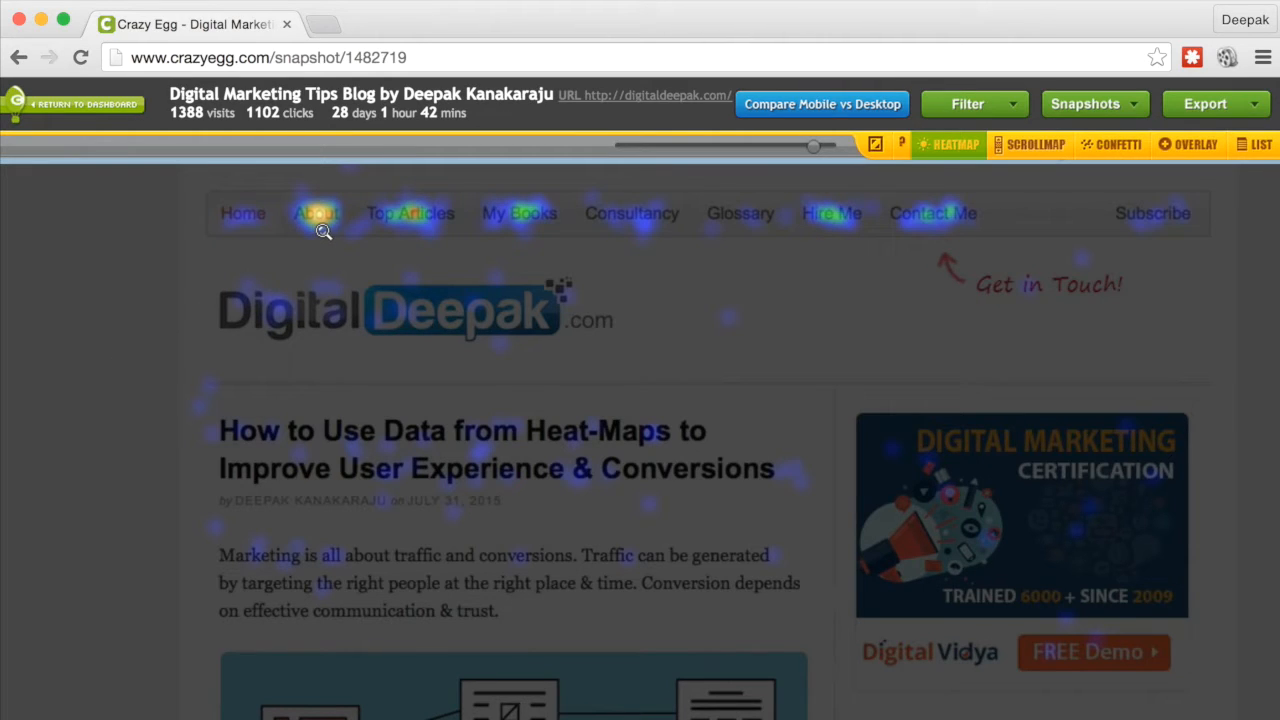
pyautogui.moveTo(451, 232)
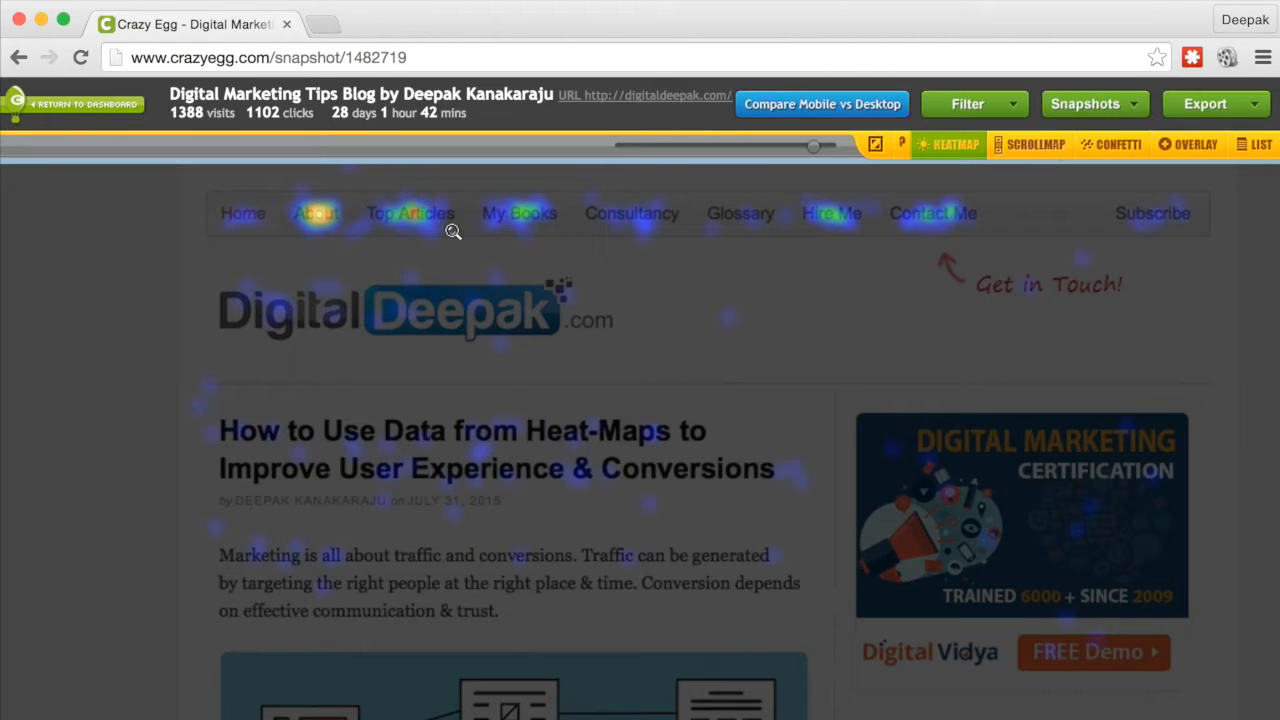
pyautogui.moveTo(648, 238)
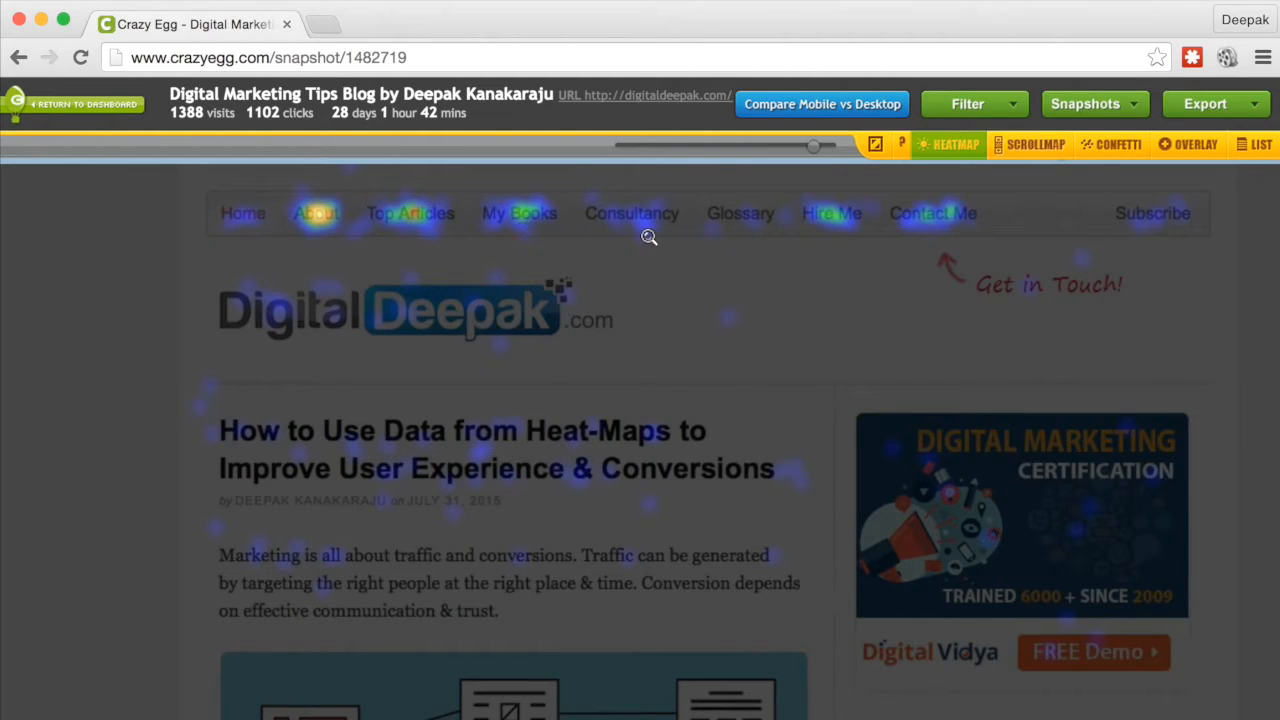
pyautogui.moveTo(712, 246)
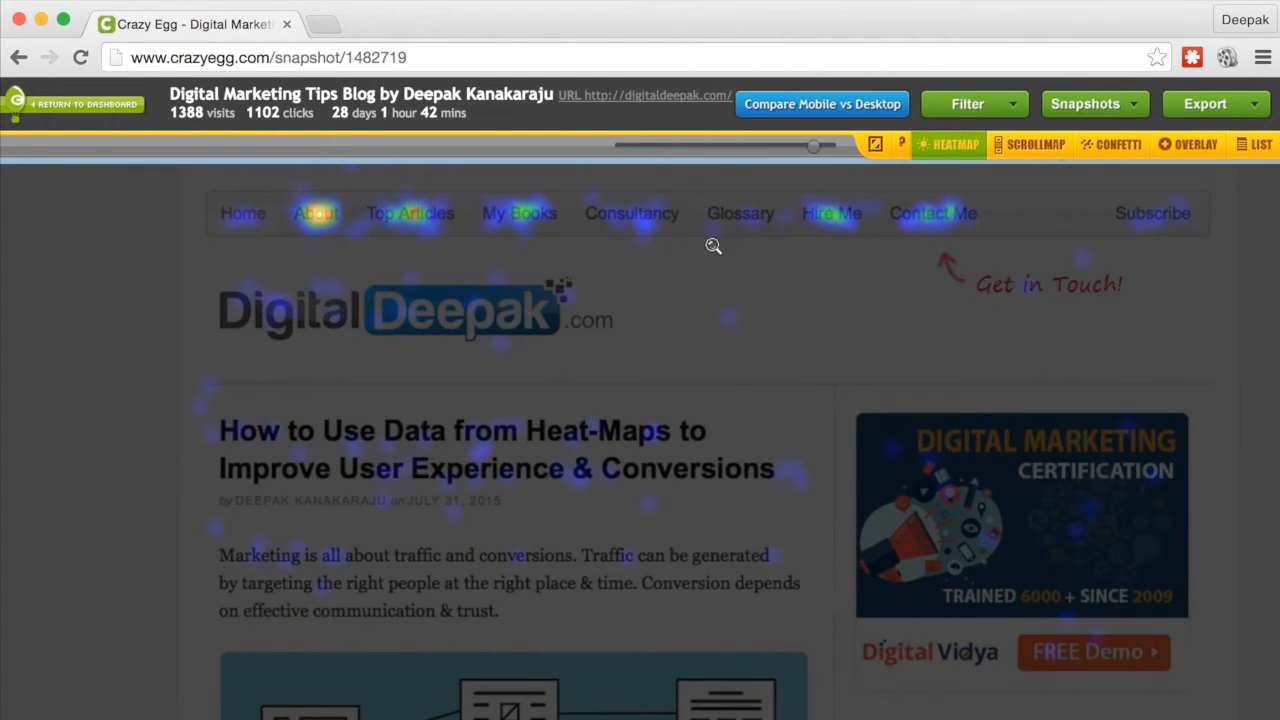
pyautogui.moveTo(633, 239)
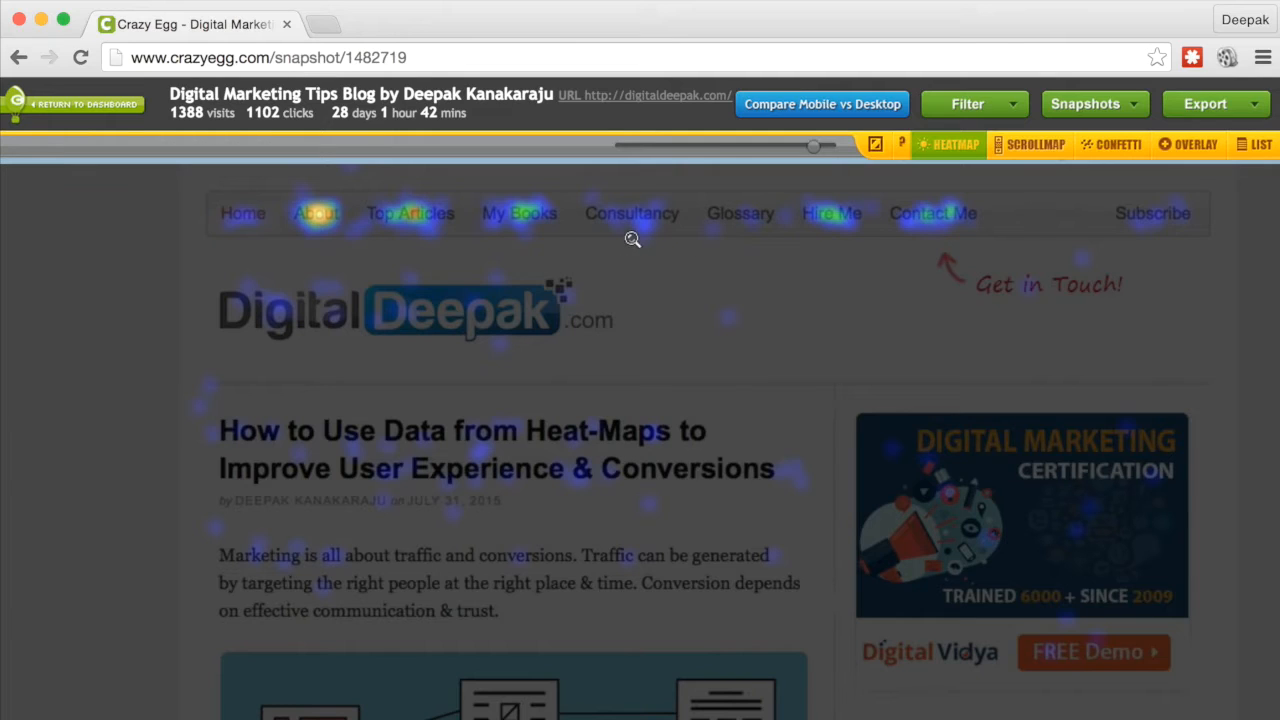
pyautogui.moveTo(930, 237)
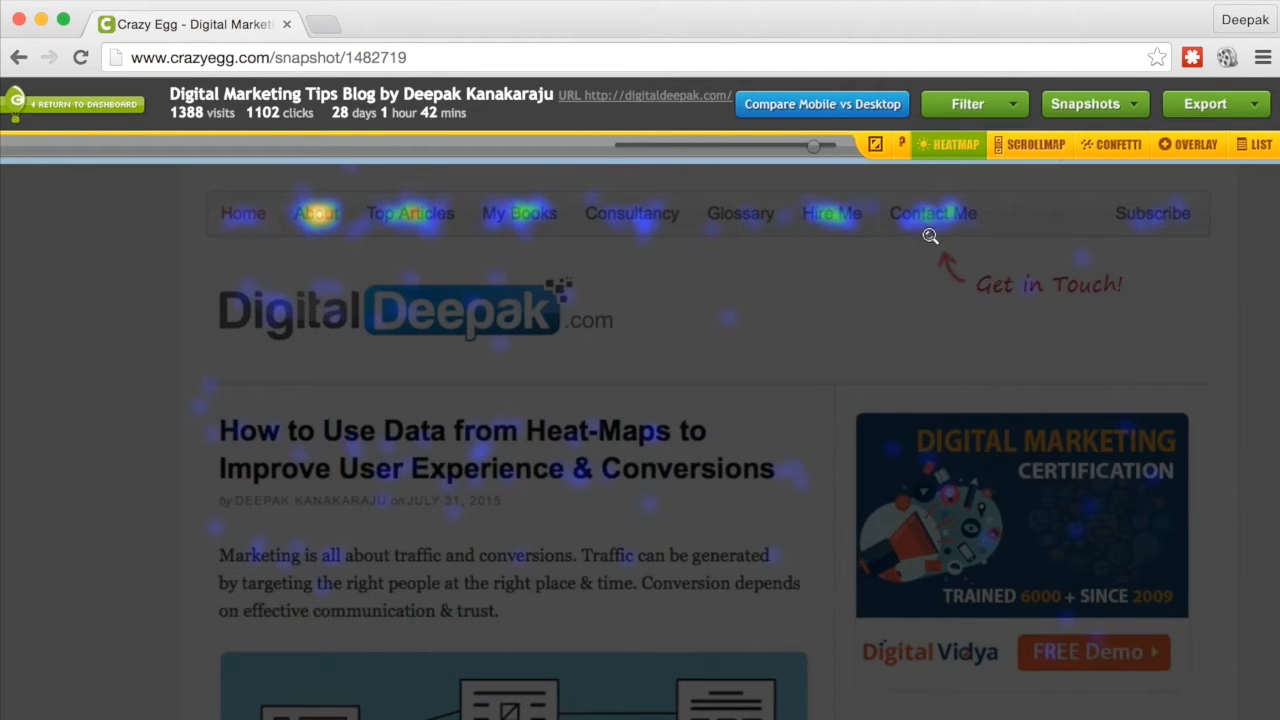
pyautogui.moveTo(651, 344)
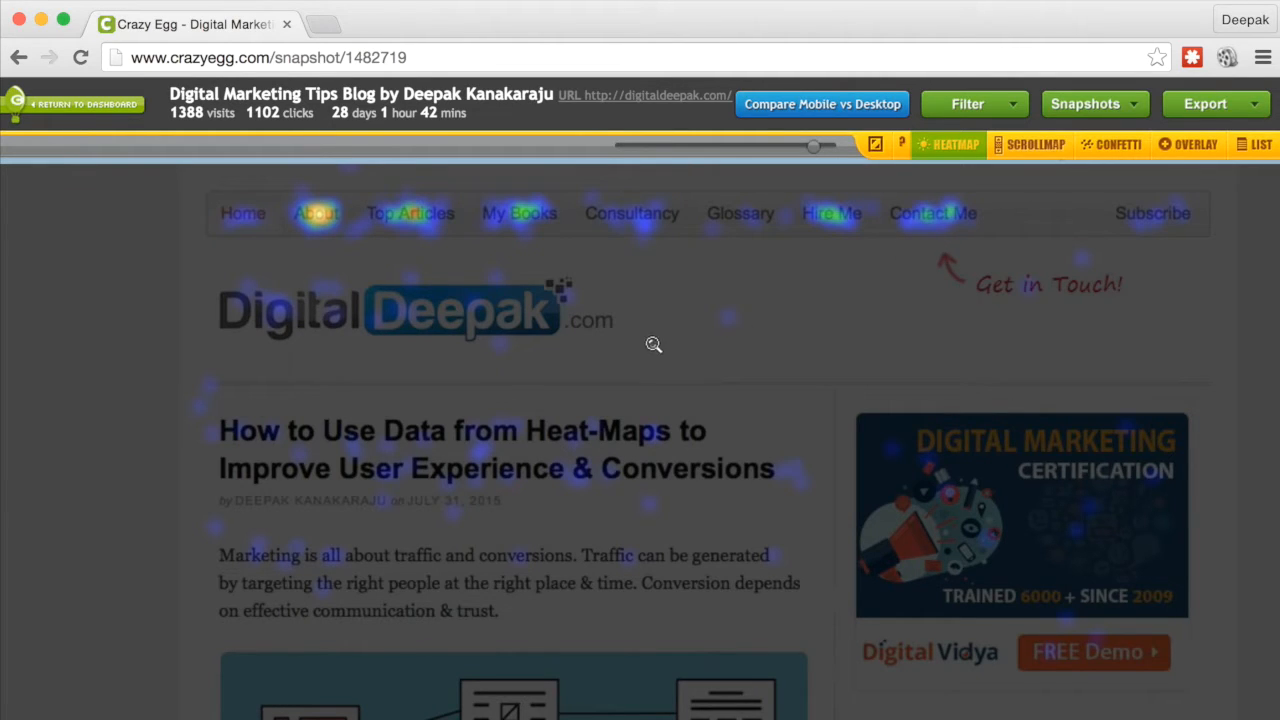
pyautogui.scroll(-3)
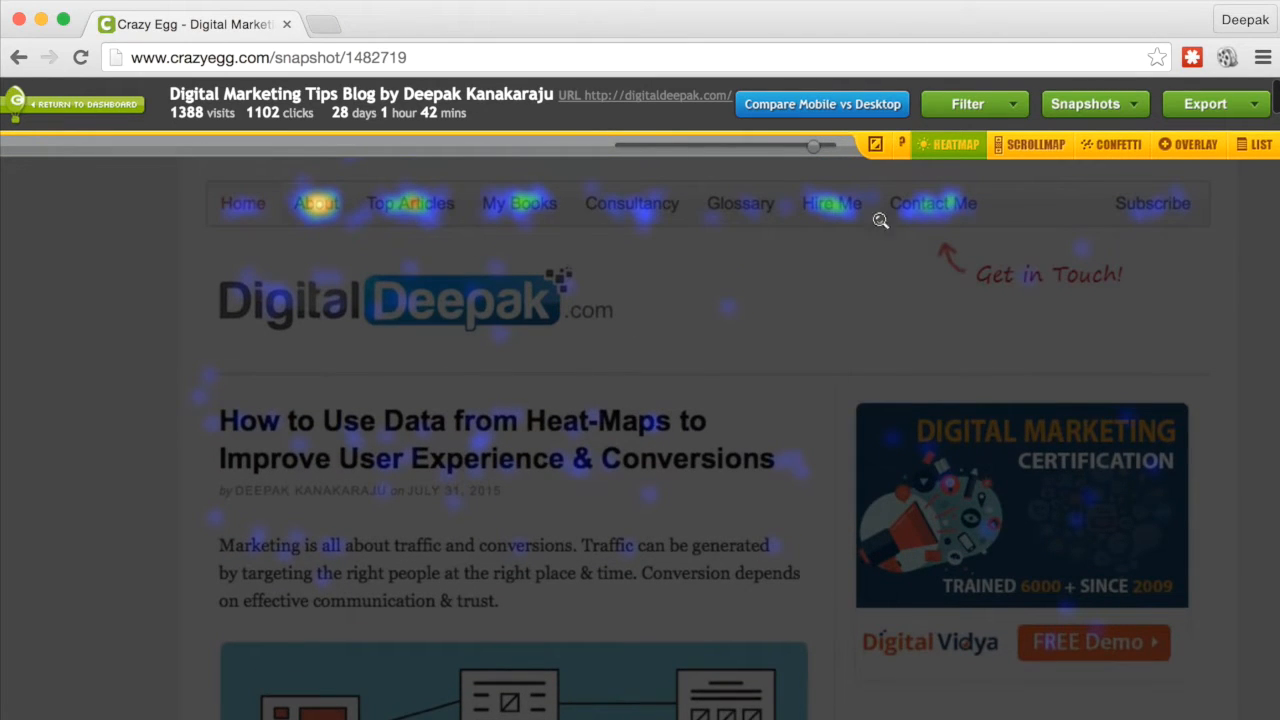
pyautogui.moveTo(440, 376)
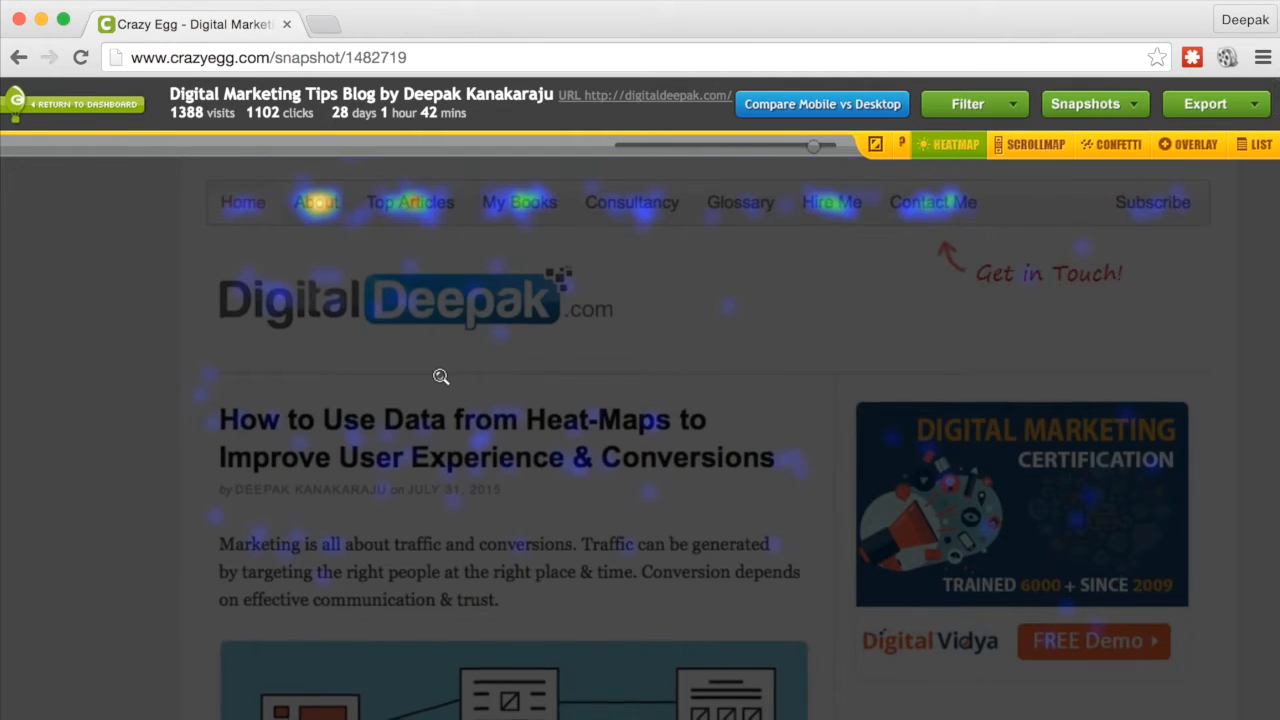
pyautogui.scroll(-3)
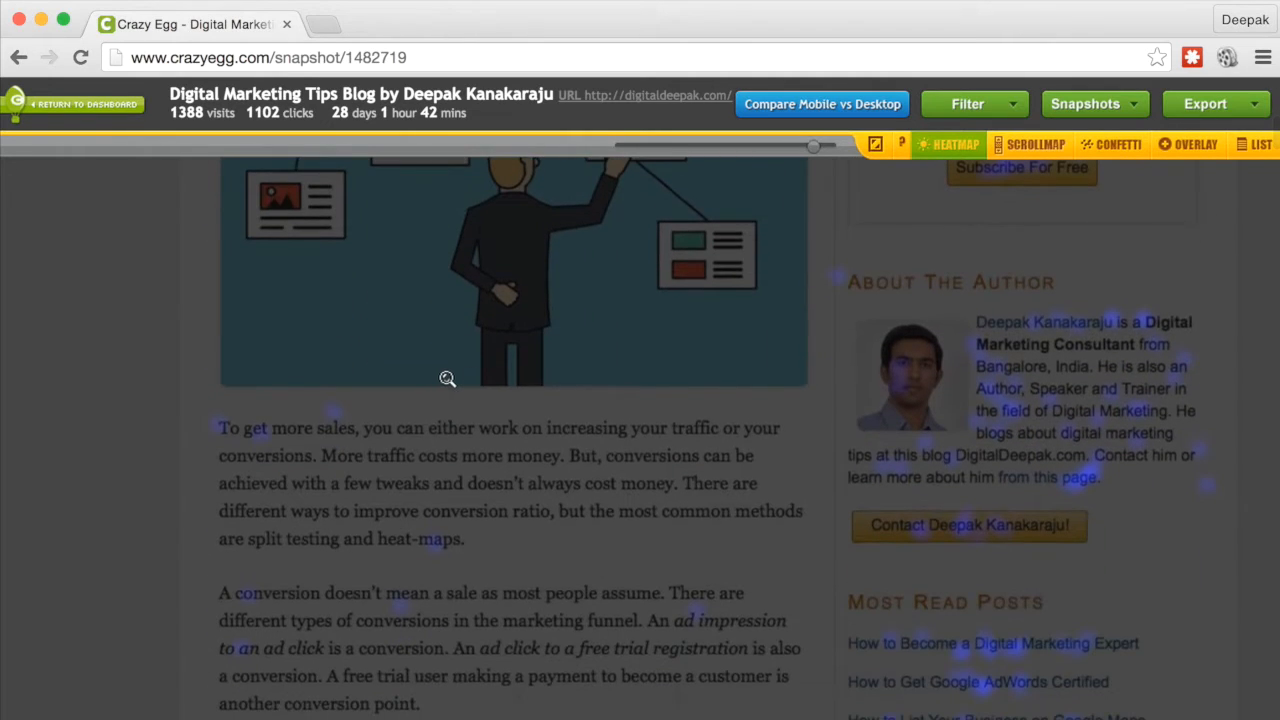
pyautogui.moveTo(1104, 447)
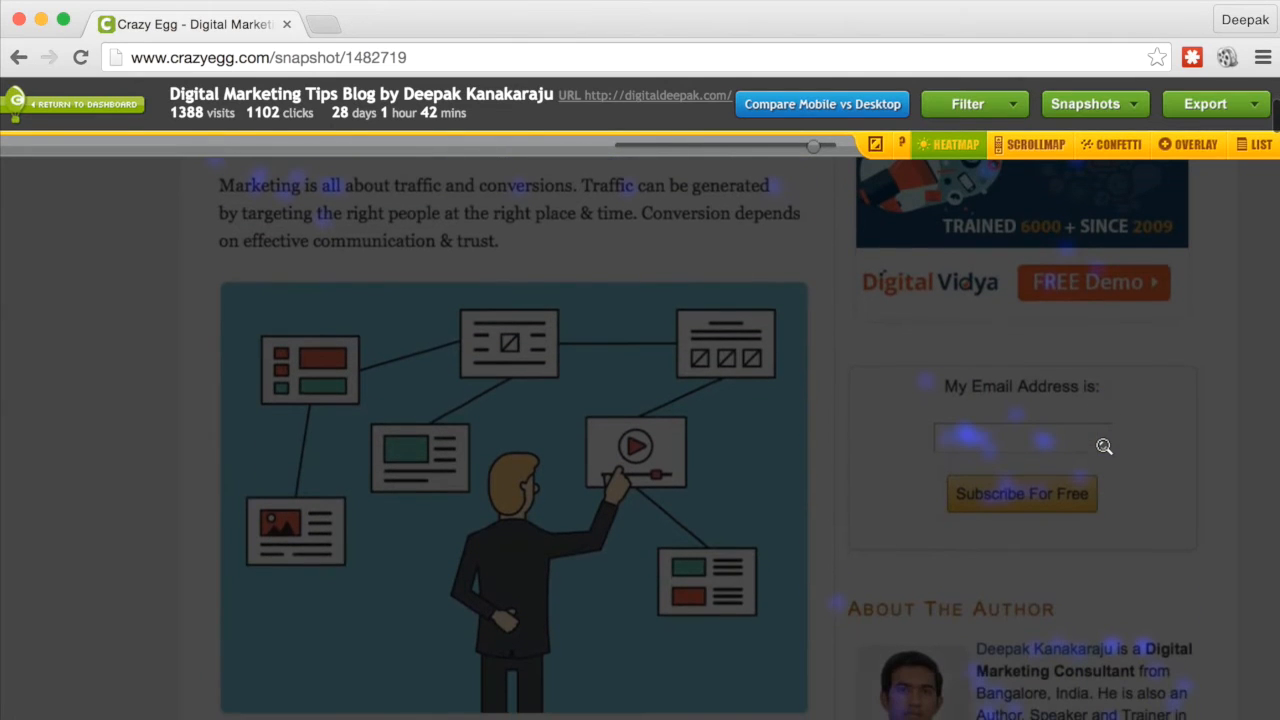
pyautogui.scroll(-3)
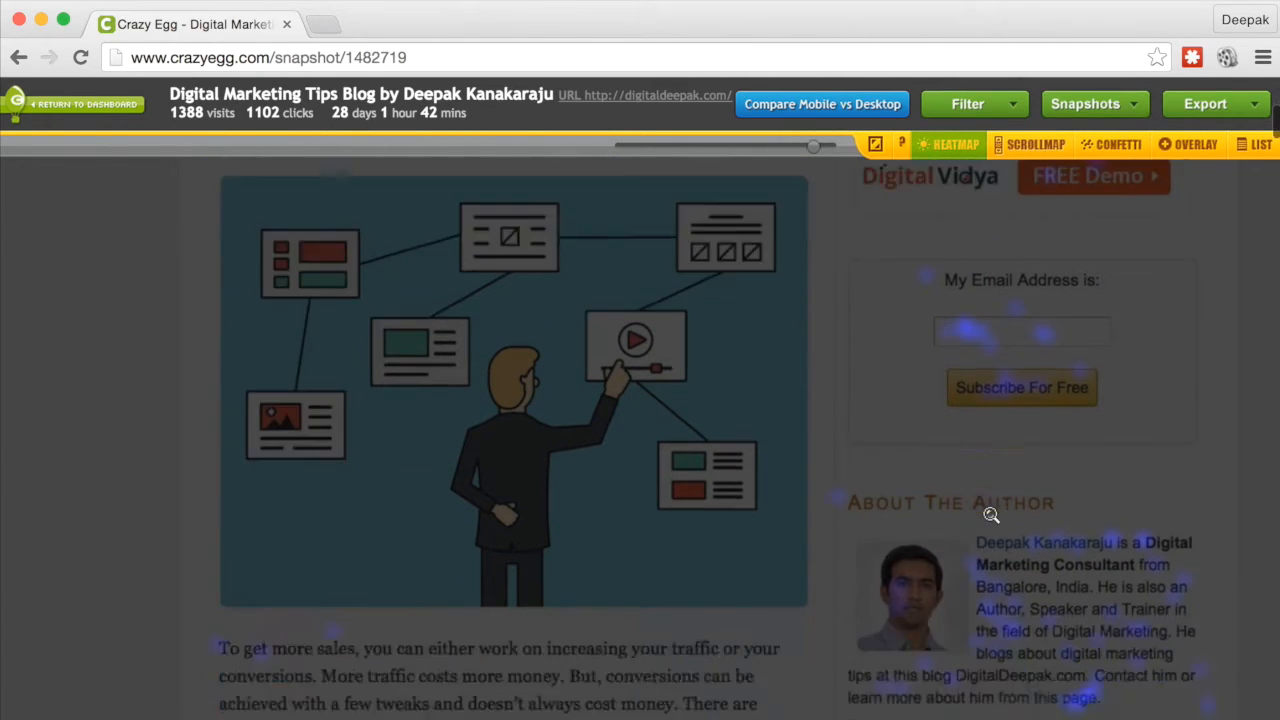
pyautogui.scroll(-3)
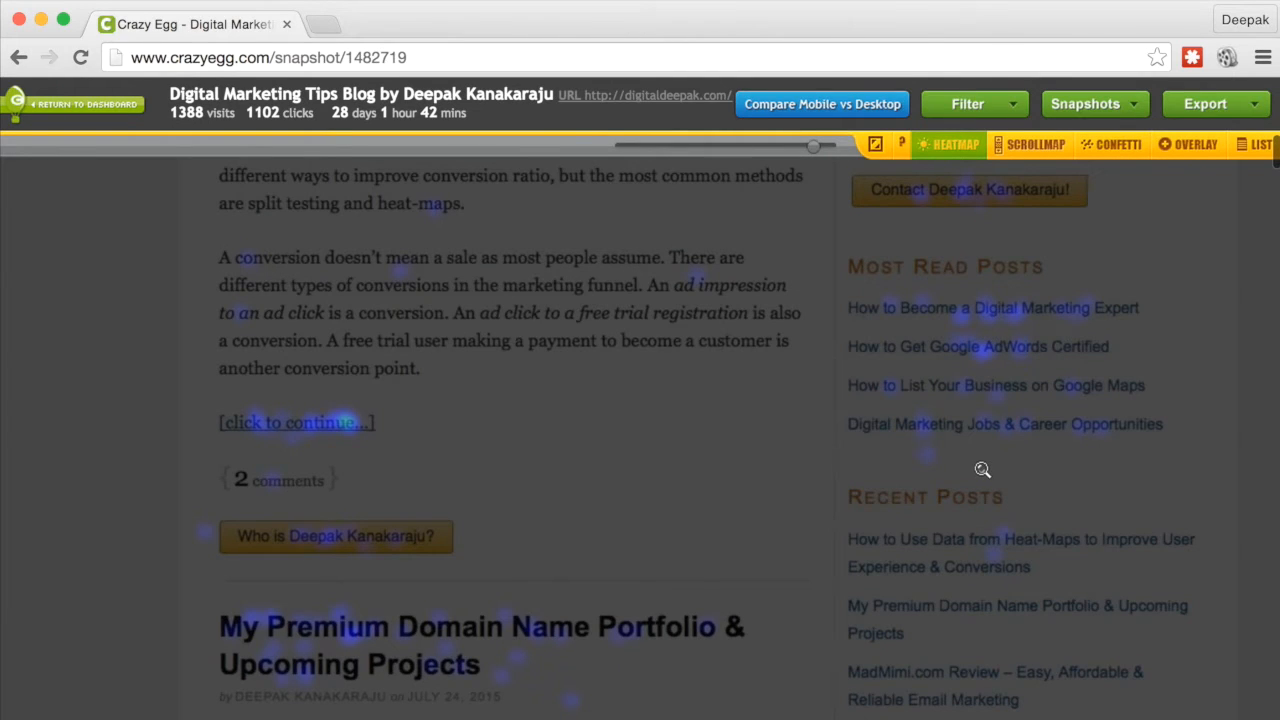
pyautogui.scroll(-3)
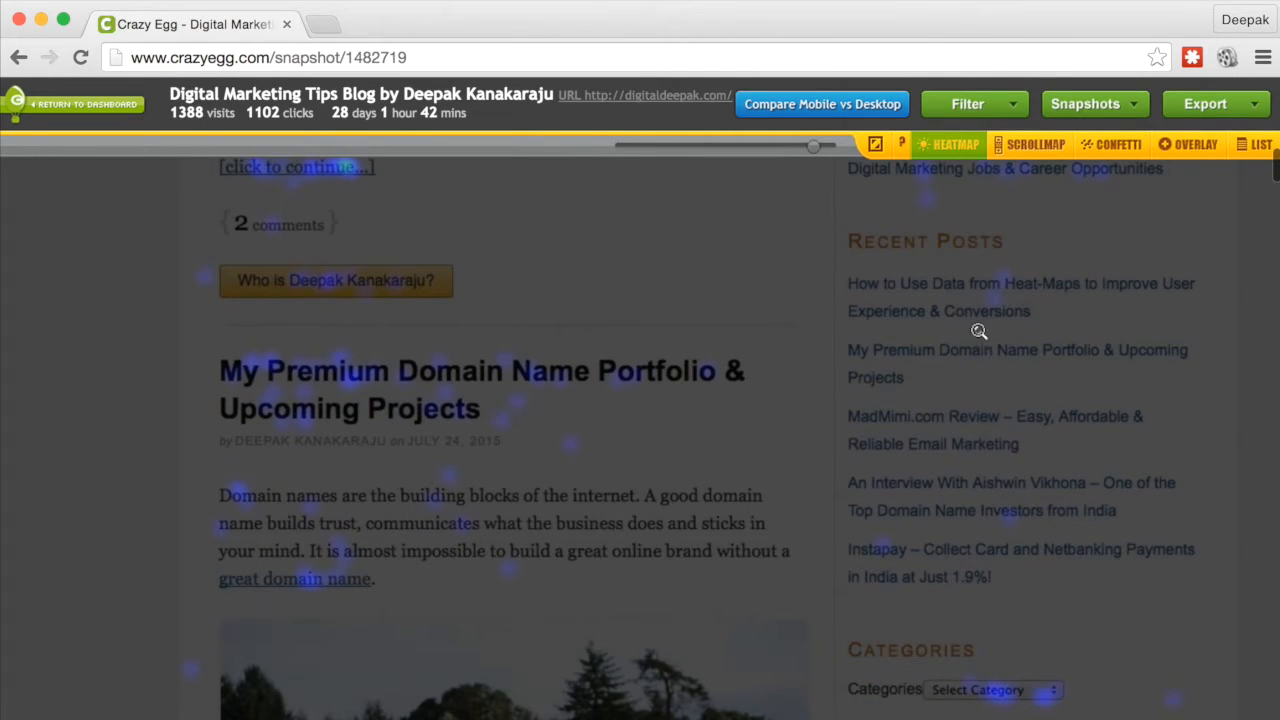
pyautogui.scroll(-3)
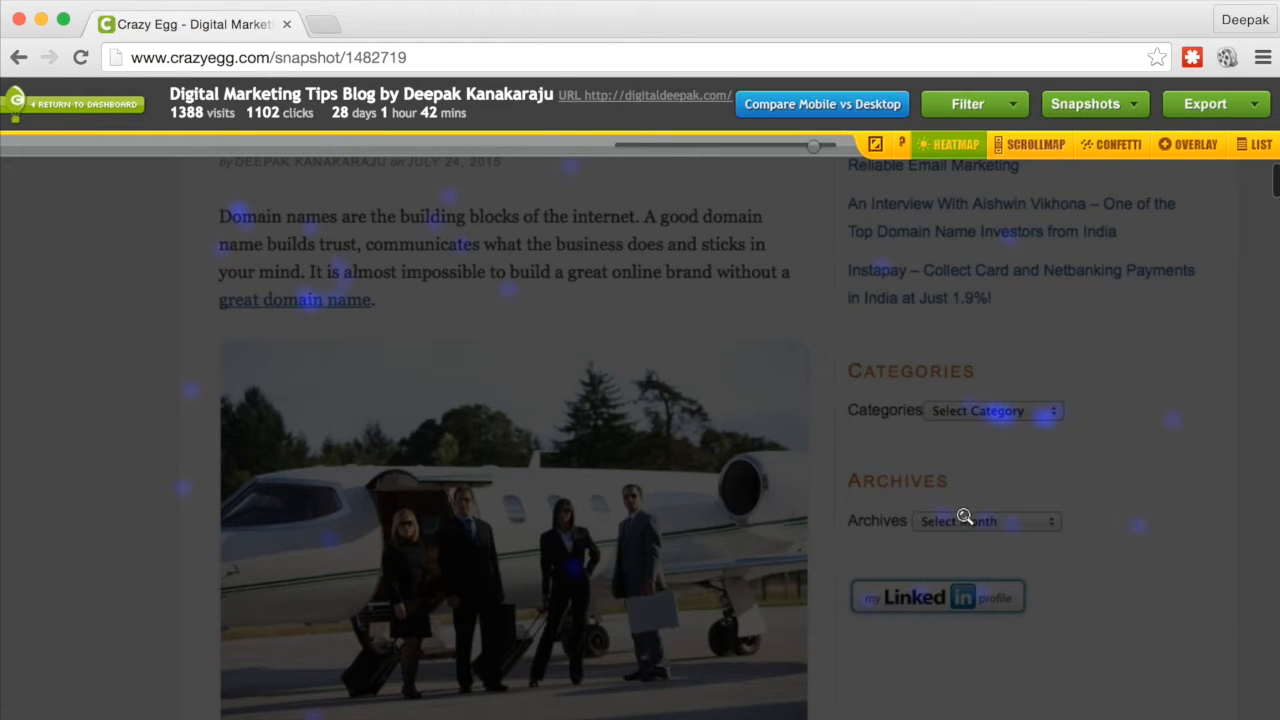
pyautogui.scroll(-3)
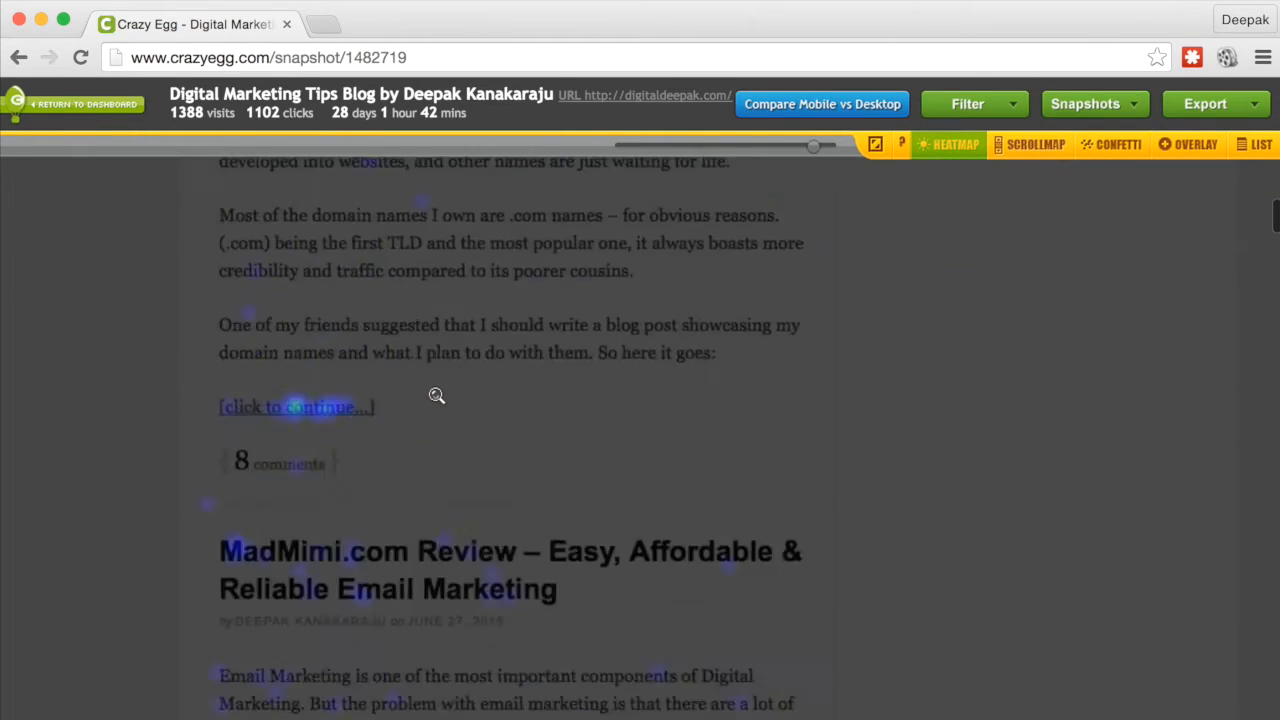
pyautogui.scroll(-3)
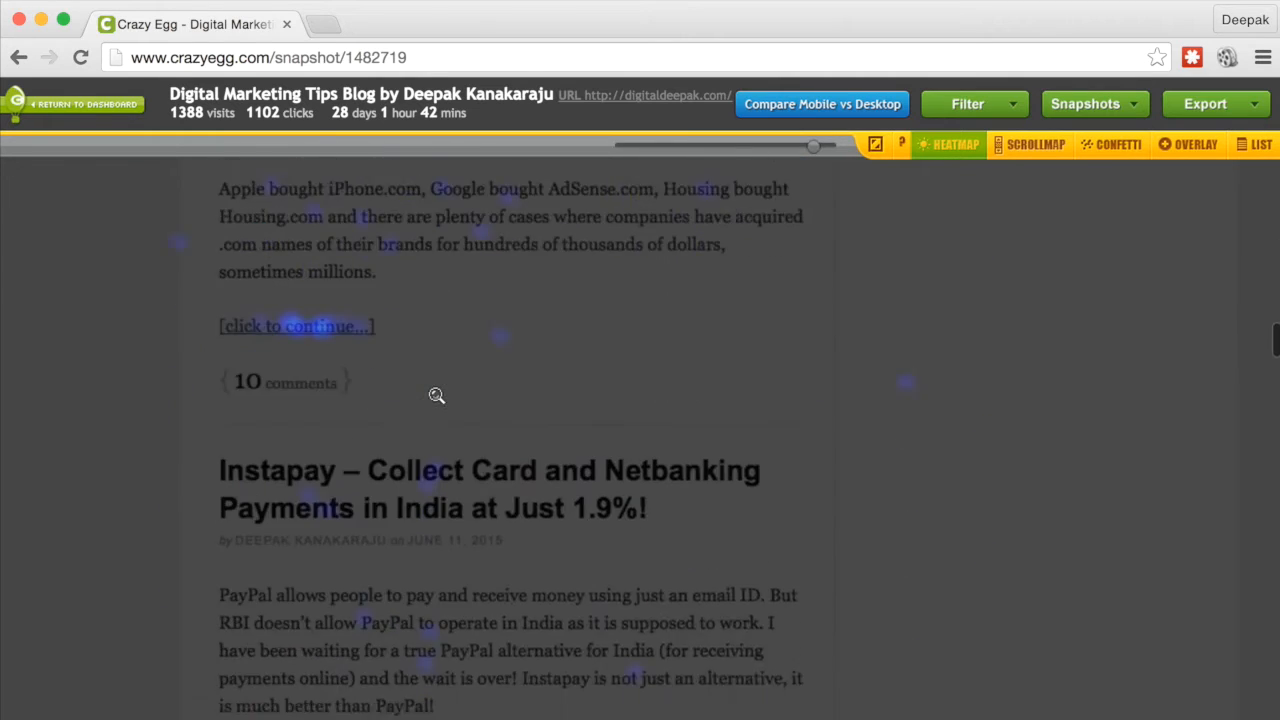
pyautogui.scroll(-3)
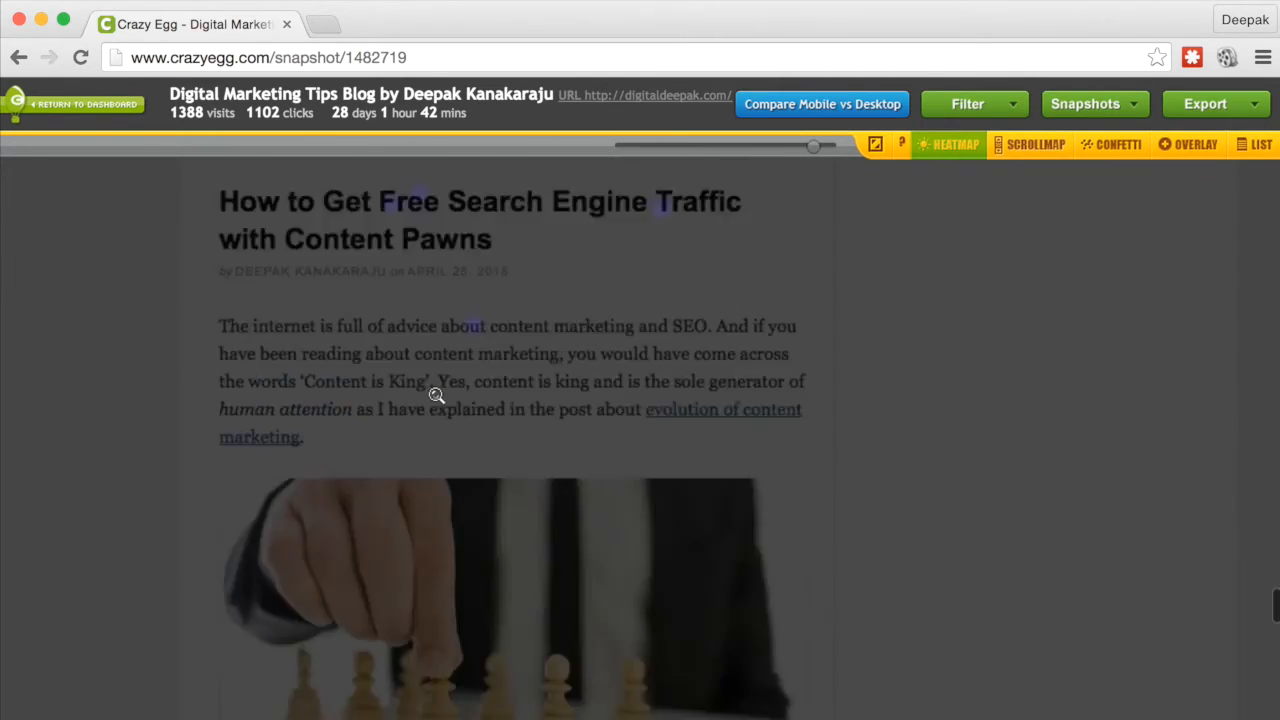
pyautogui.scroll(-3)
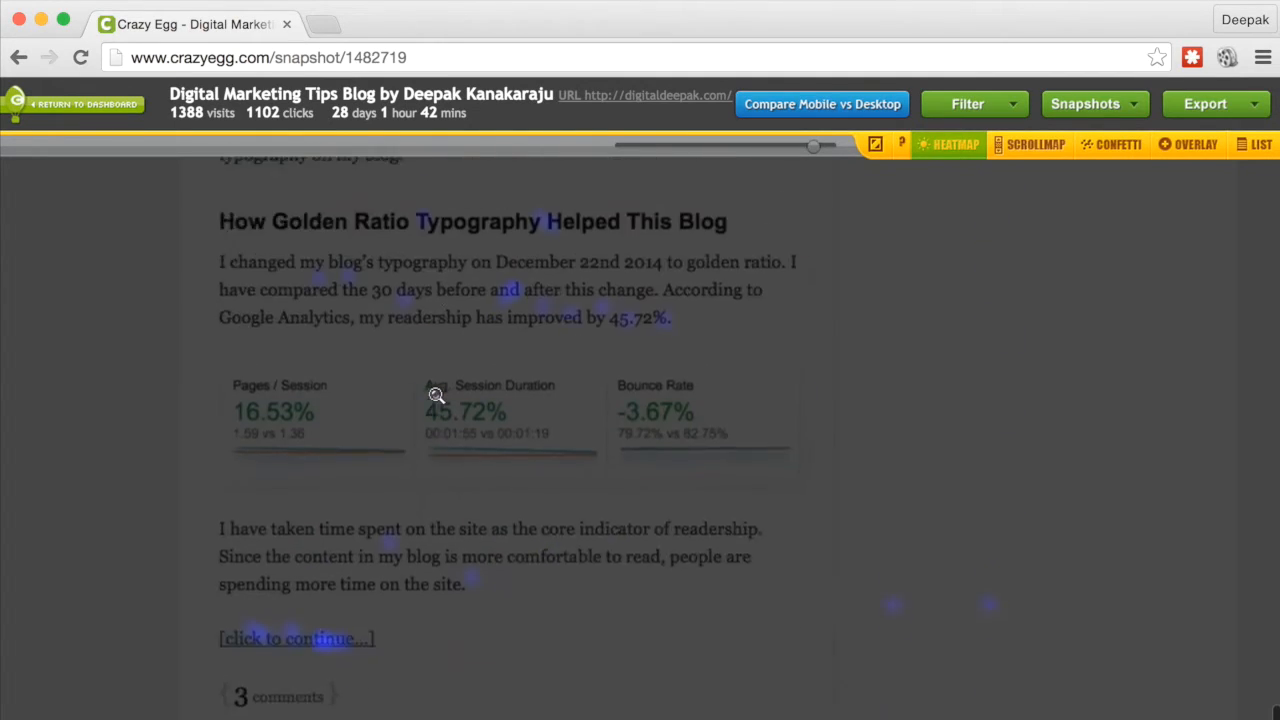
pyautogui.scroll(-3)
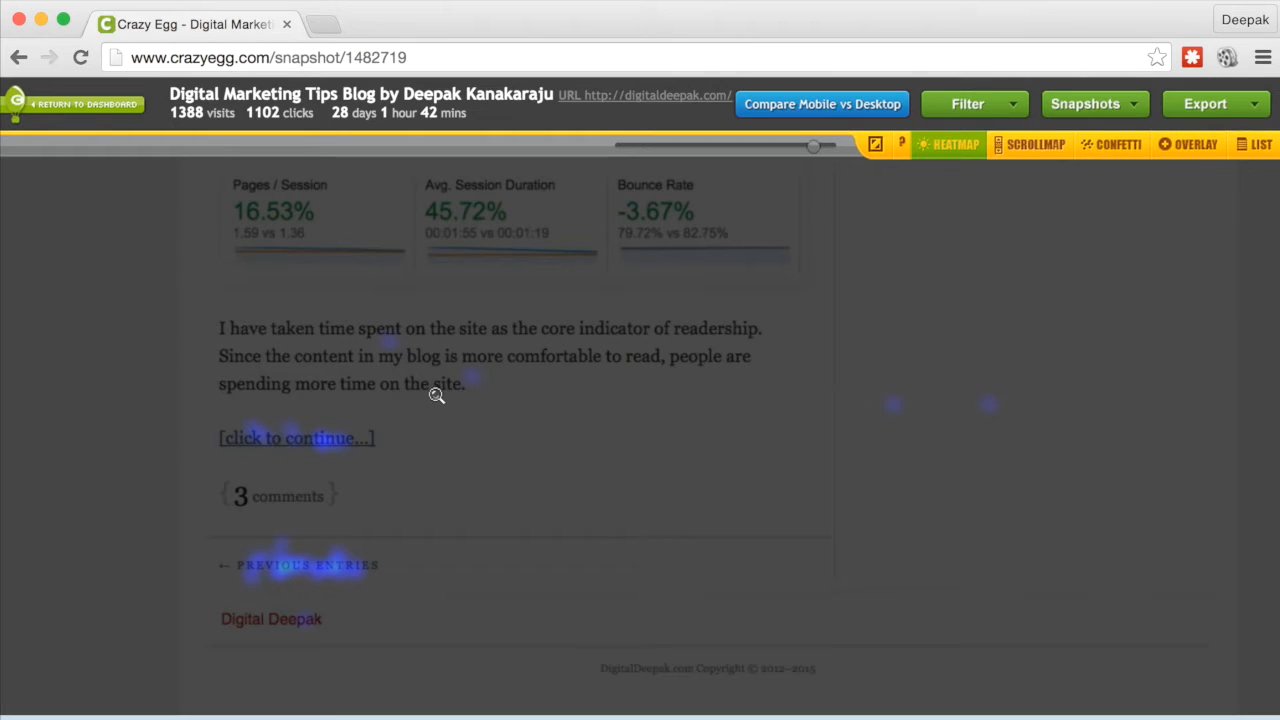
pyautogui.moveTo(410, 584)
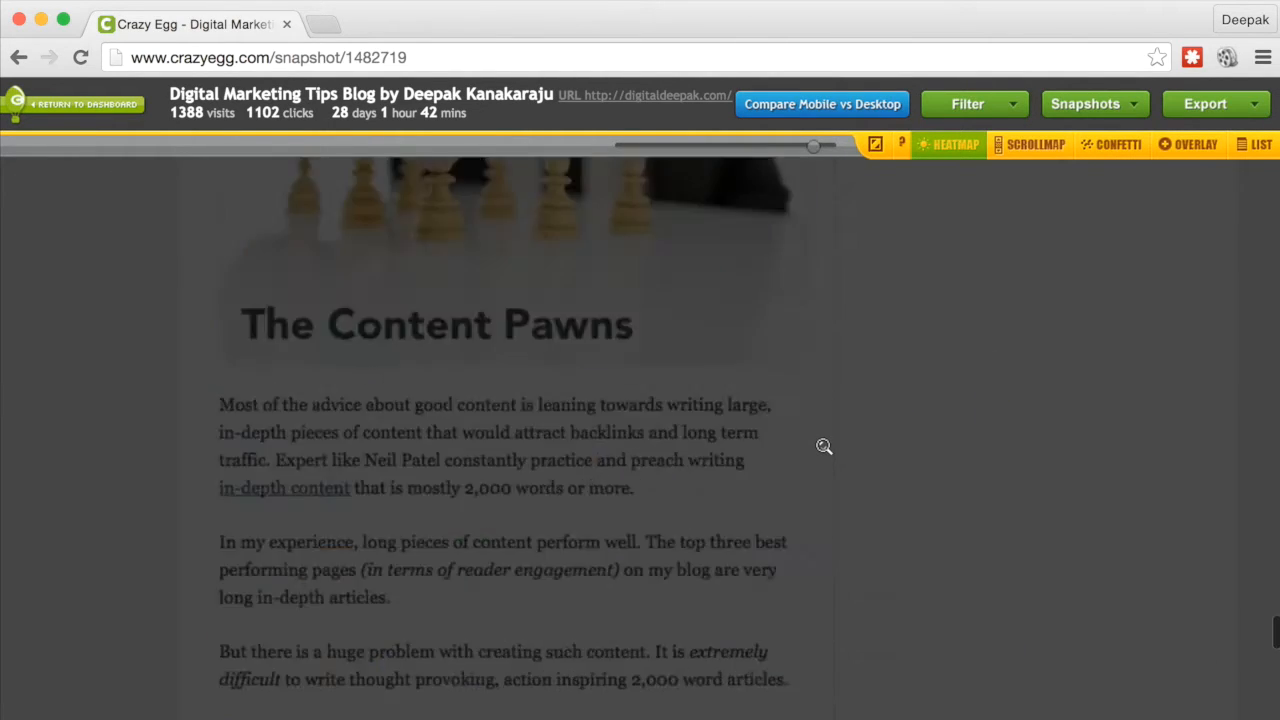
pyautogui.scroll(-3)
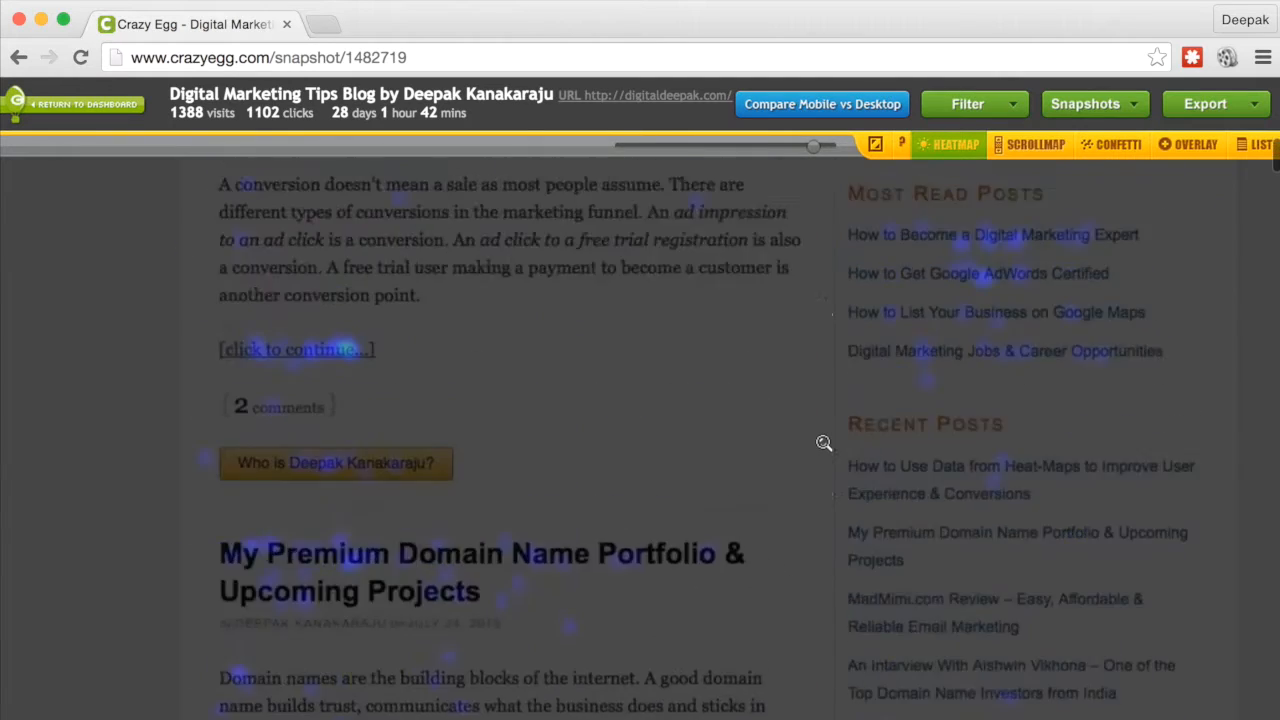
pyautogui.scroll(3)
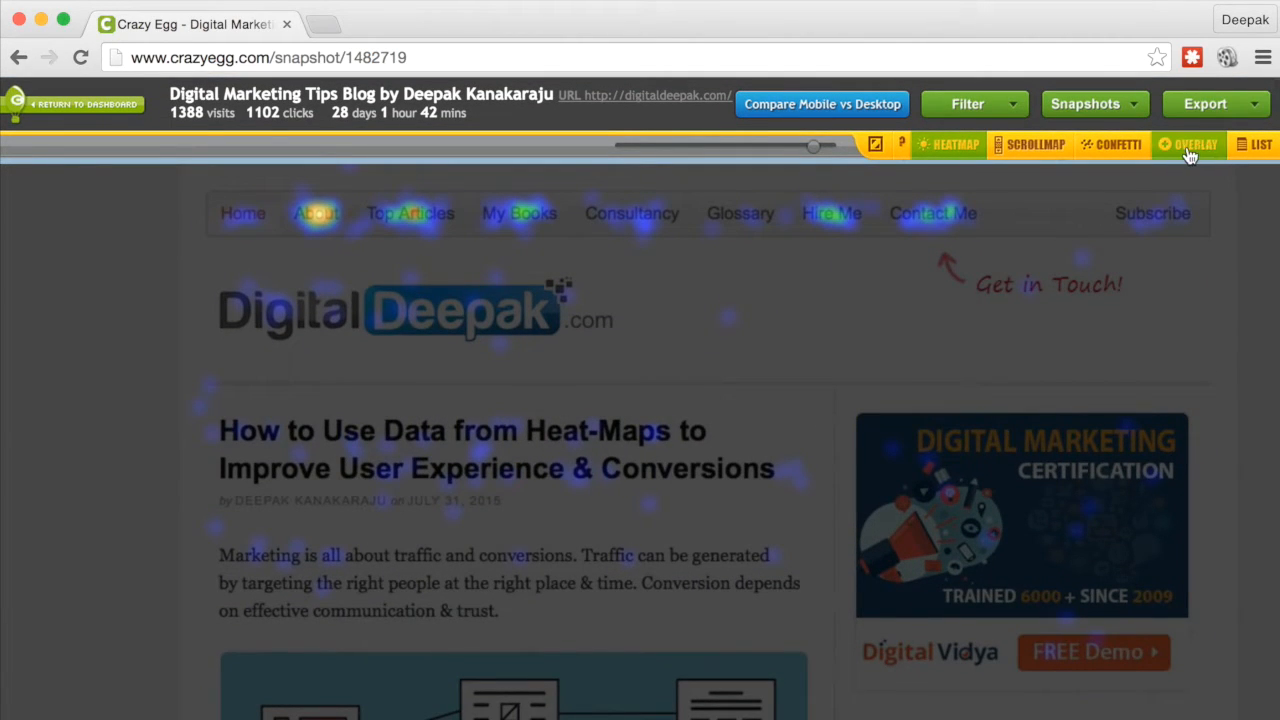
# Switch to the Overlay report and expand element click counts, e.g. About 47, Hire Me 21.
pyautogui.click(1191, 144)
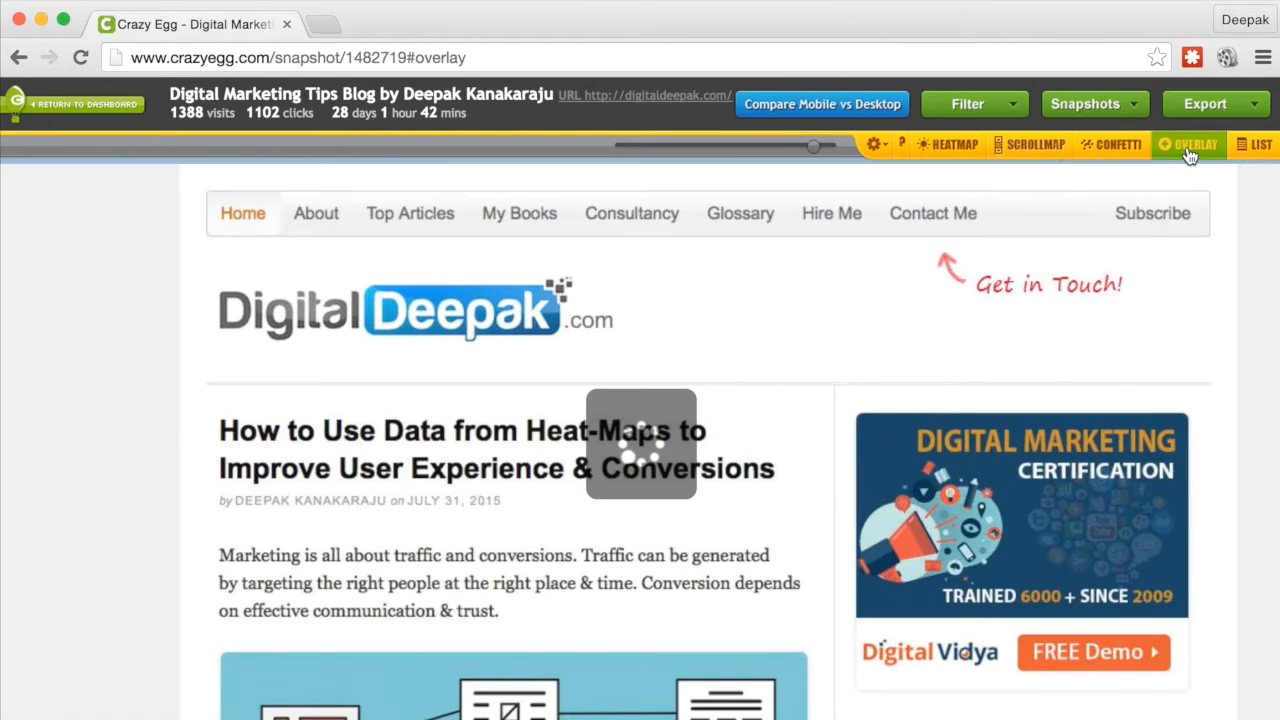
pyautogui.click(1192, 144)
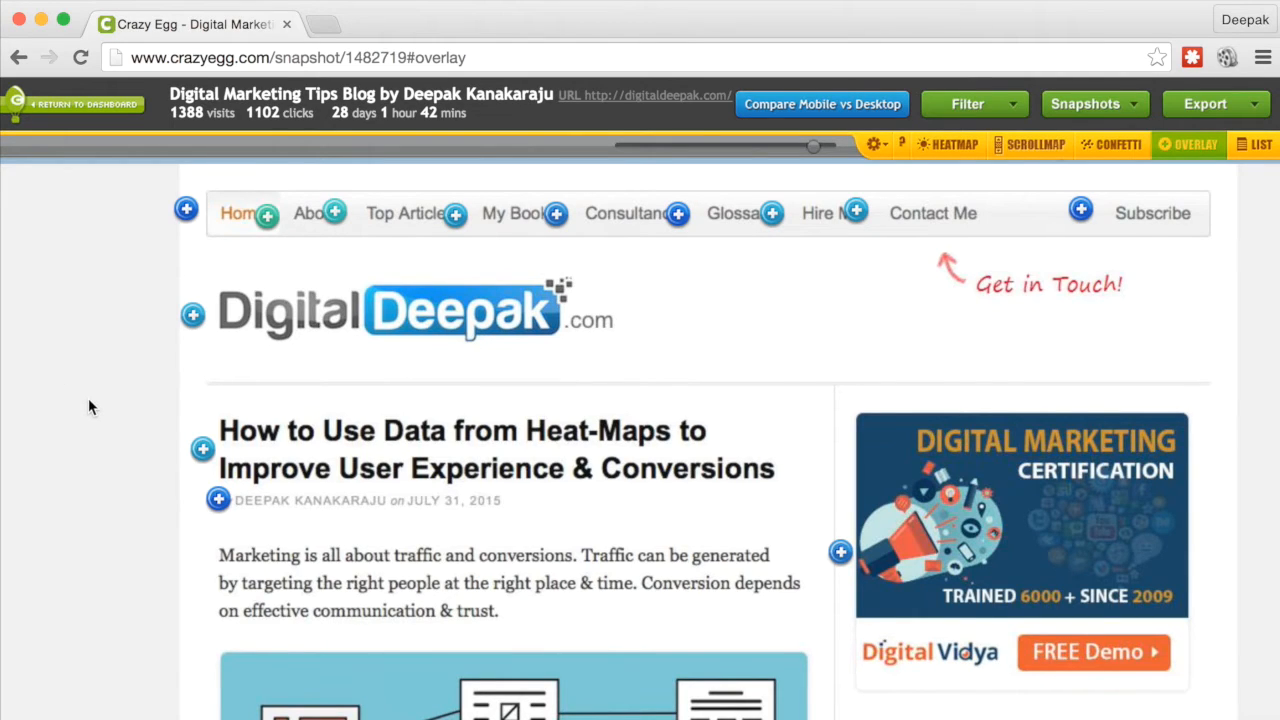
pyautogui.moveTo(277, 230)
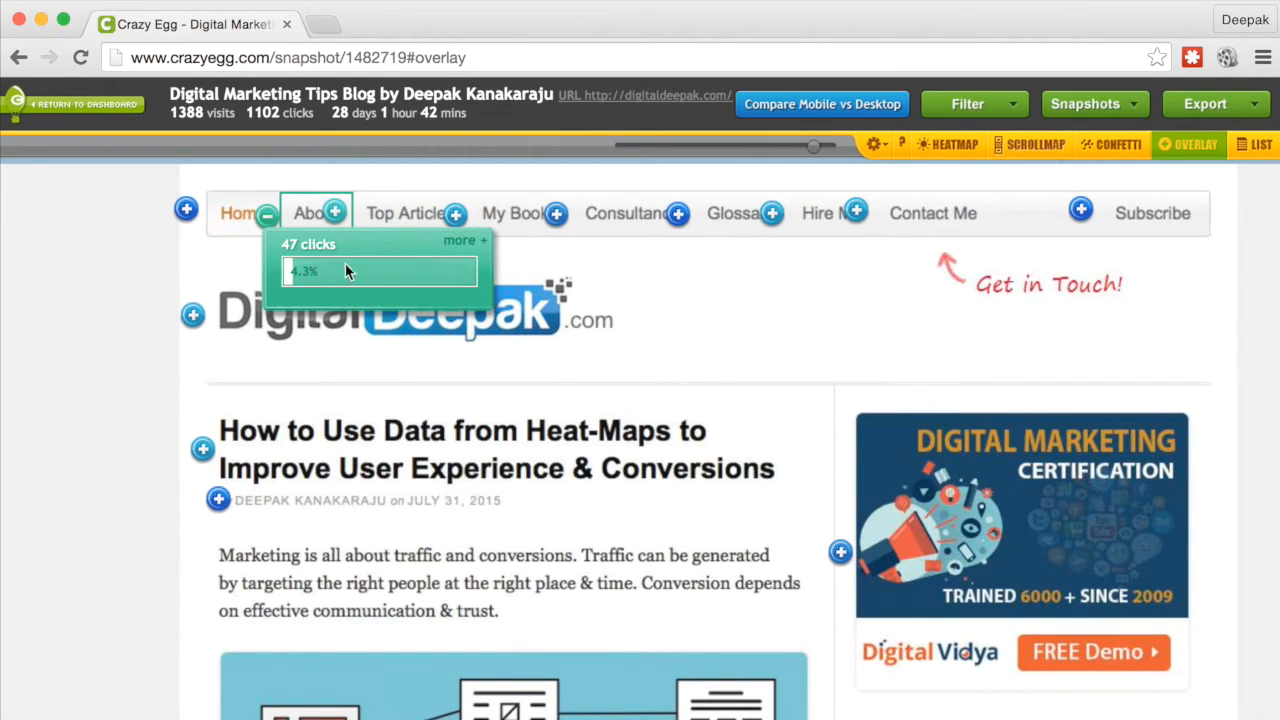
pyautogui.moveTo(859, 212)
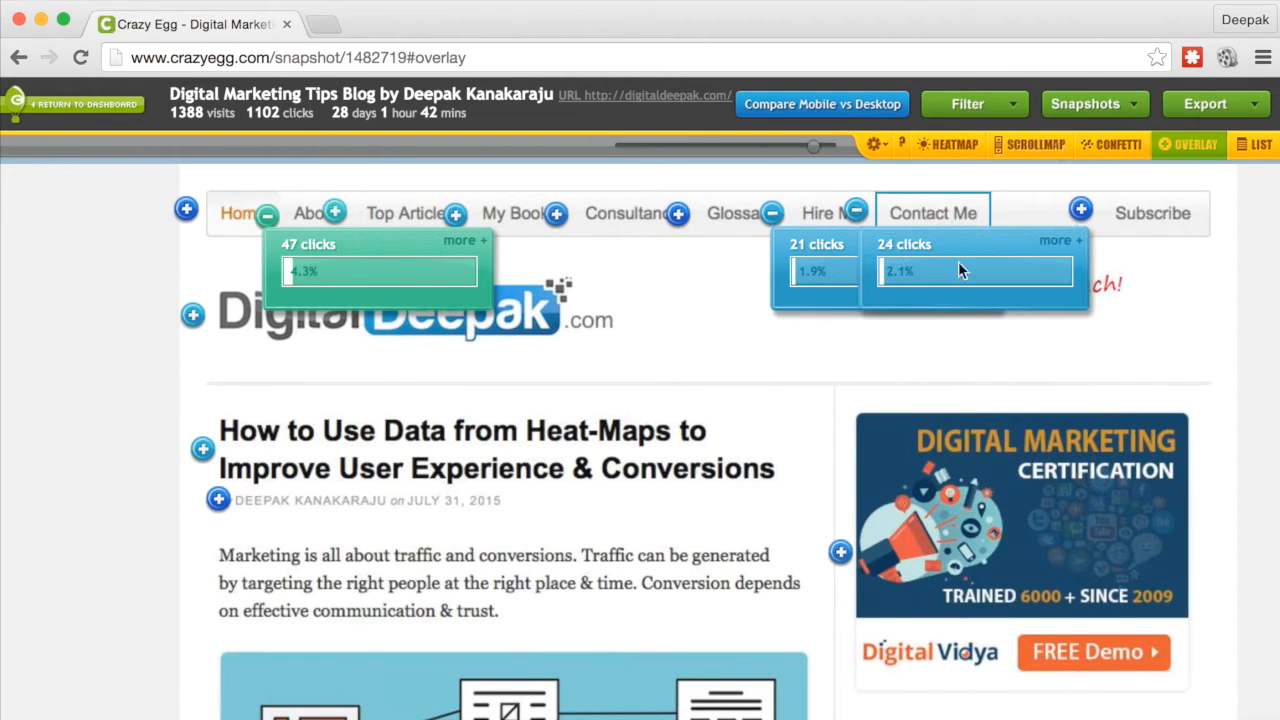
pyautogui.scroll(-3)
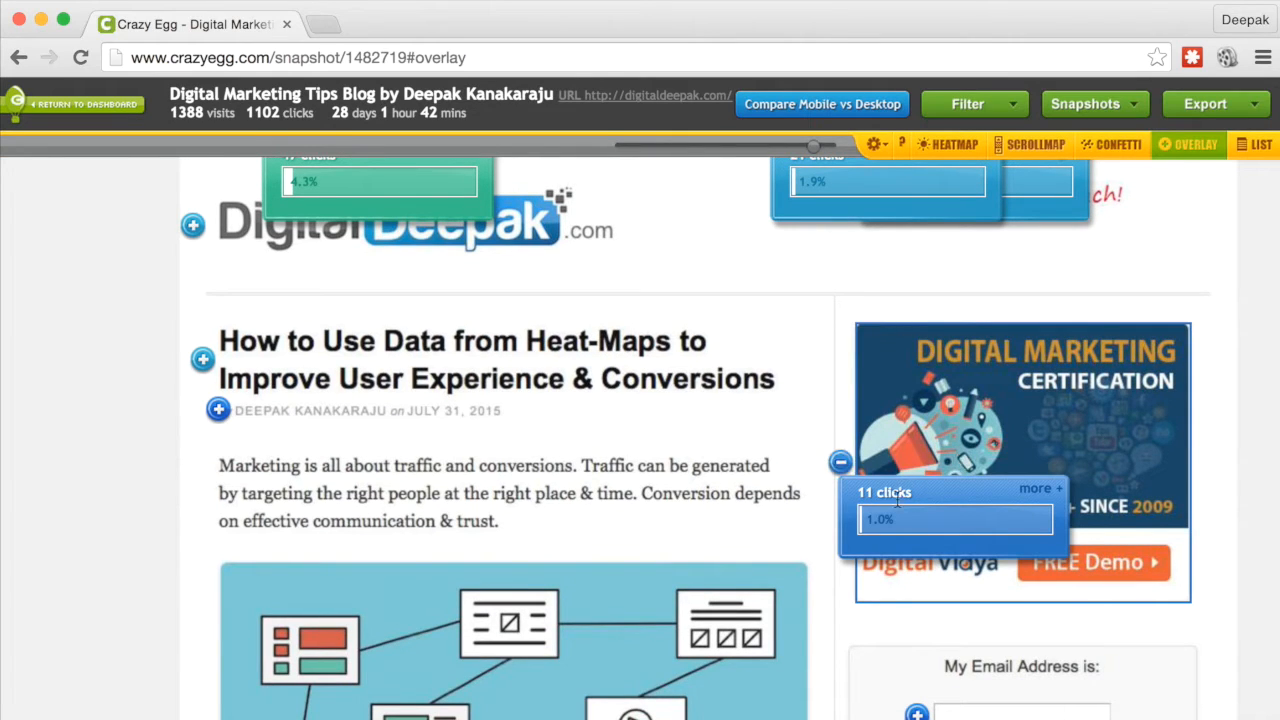
pyautogui.moveTo(728, 457)
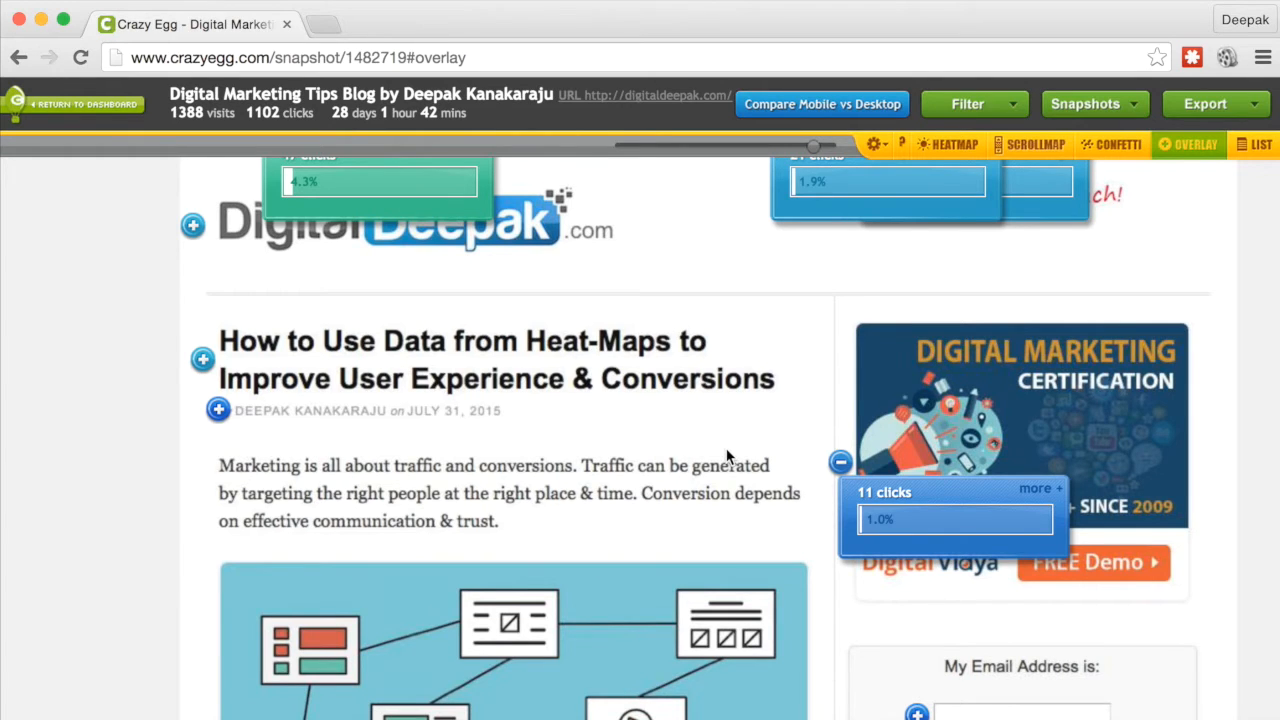
pyautogui.scroll(-3)
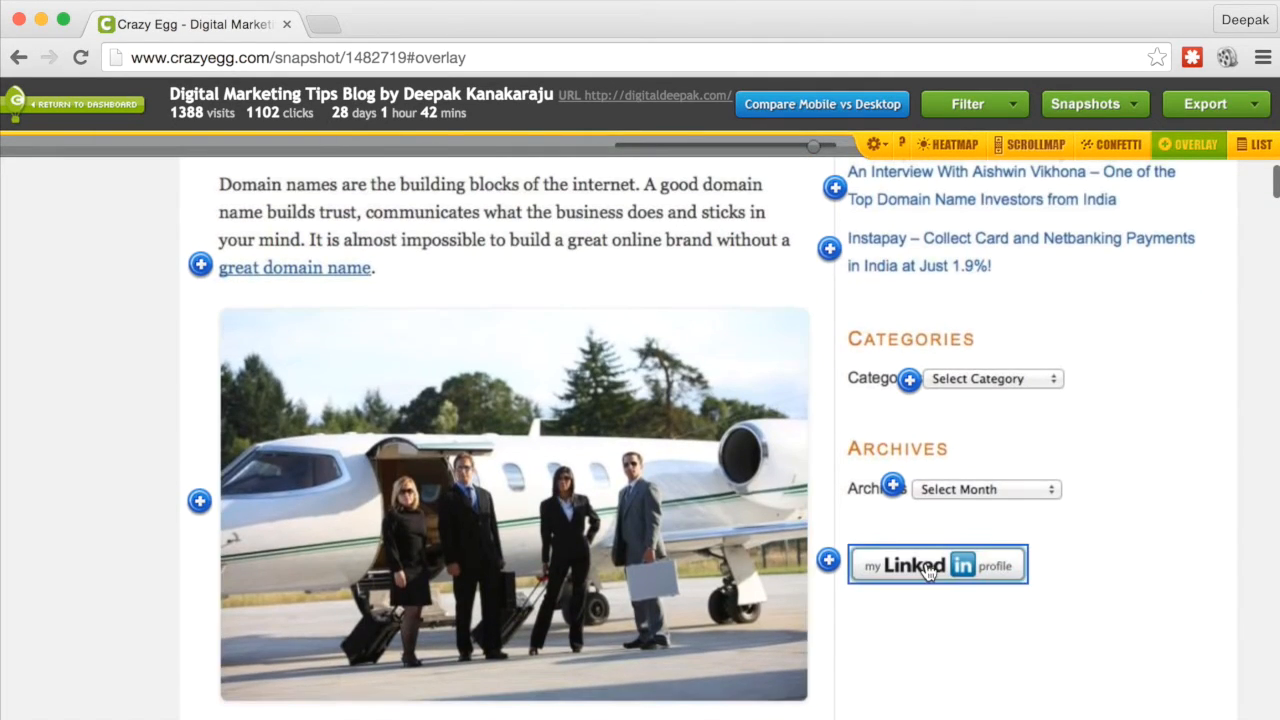
pyautogui.click(830, 582)
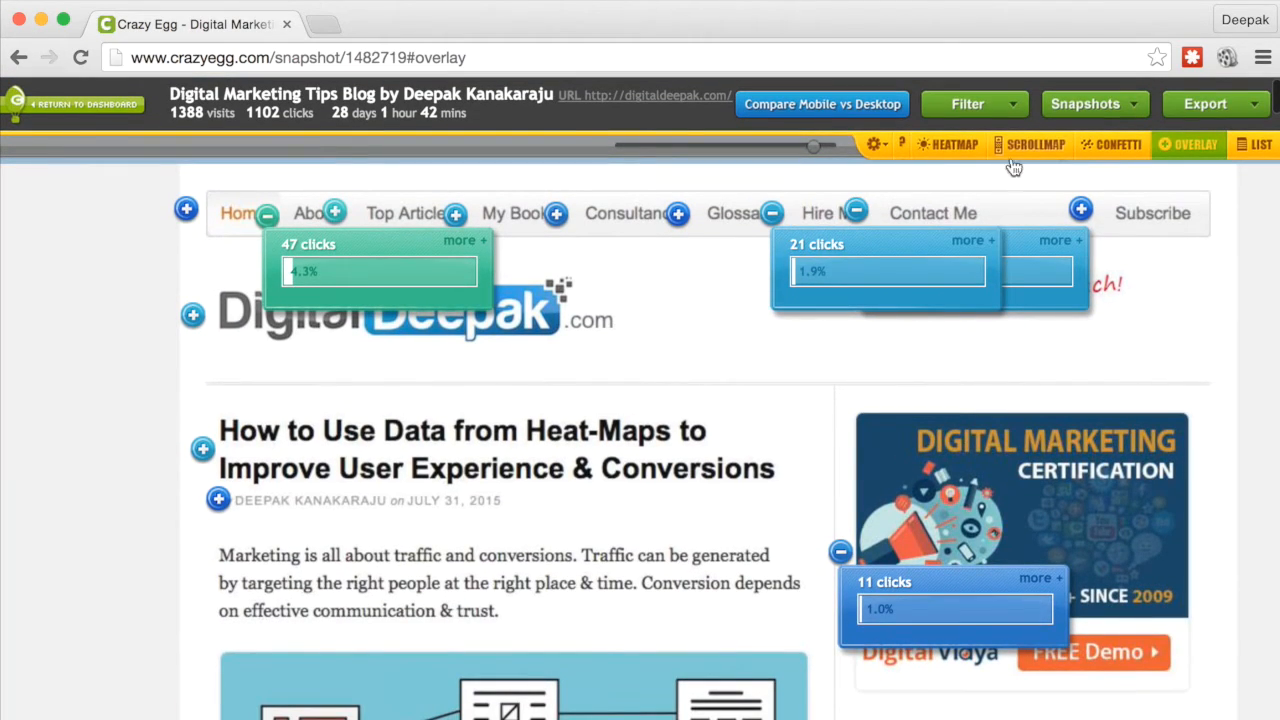
# Open the Scrollmap view and scroll through the blog page to see attention fade.
pyautogui.click(1037, 144)
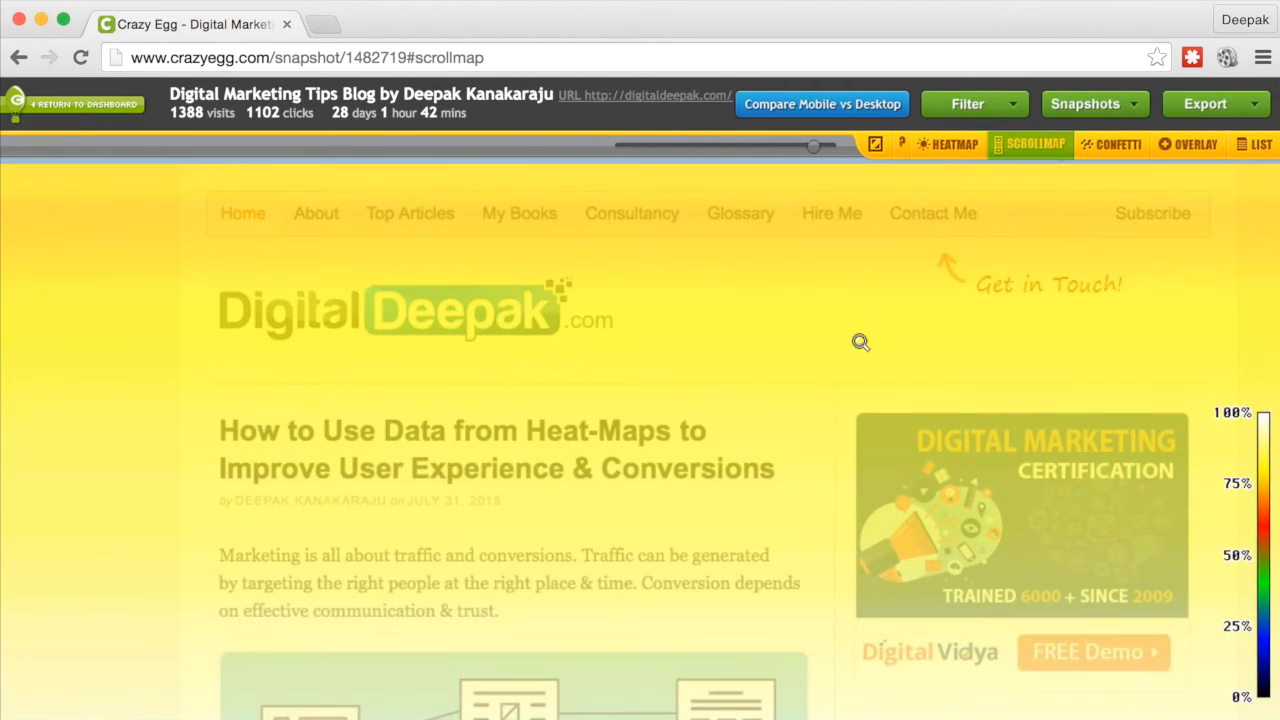
pyautogui.scroll(-3)
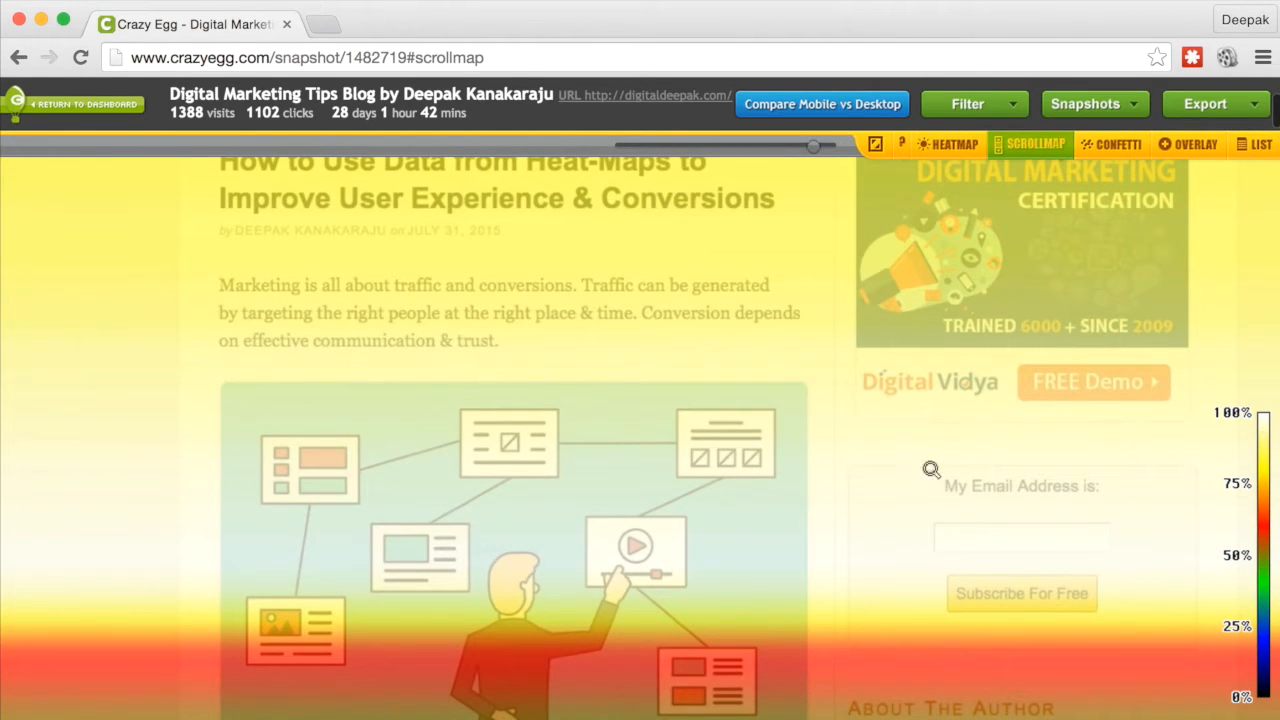
pyautogui.moveTo(571, 476)
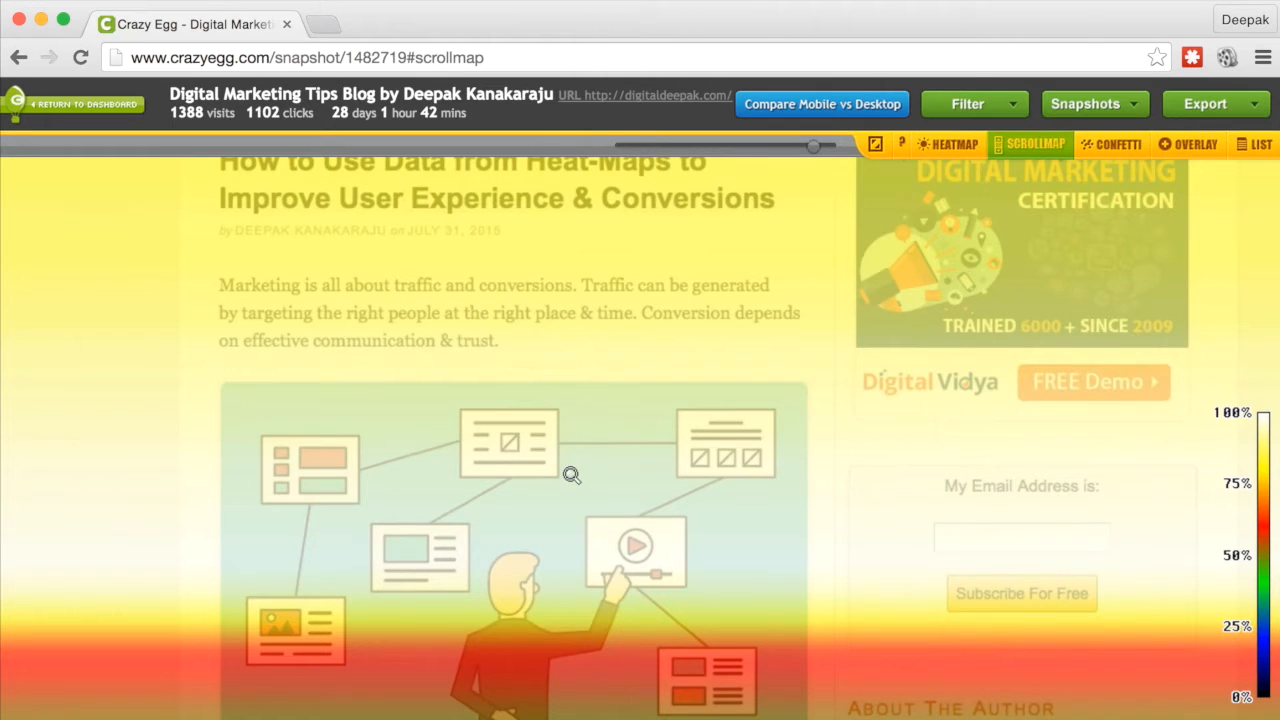
pyautogui.moveTo(485, 404)
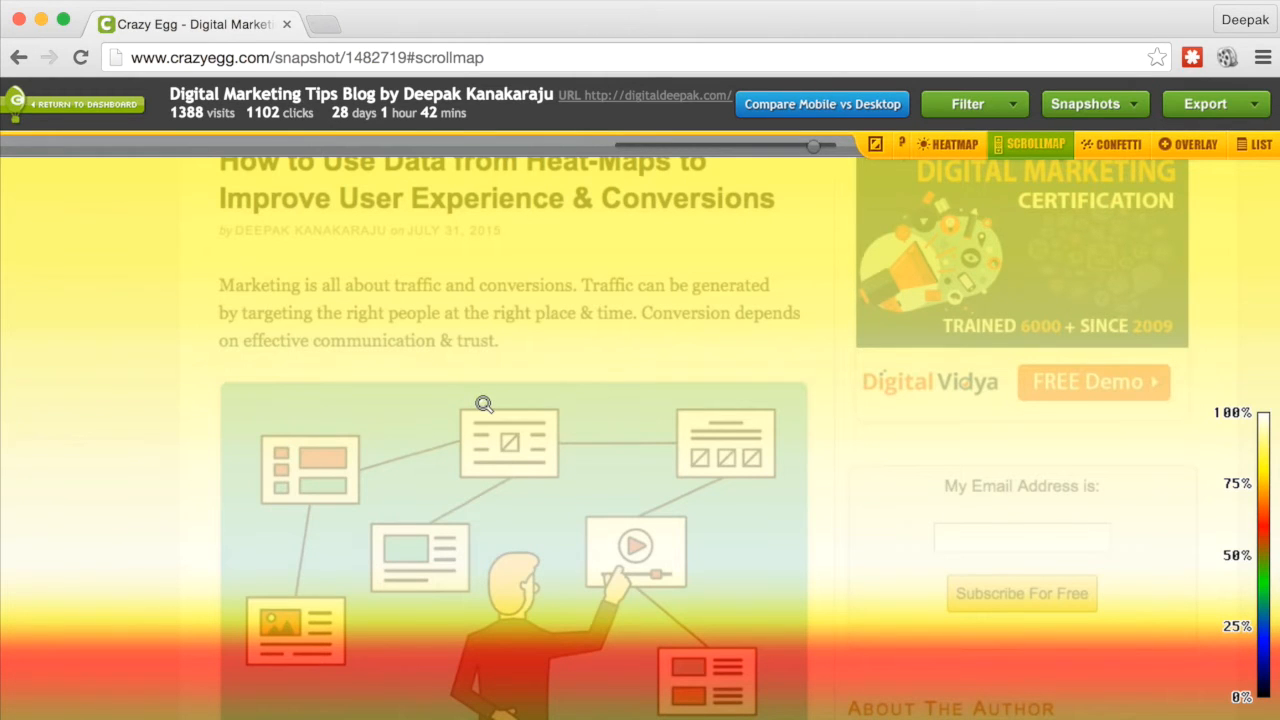
pyautogui.scroll(-3)
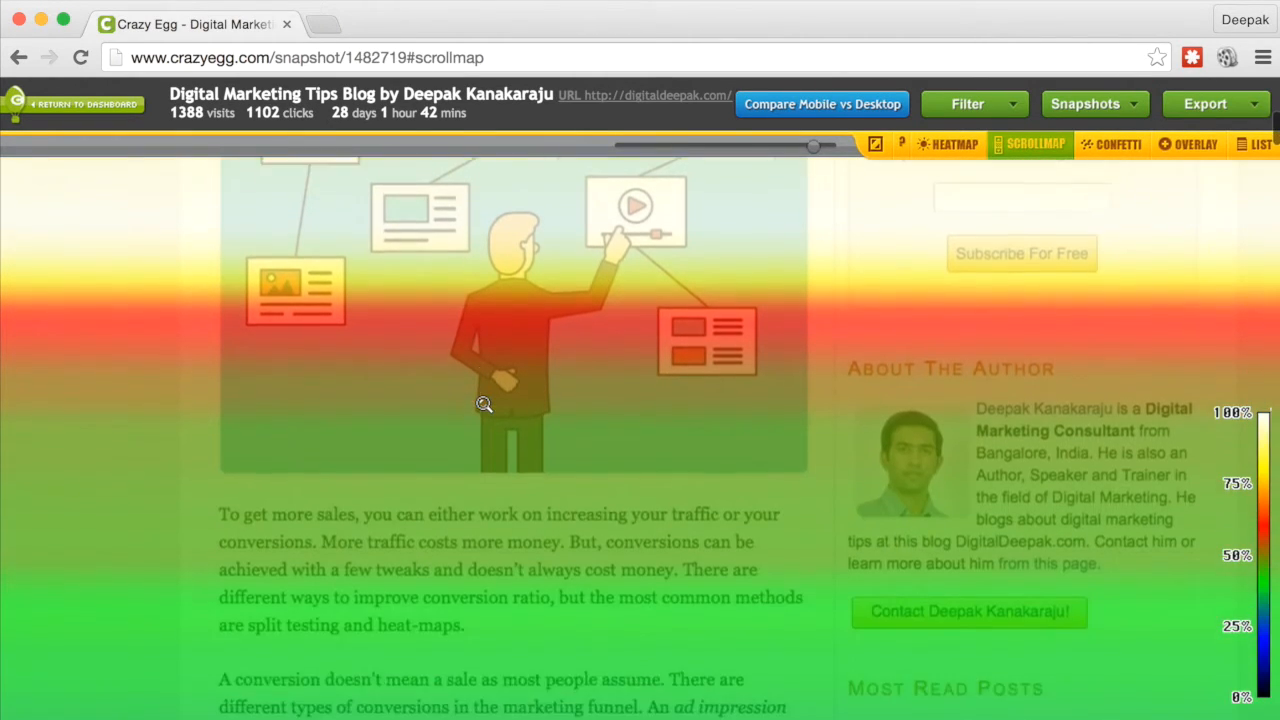
pyautogui.scroll(-3)
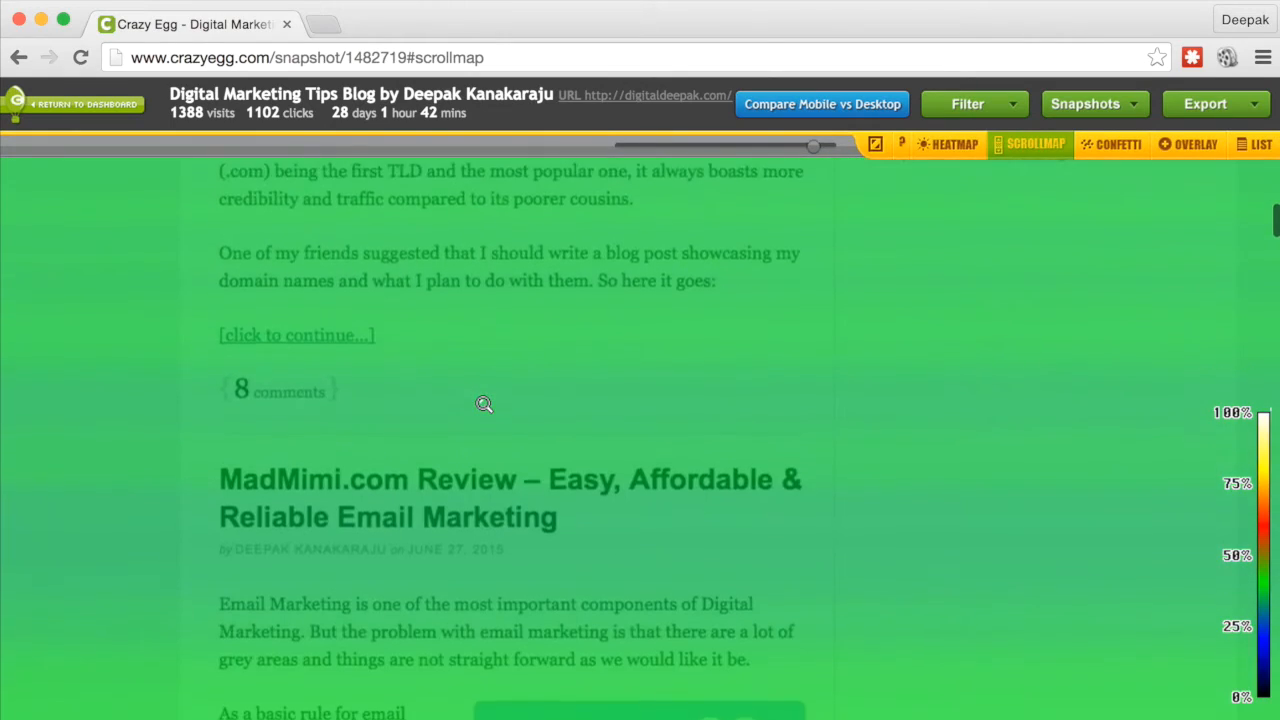
pyautogui.scroll(3)
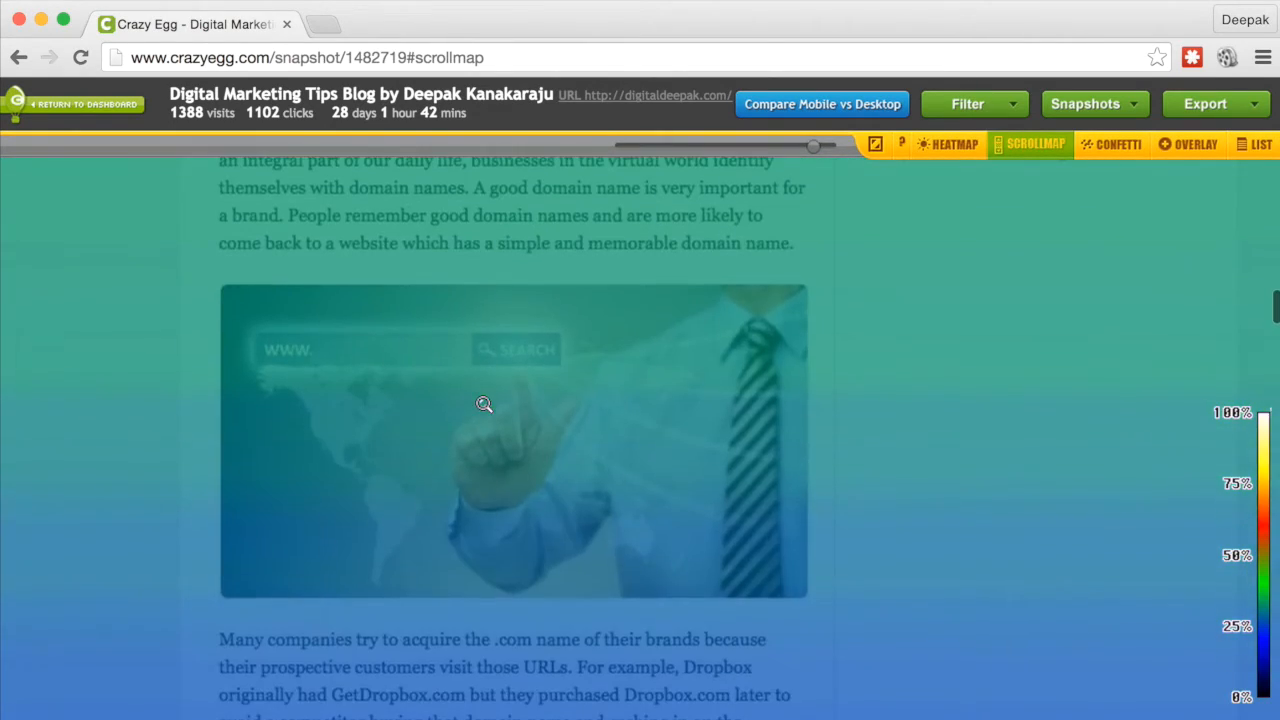
pyautogui.scroll(-3)
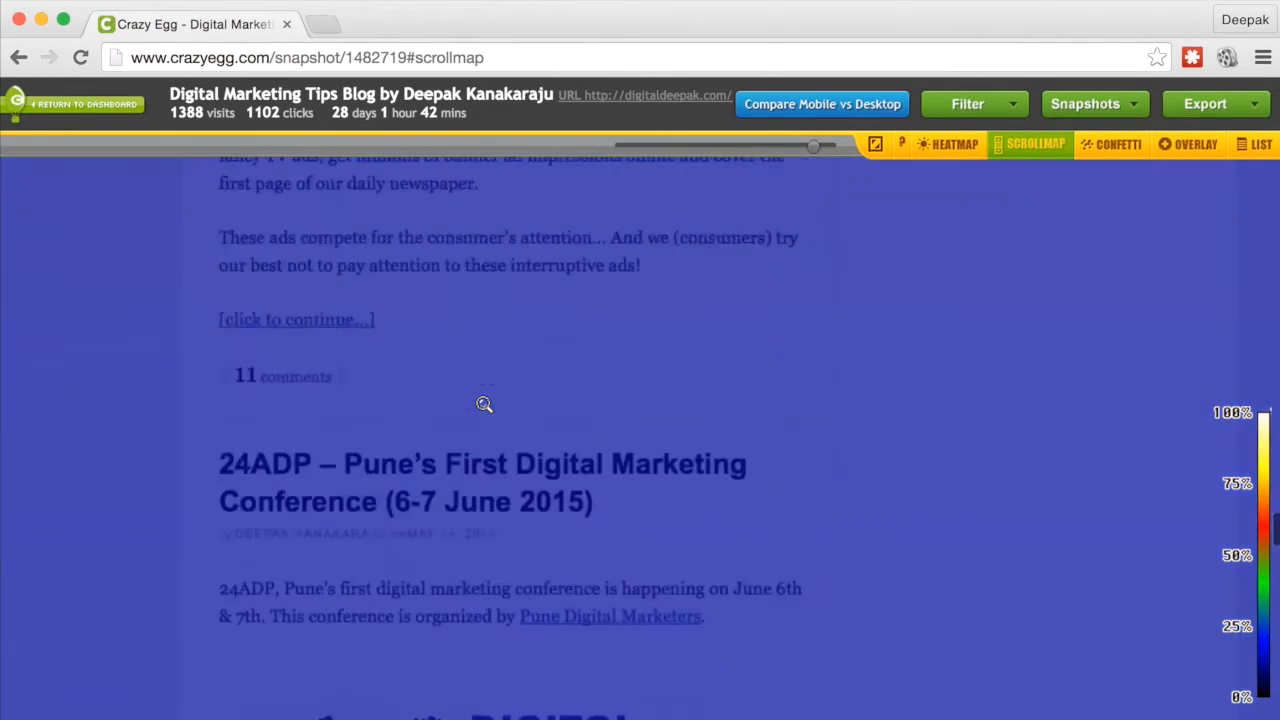
pyautogui.scroll(-3)
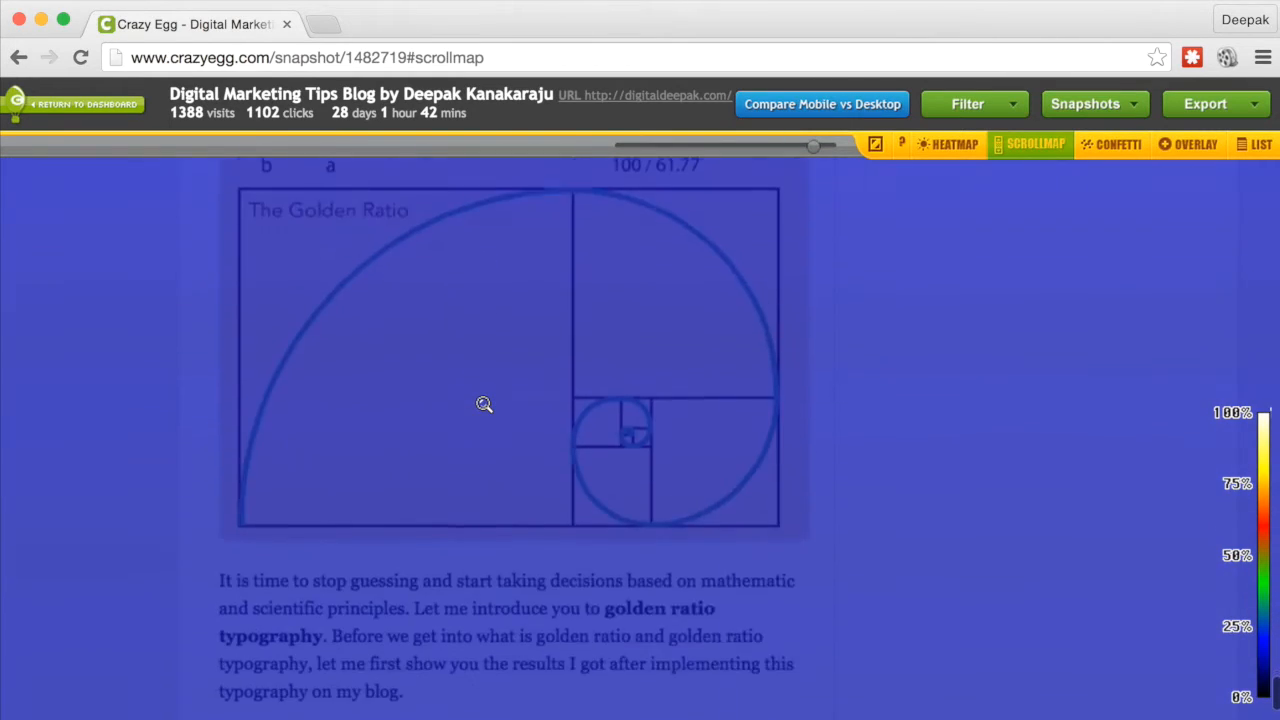
pyautogui.scroll(-3)
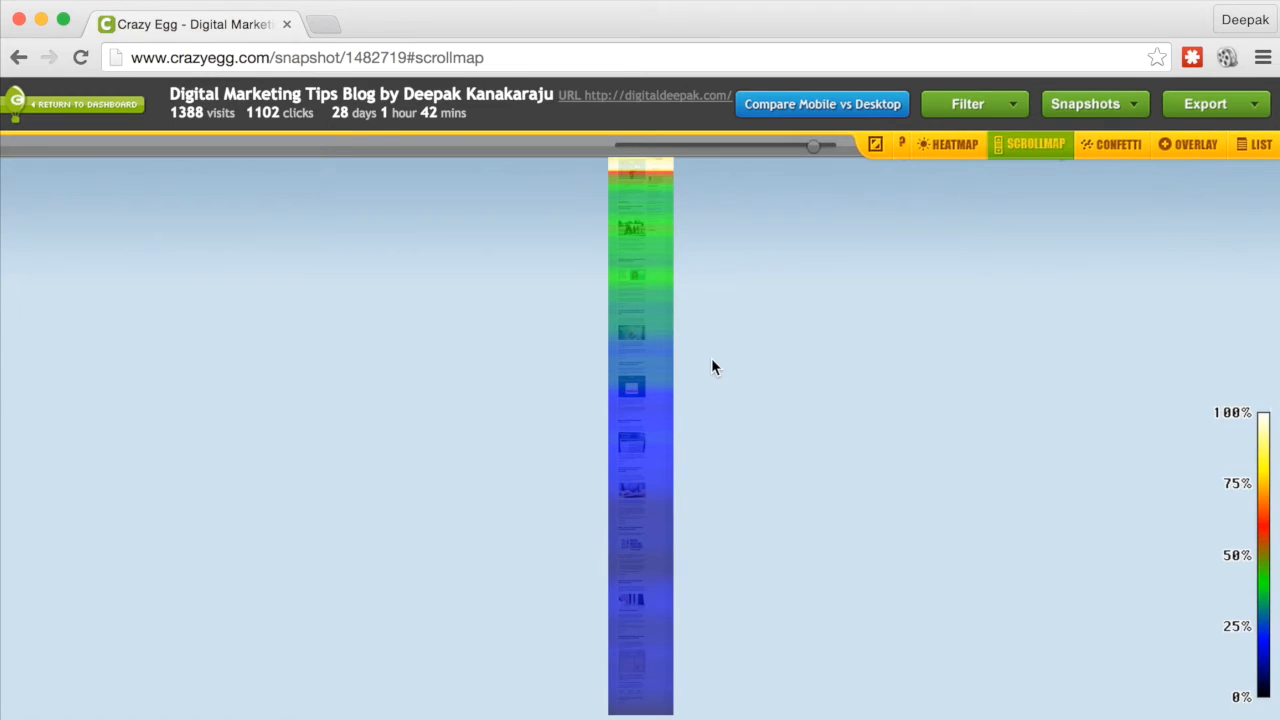
pyautogui.moveTo(658, 153)
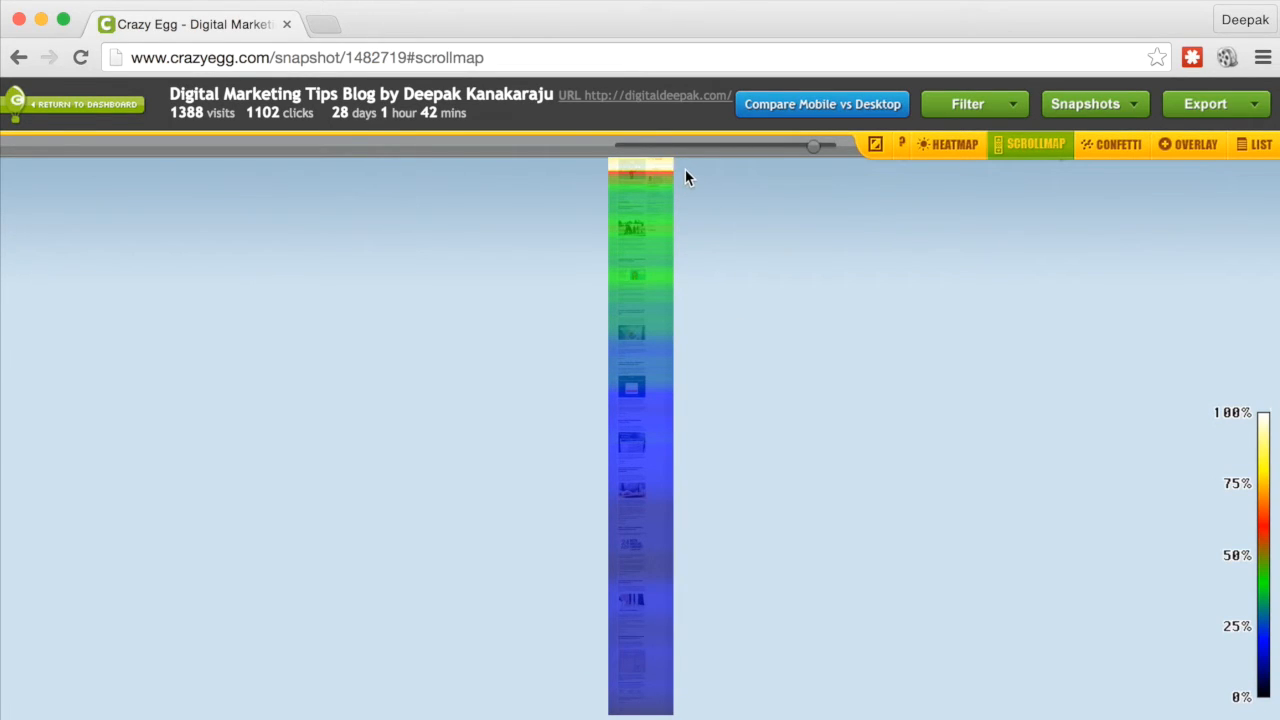
pyautogui.moveTo(1232, 533)
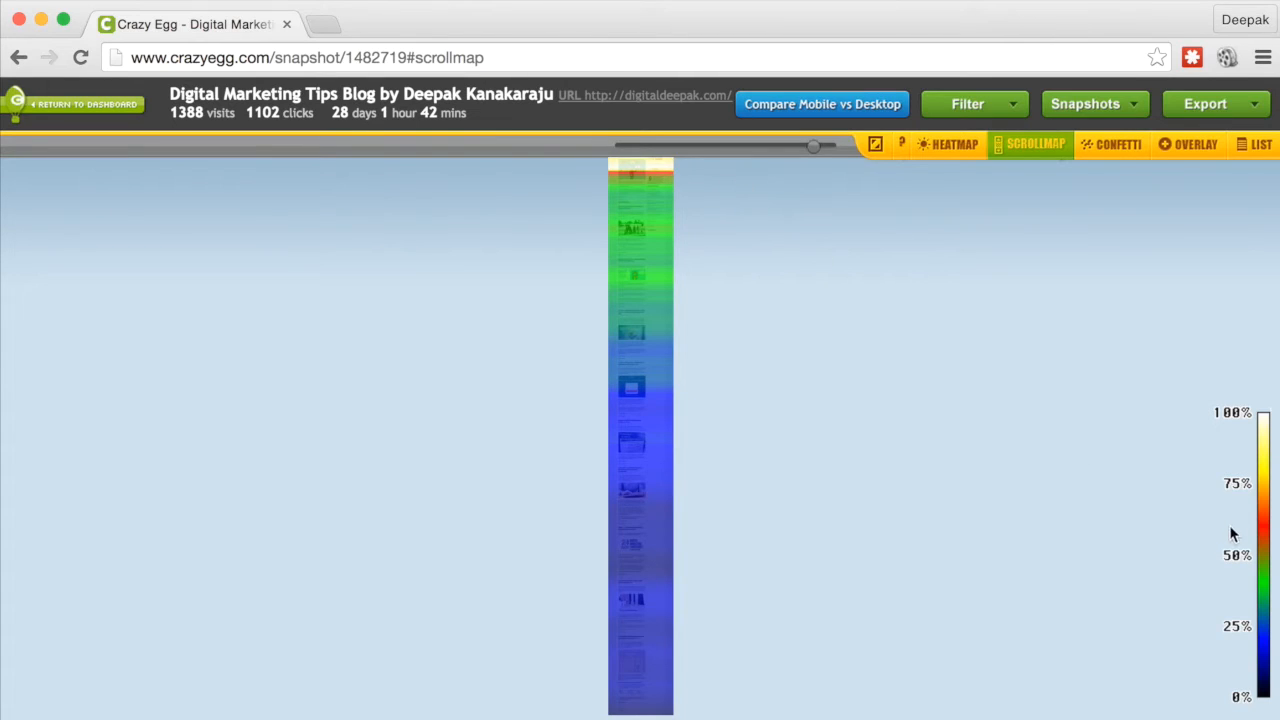
pyautogui.moveTo(617, 485)
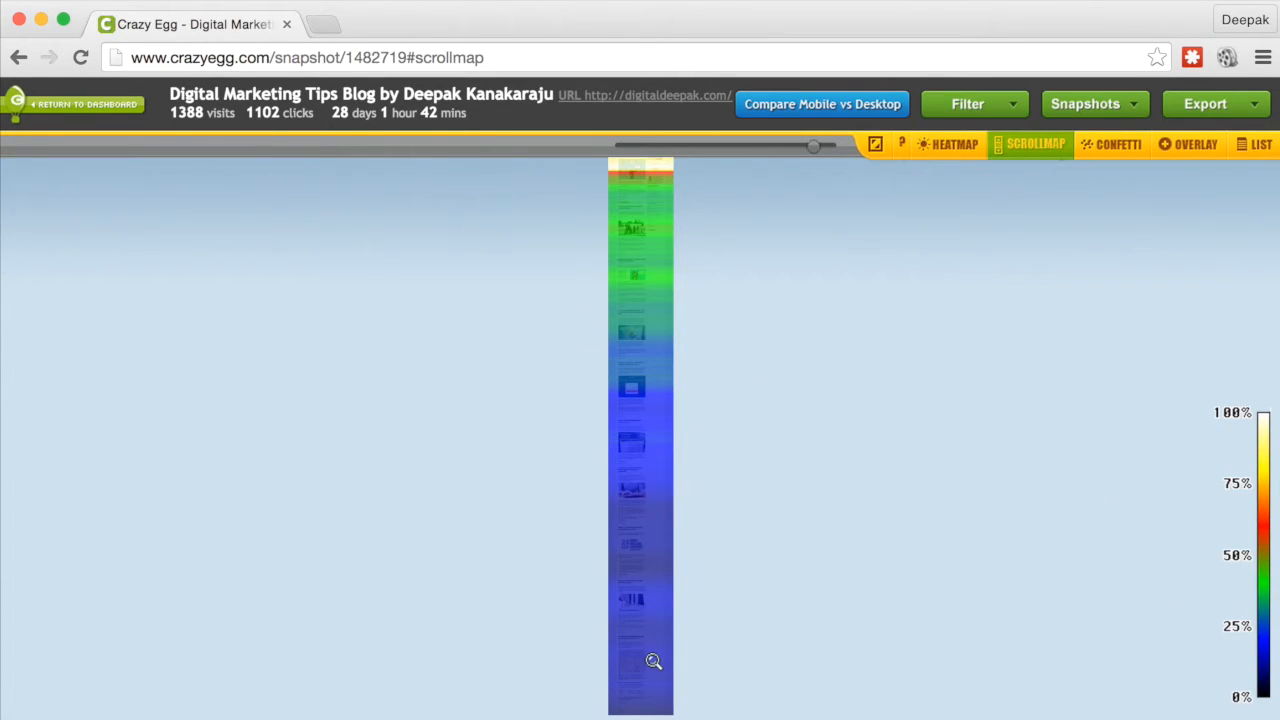
pyautogui.moveTo(1057, 189)
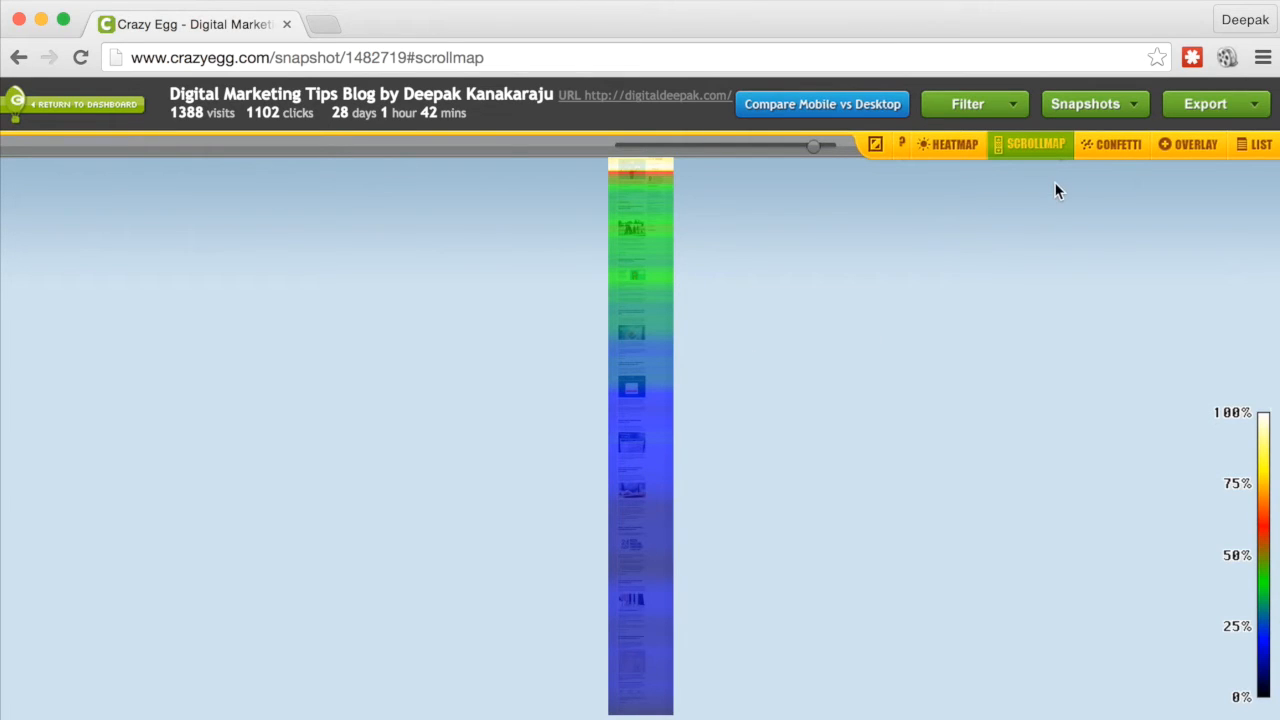
# Switch the blog snapshot to the Confetti report.
pyautogui.click(1117, 144)
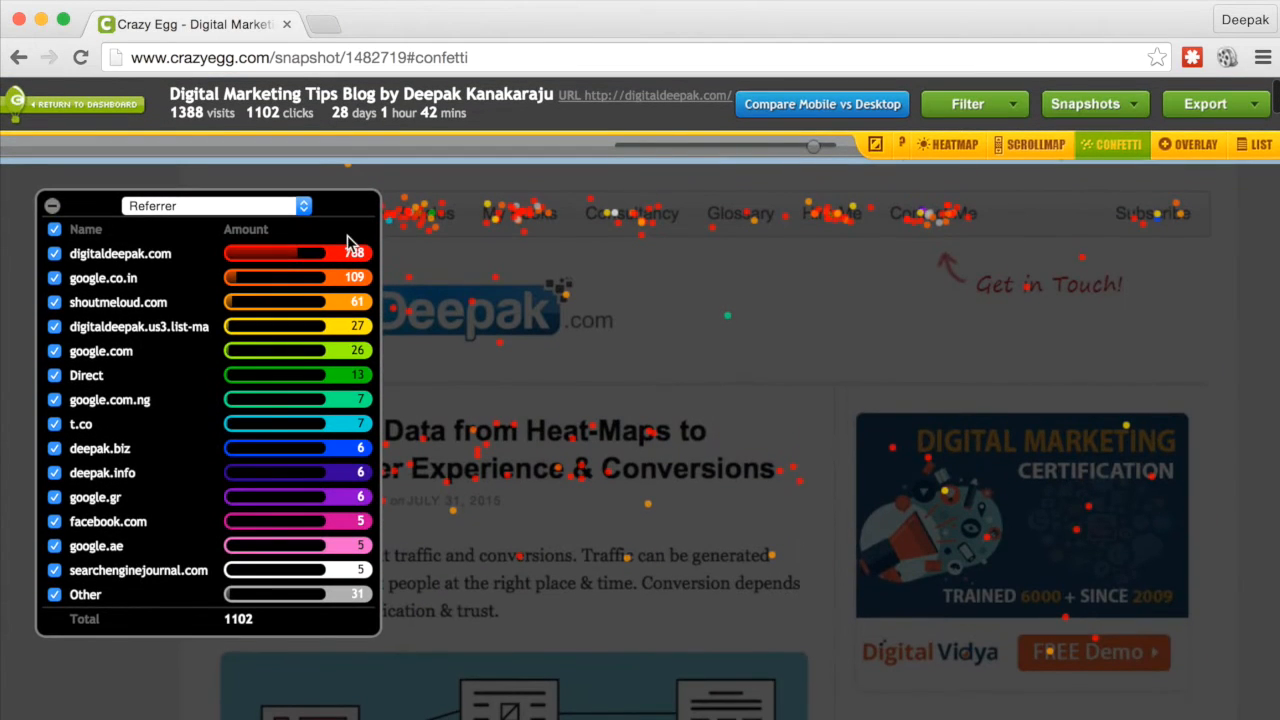
pyautogui.moveTo(228, 211)
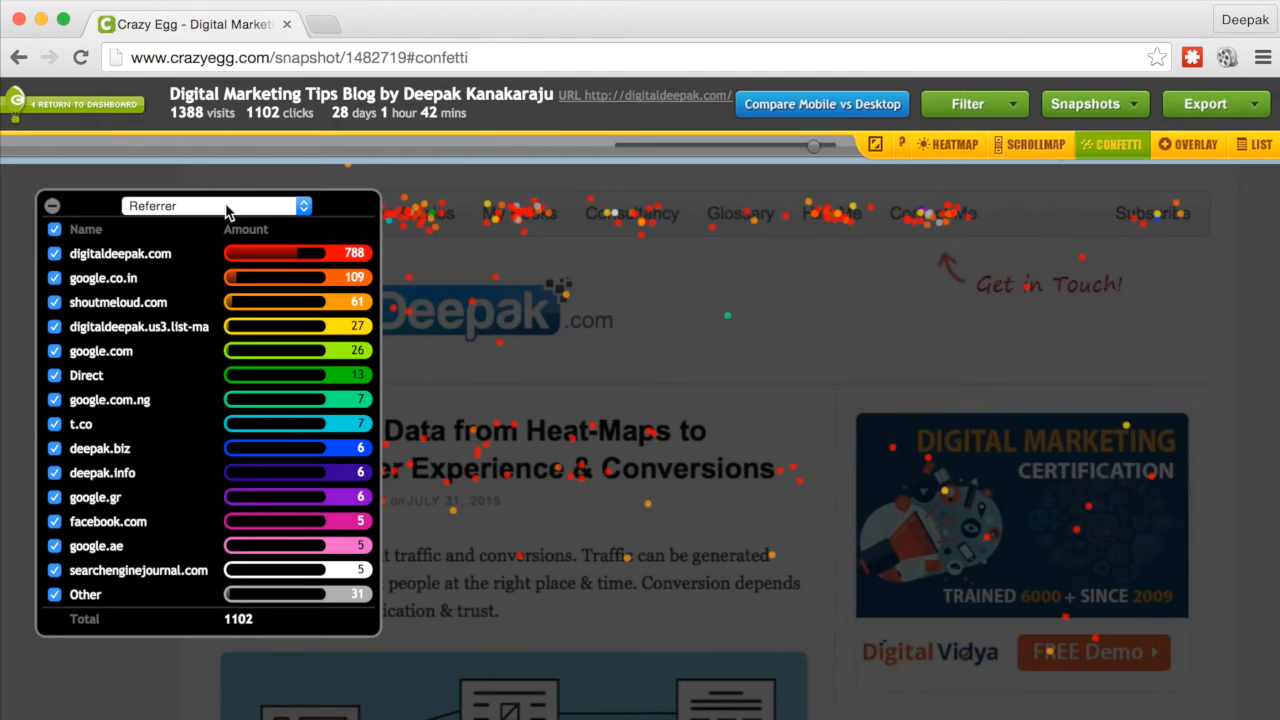
# Break confetti clicks down by Day of Week and hide every day.
pyautogui.click(210, 206)
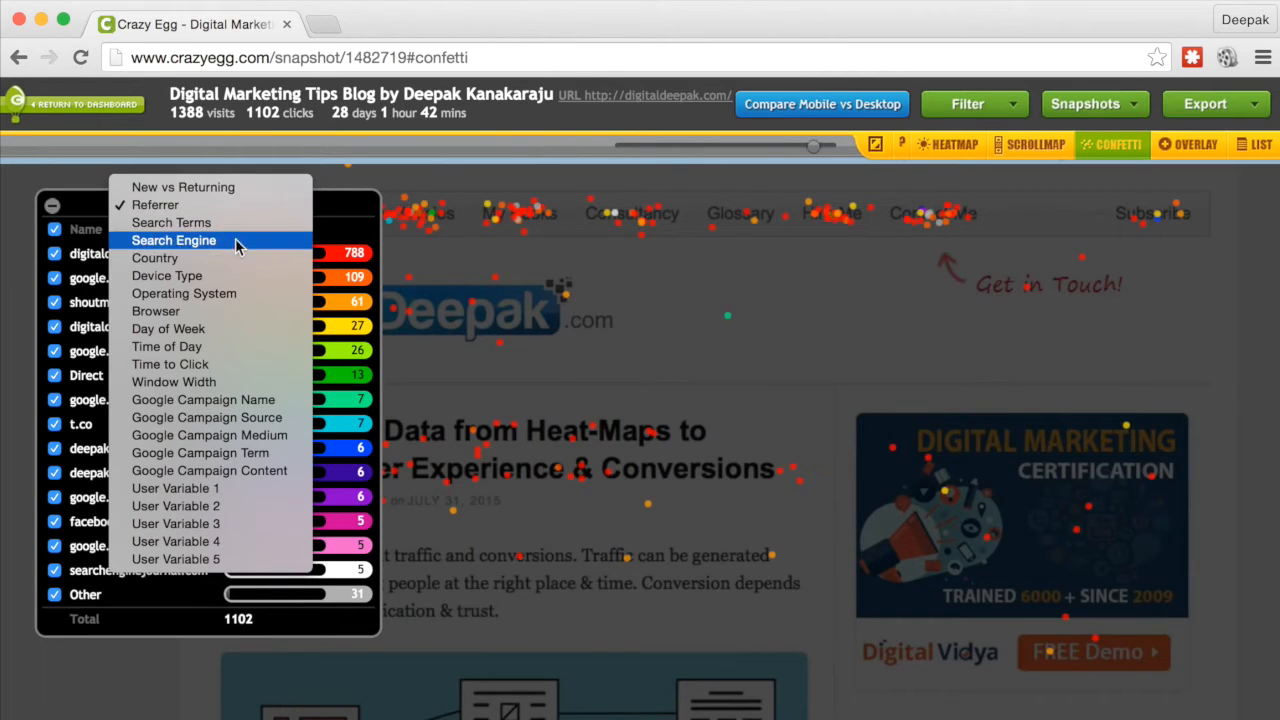
pyautogui.moveTo(240, 328)
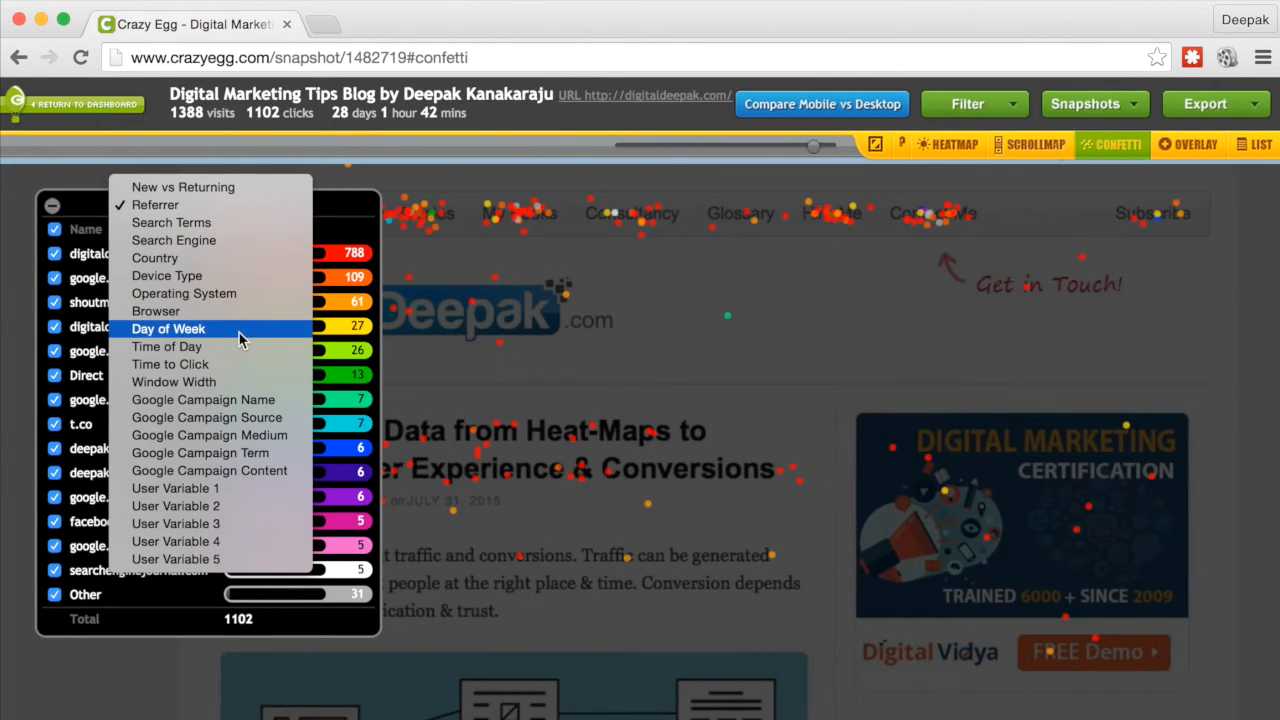
pyautogui.click(168, 328)
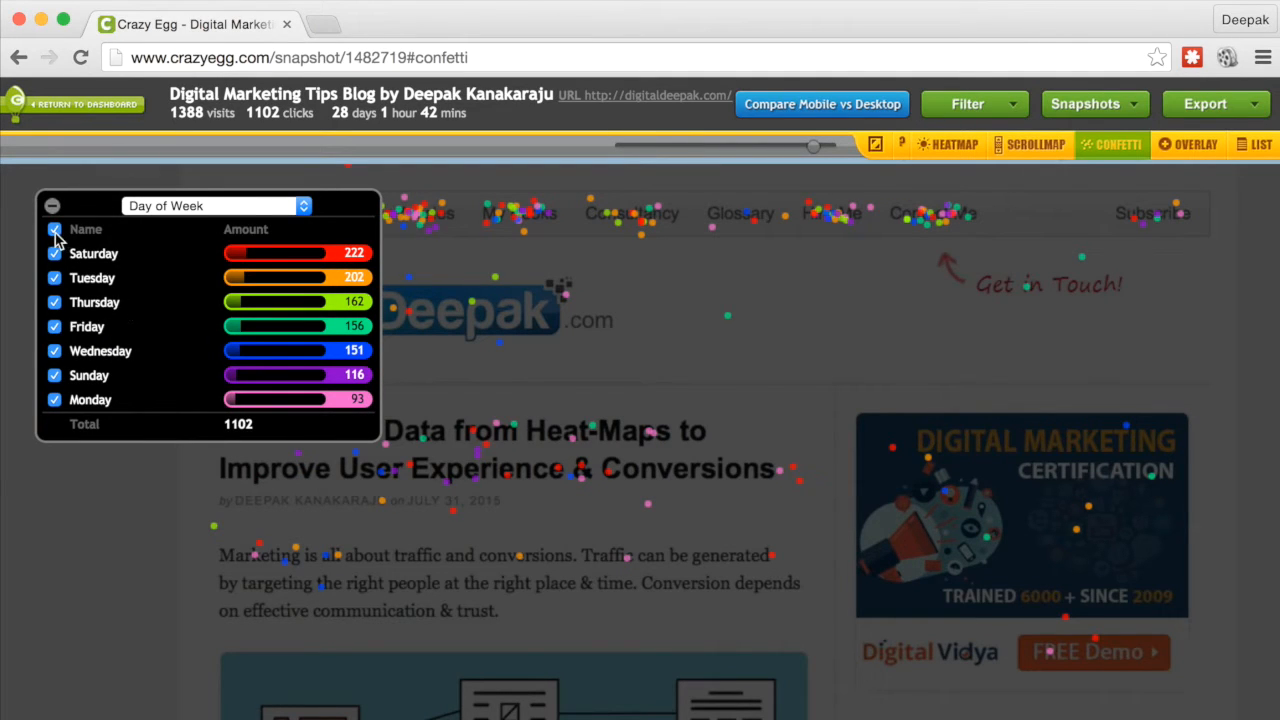
pyautogui.click(55, 229)
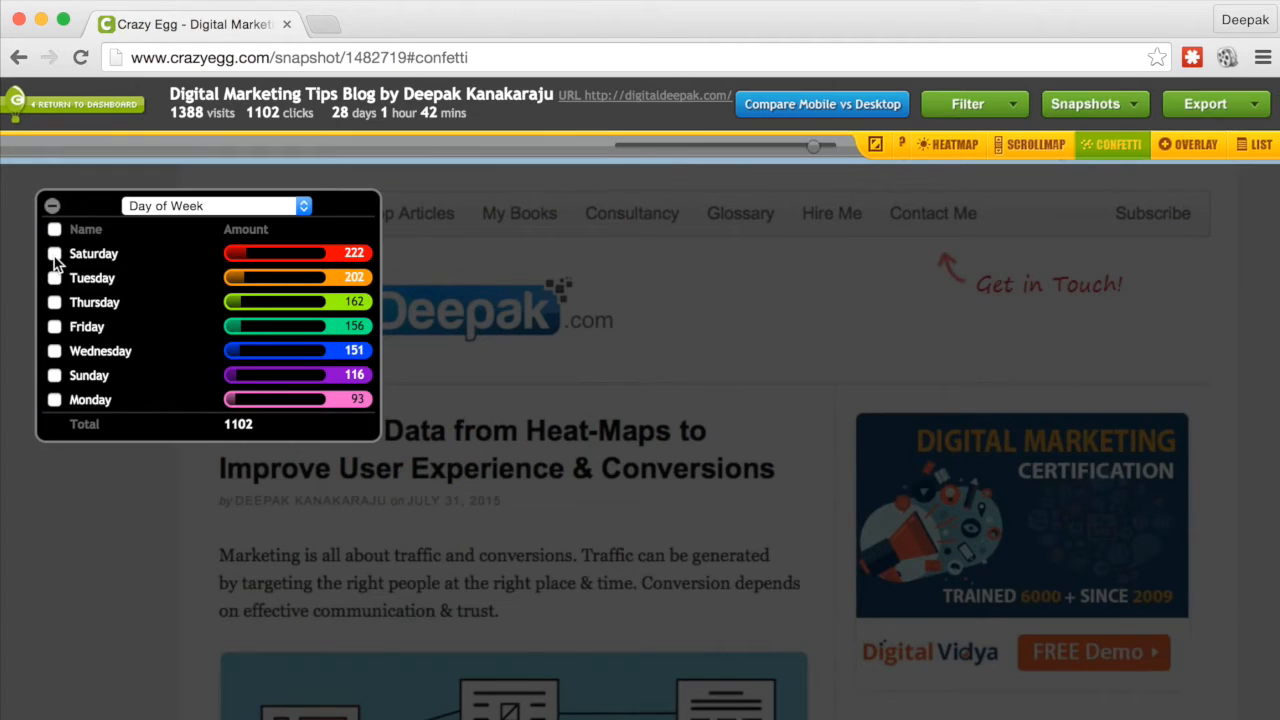
# Show and re-hide Saturday, Monday and Thursday clicks one at a time.
pyautogui.click(54, 253)
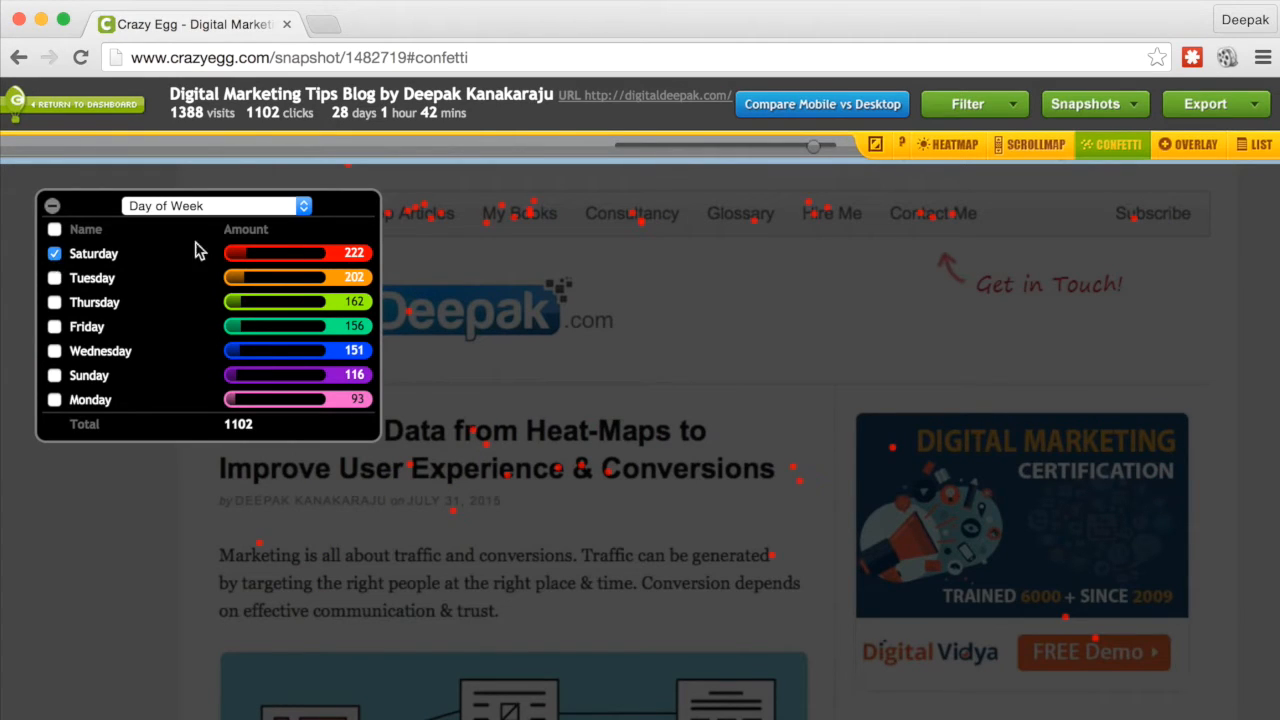
pyautogui.moveTo(895, 231)
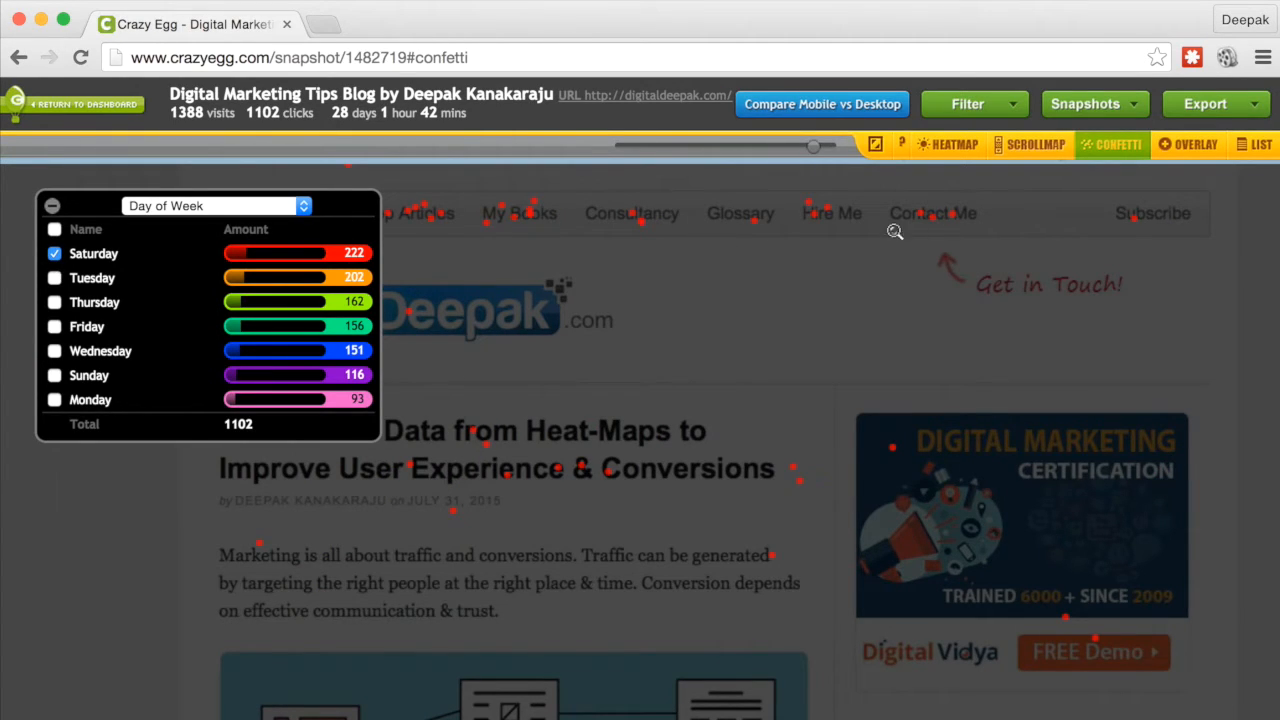
pyautogui.click(54, 253)
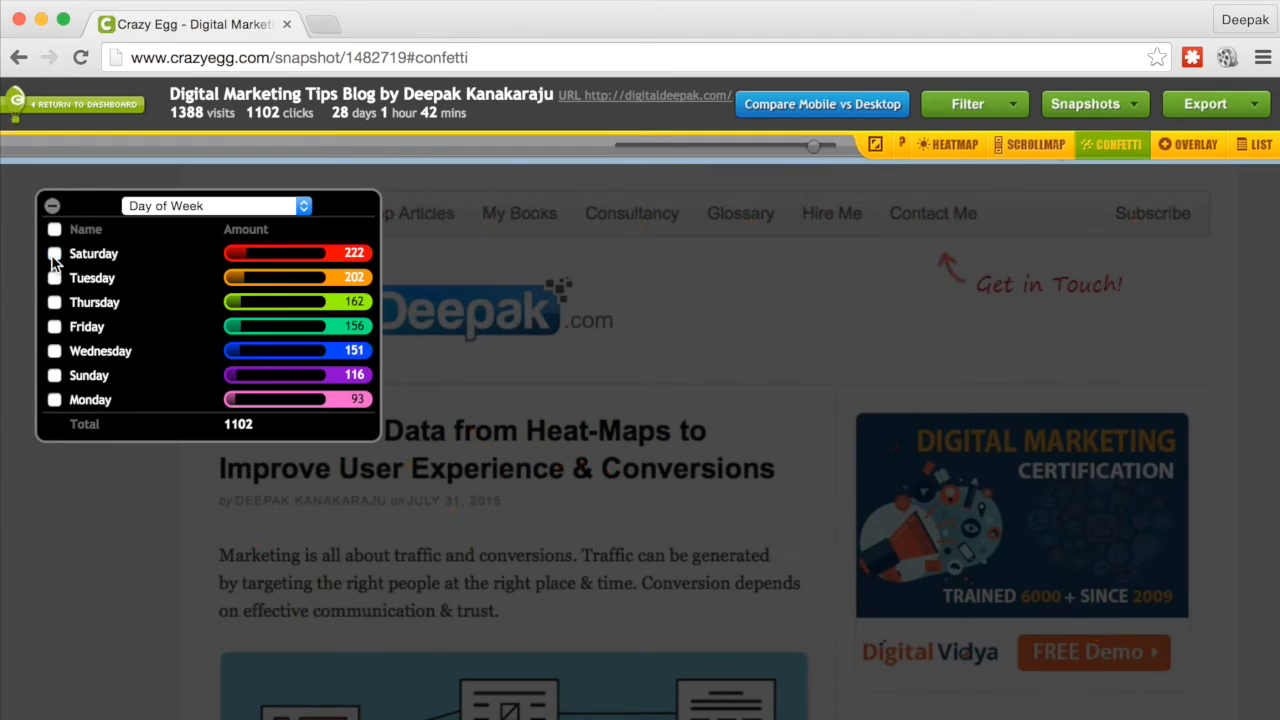
pyautogui.click(54, 400)
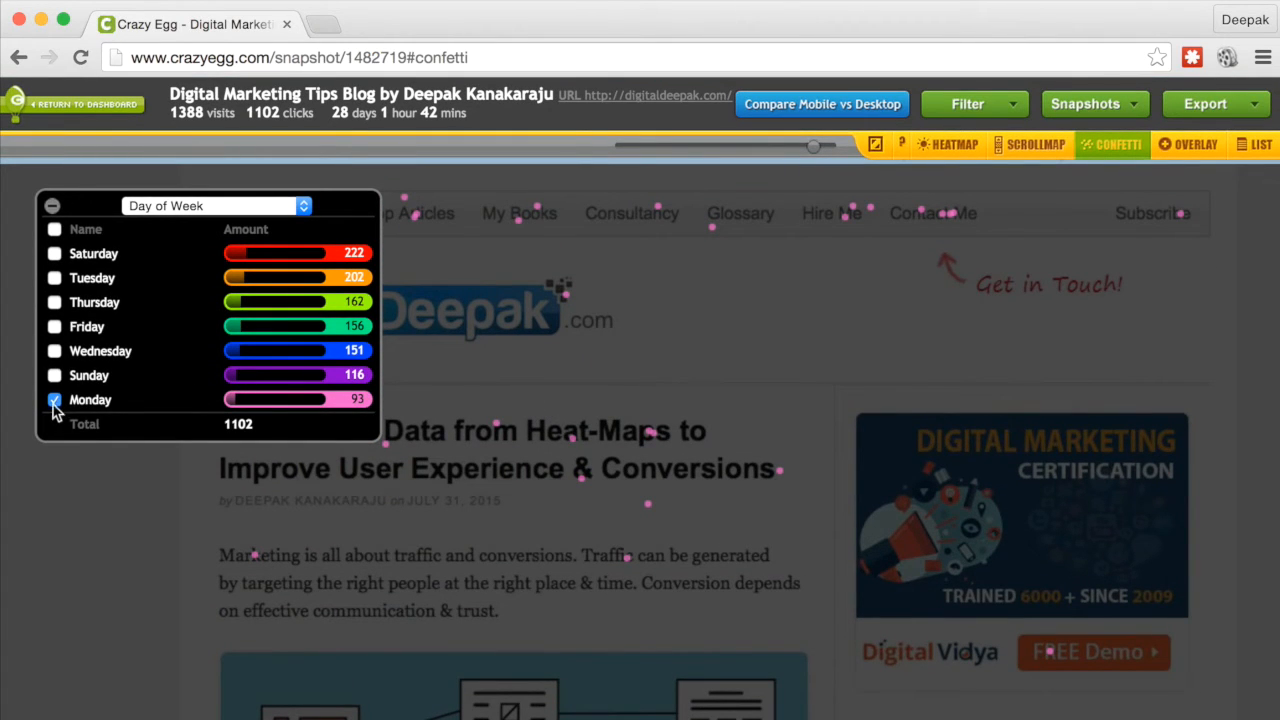
pyautogui.click(54, 400)
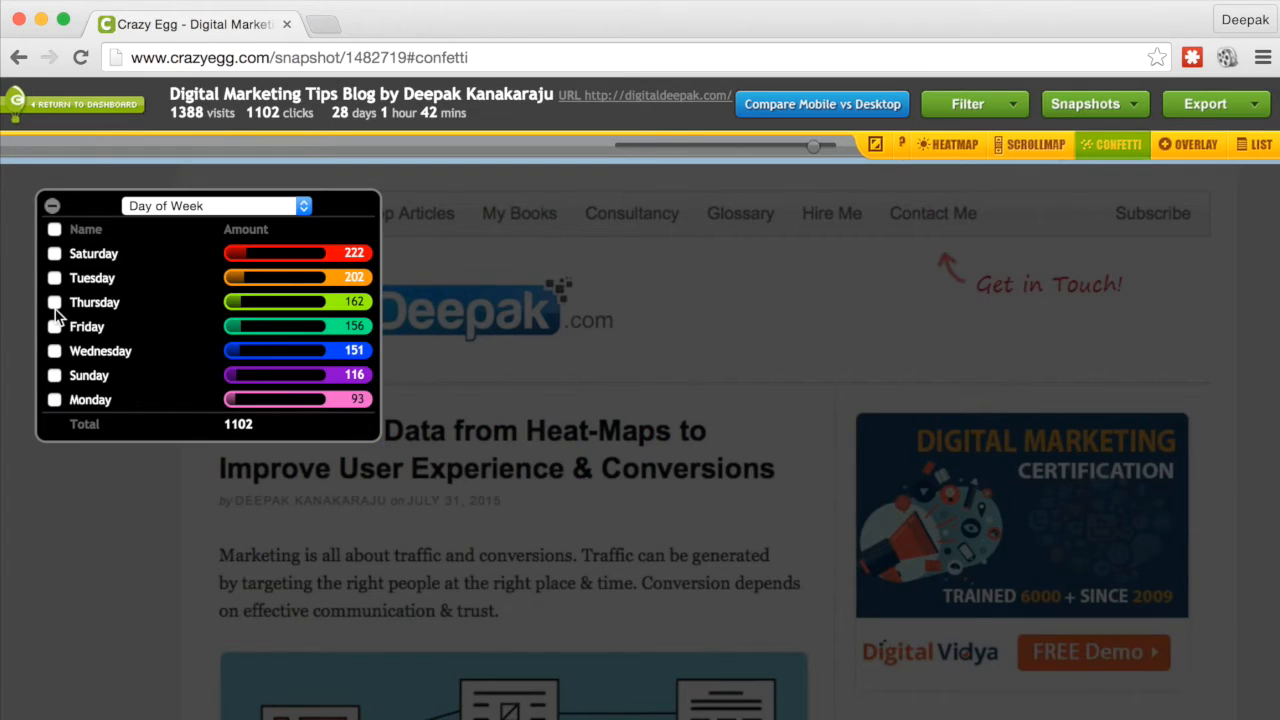
pyautogui.click(54, 302)
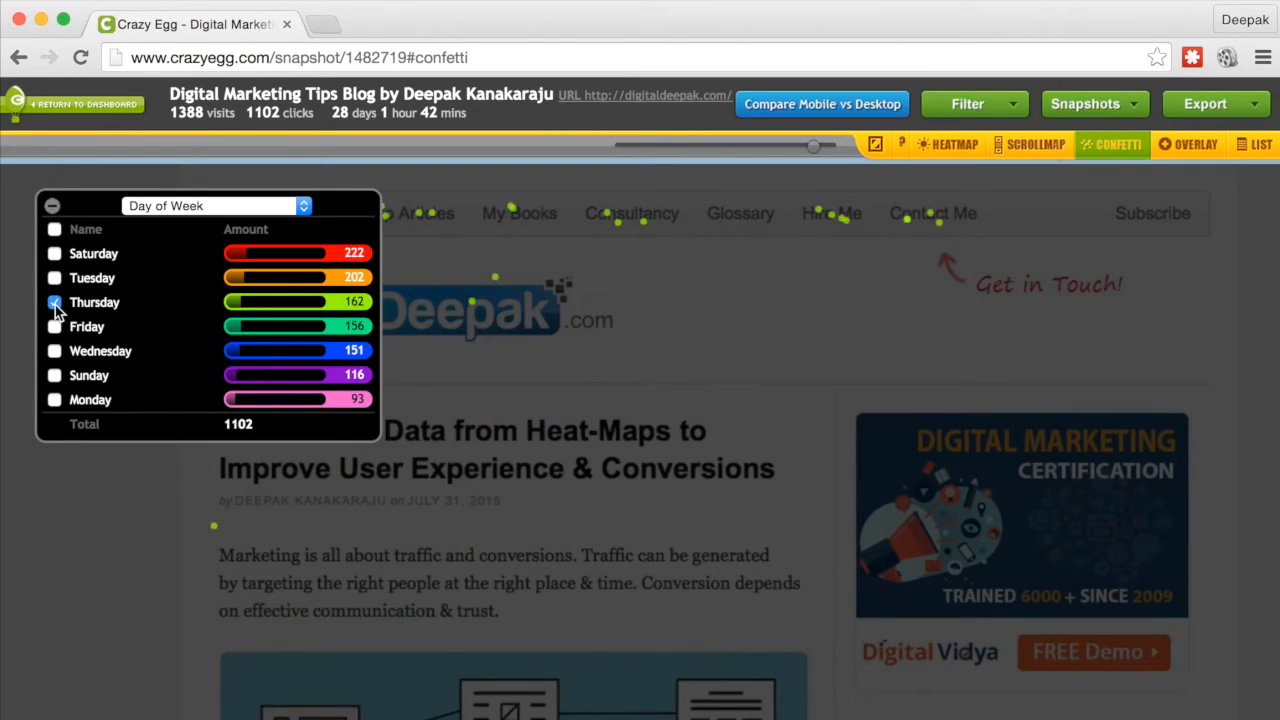
pyautogui.click(54, 302)
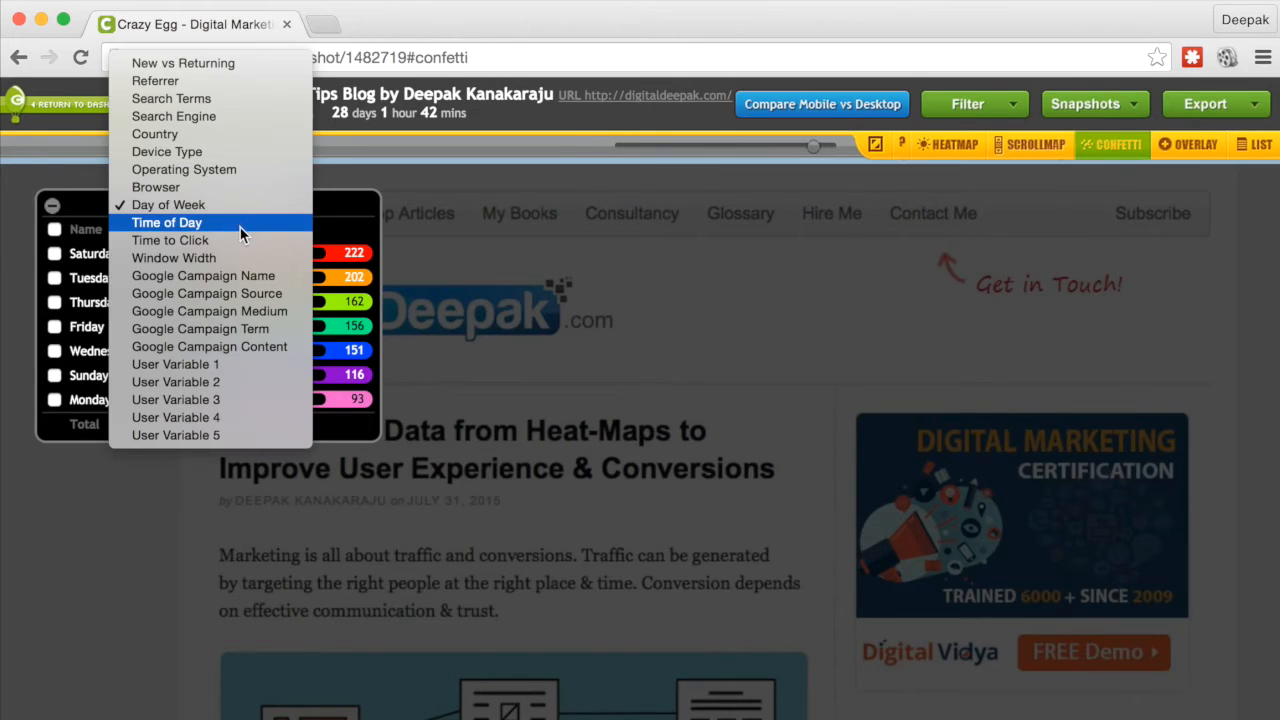
# Group confetti clicks by Window Width, hide all, and preview the 1300–1400 px clicks.
pyautogui.click(174, 257)
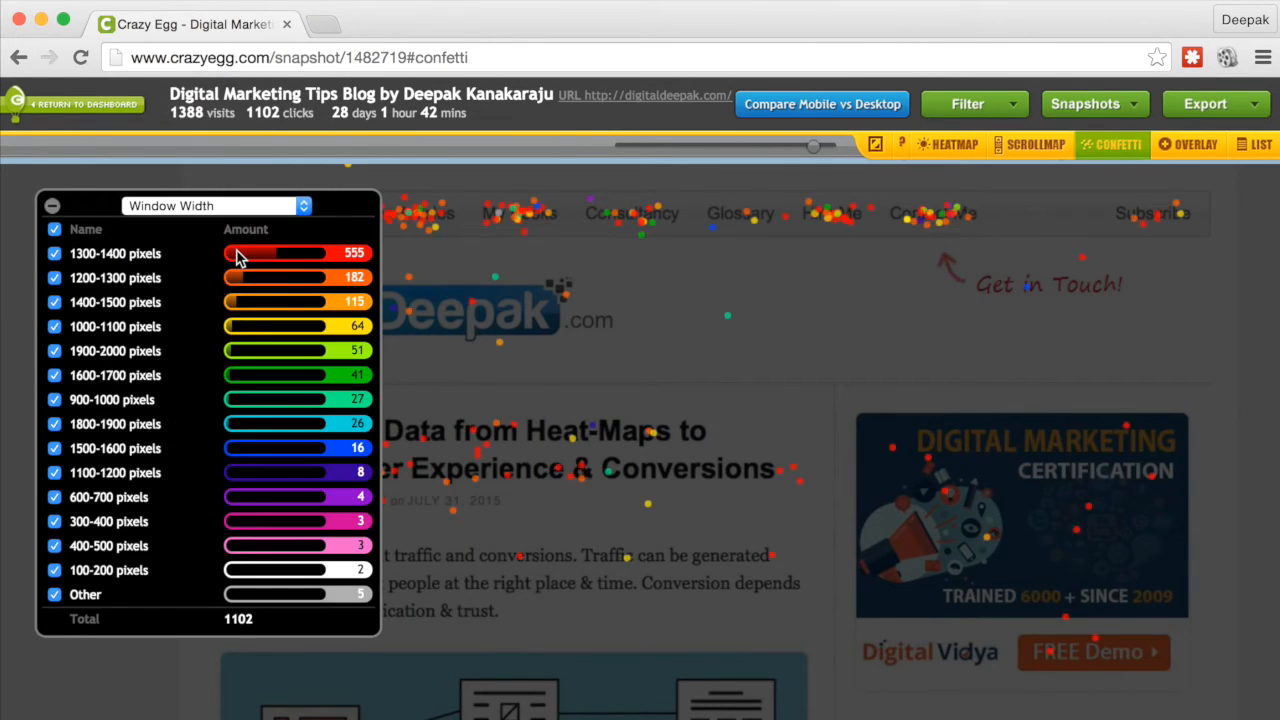
pyautogui.click(54, 229)
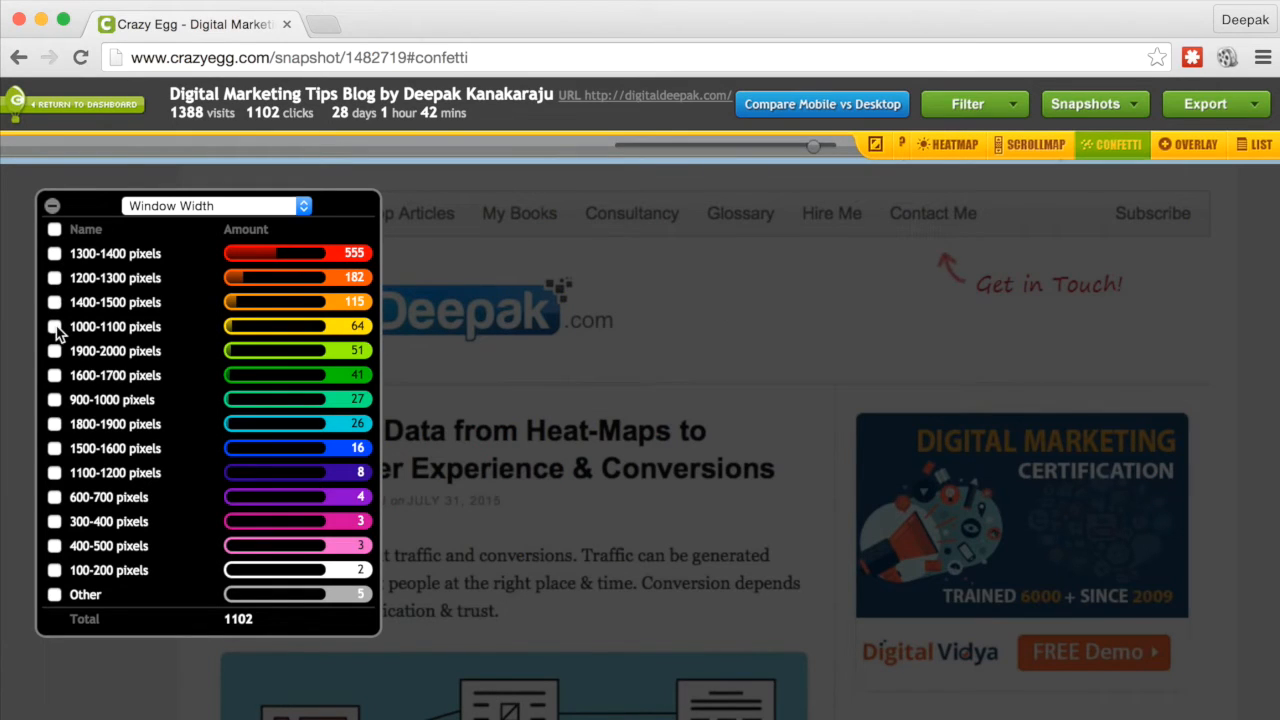
pyautogui.click(53, 327)
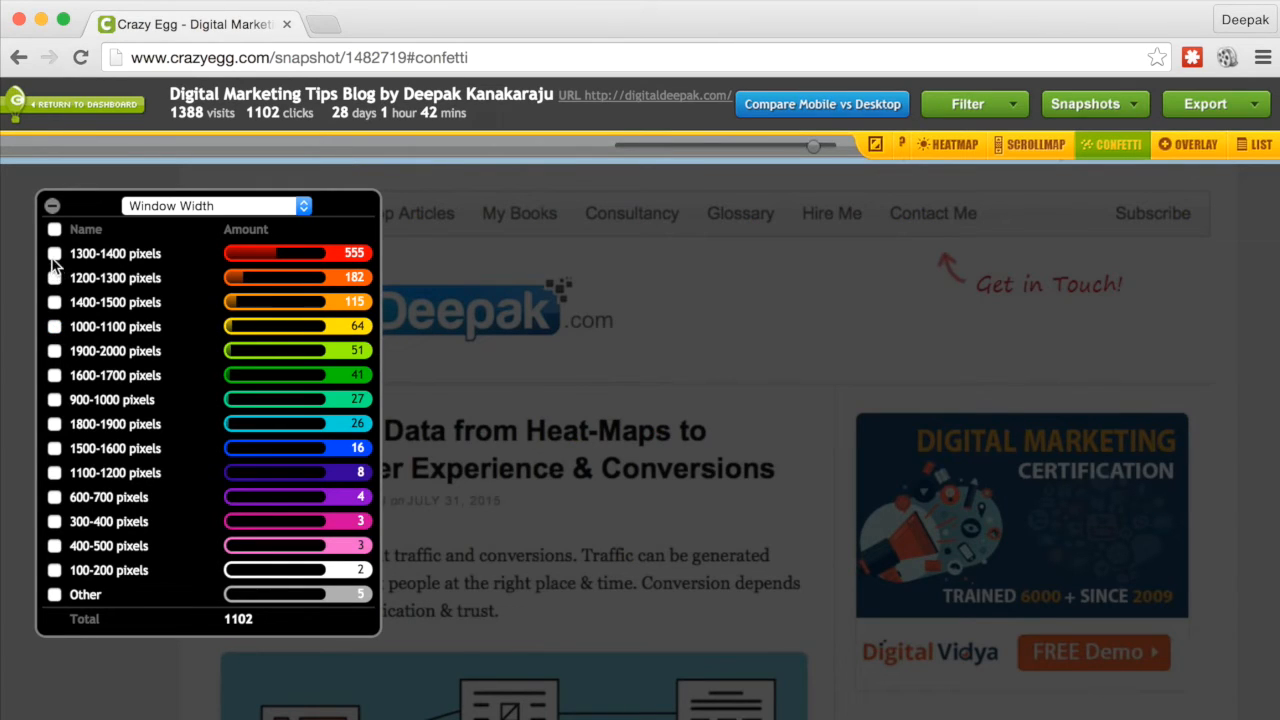
pyautogui.click(54, 253)
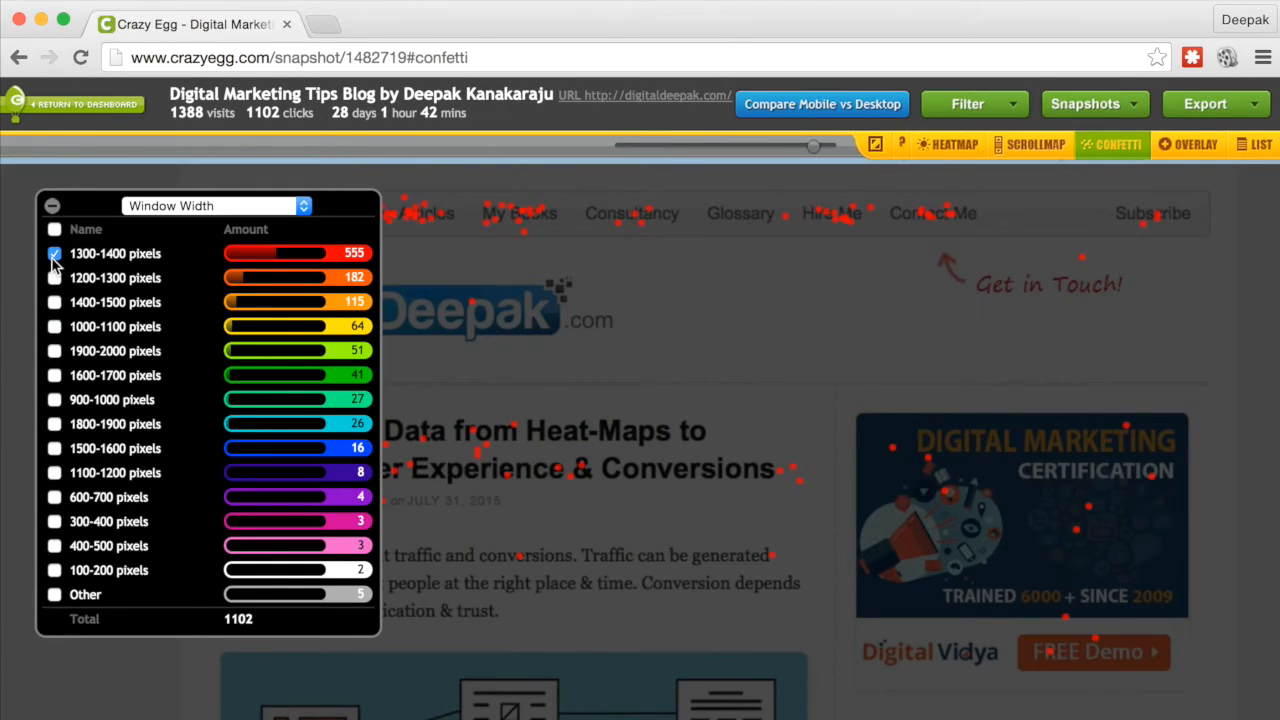
pyautogui.click(54, 253)
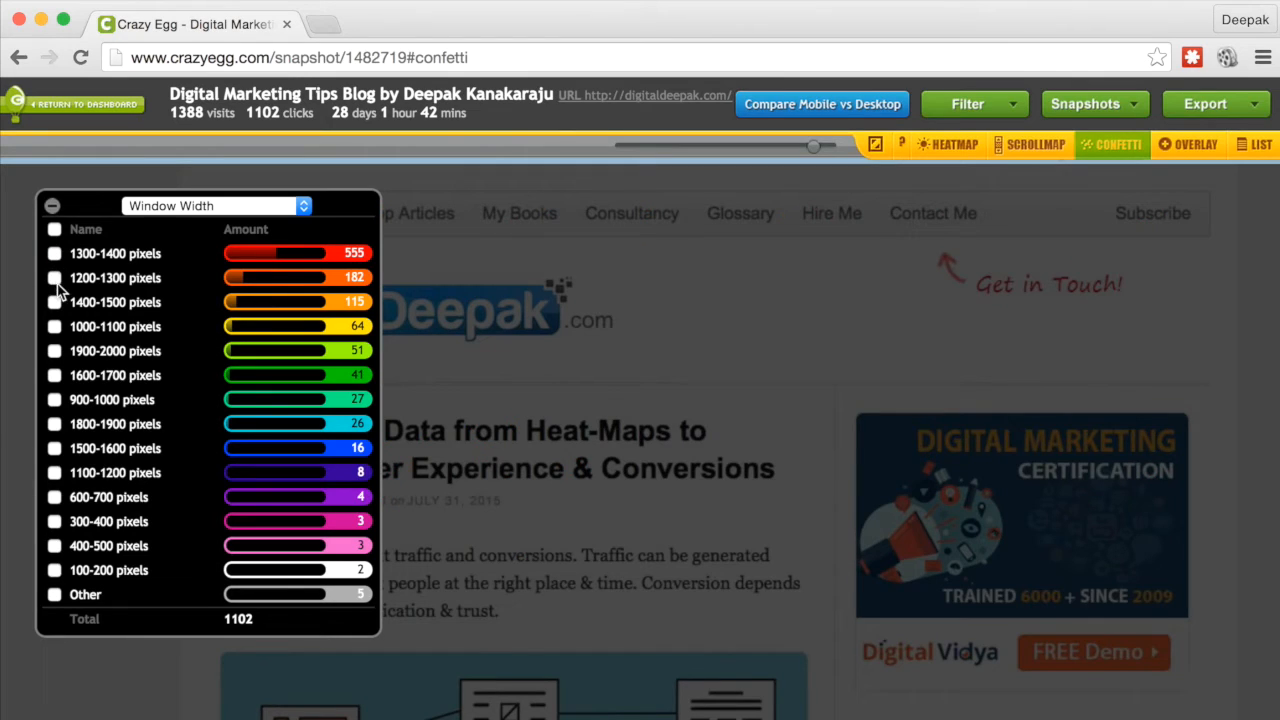
pyautogui.moveTo(95, 440)
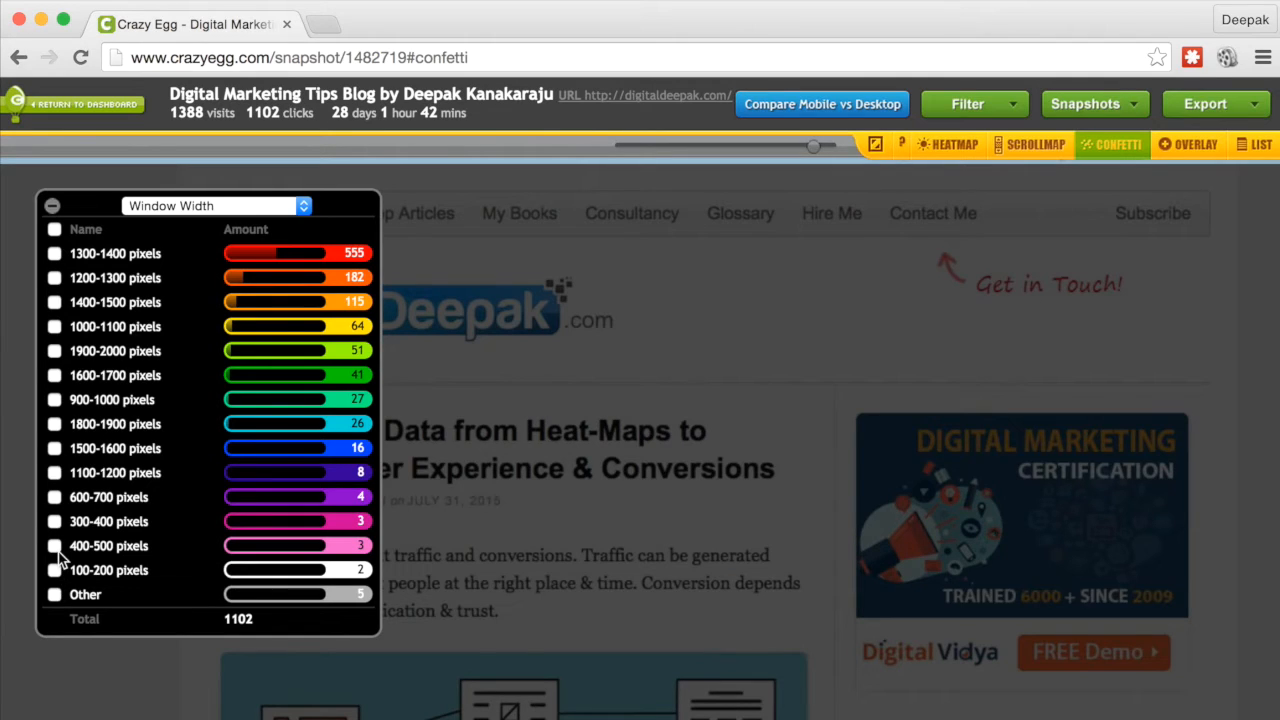
pyautogui.moveTo(57, 493)
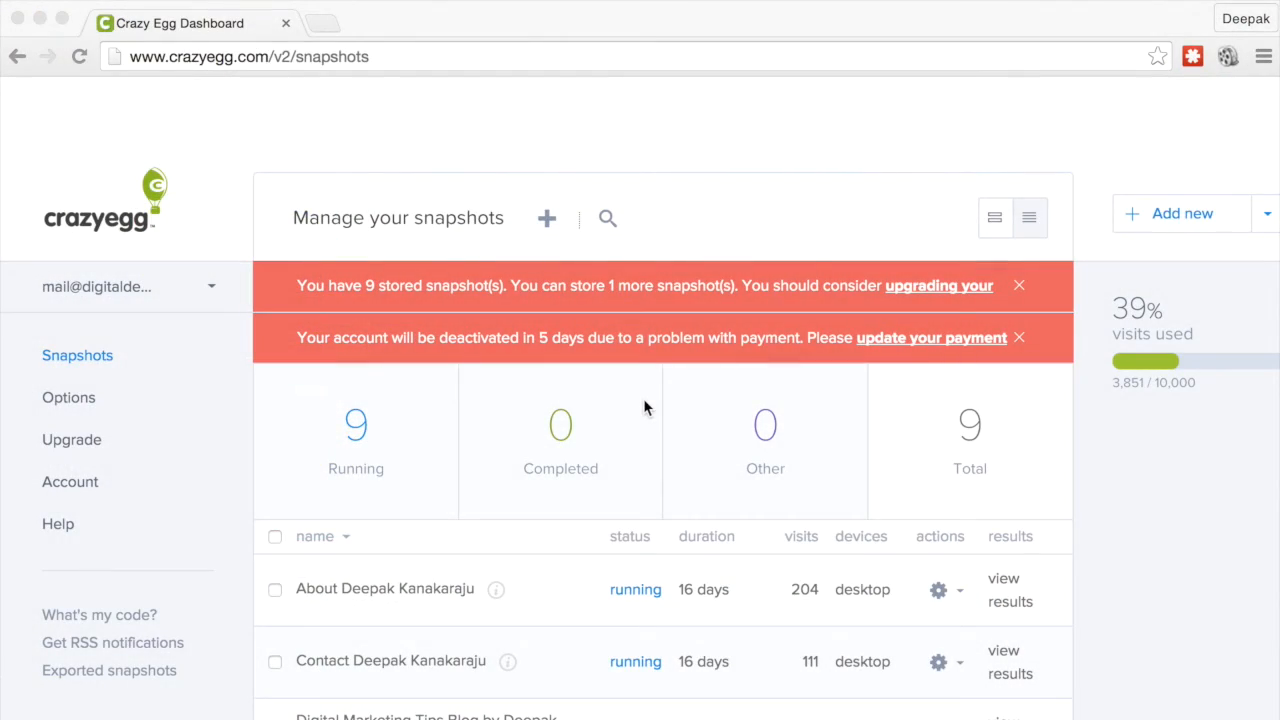
pyautogui.moveTo(876, 402)
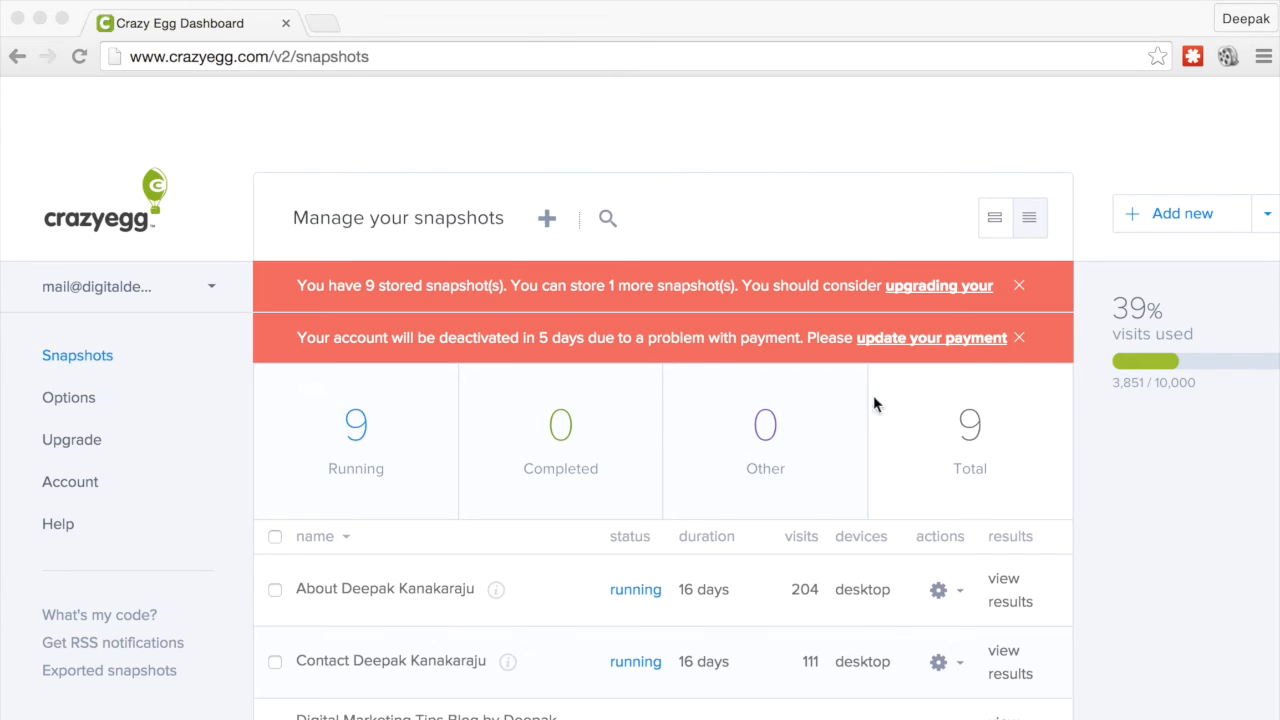
pyautogui.moveTo(1137, 385)
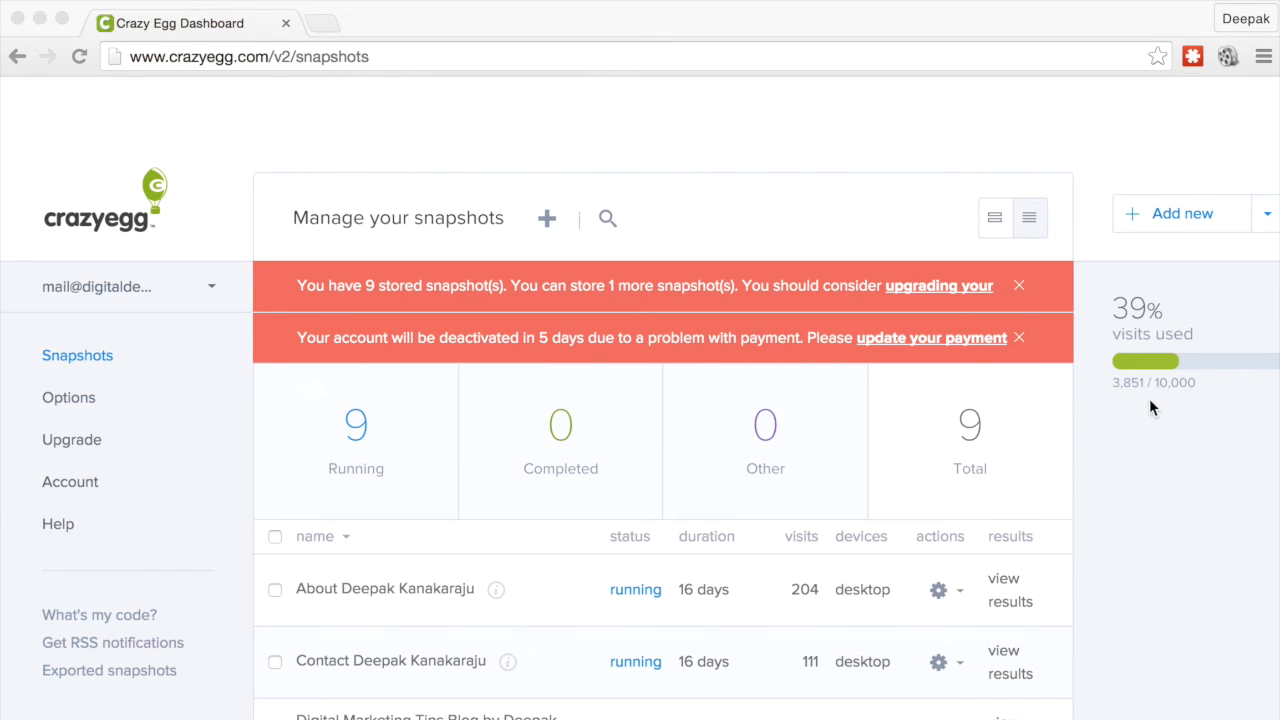
pyautogui.moveTo(1206, 390)
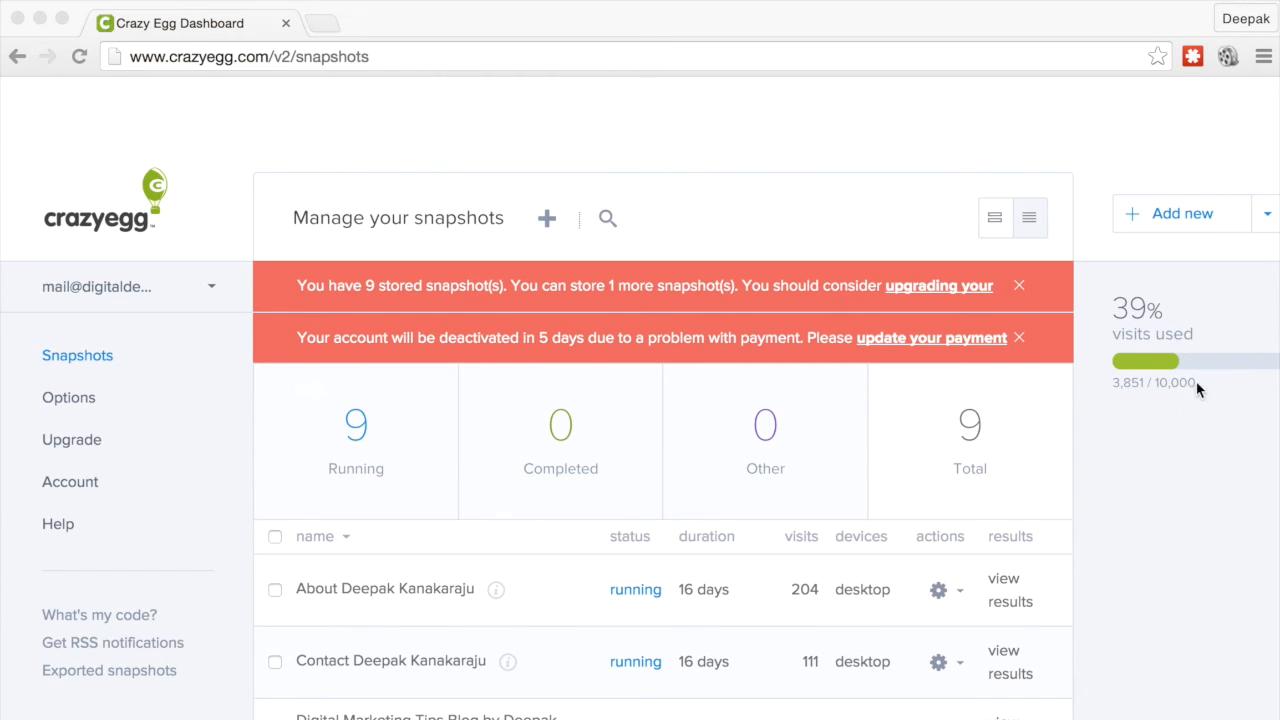
pyautogui.moveTo(1080, 431)
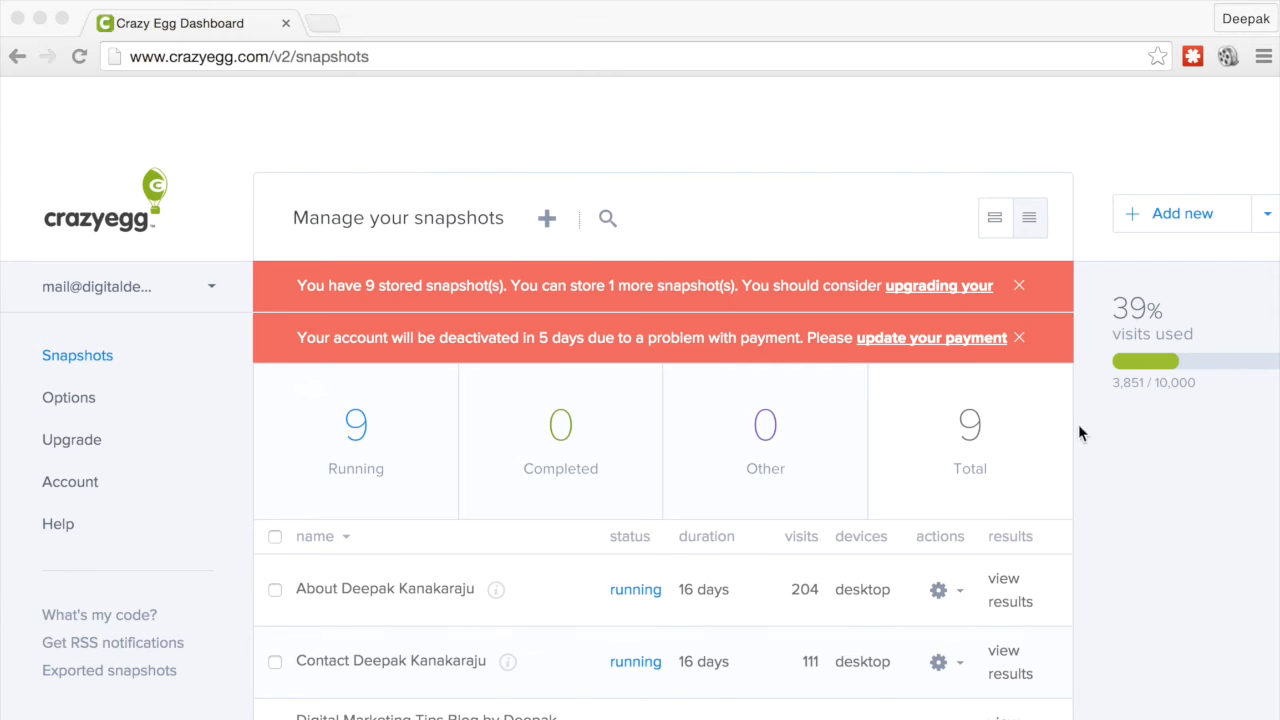
pyautogui.moveTo(80, 394)
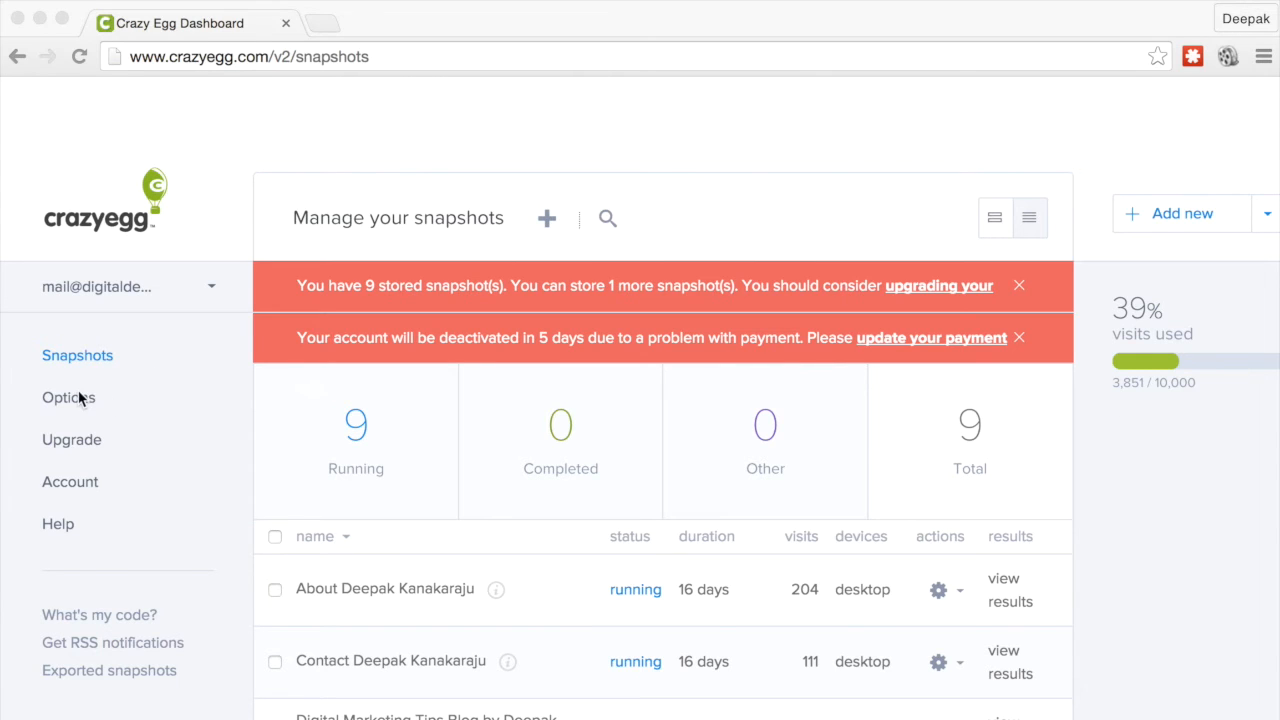
# Go to the account Options page from the snapshot dashboard.
pyautogui.click(68, 398)
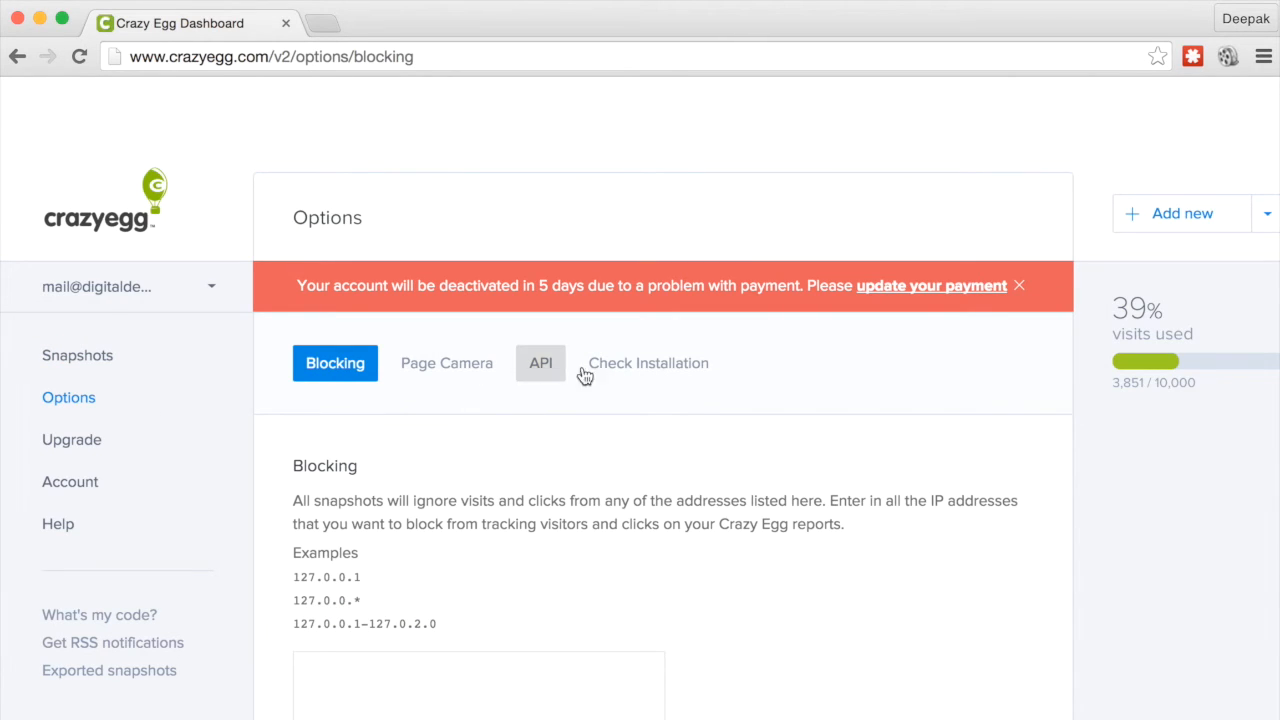
# Open the Check Installation tab in Options and select its page URL field.
pyautogui.click(648, 363)
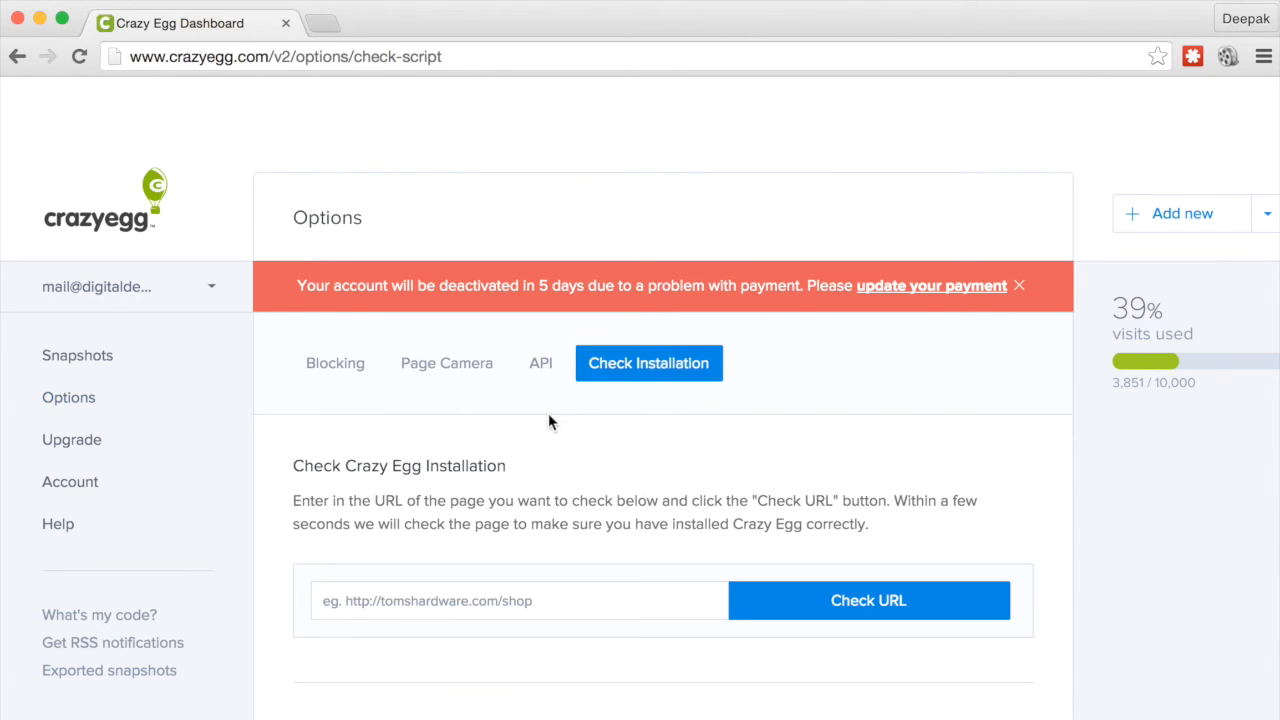
pyautogui.moveTo(519, 649)
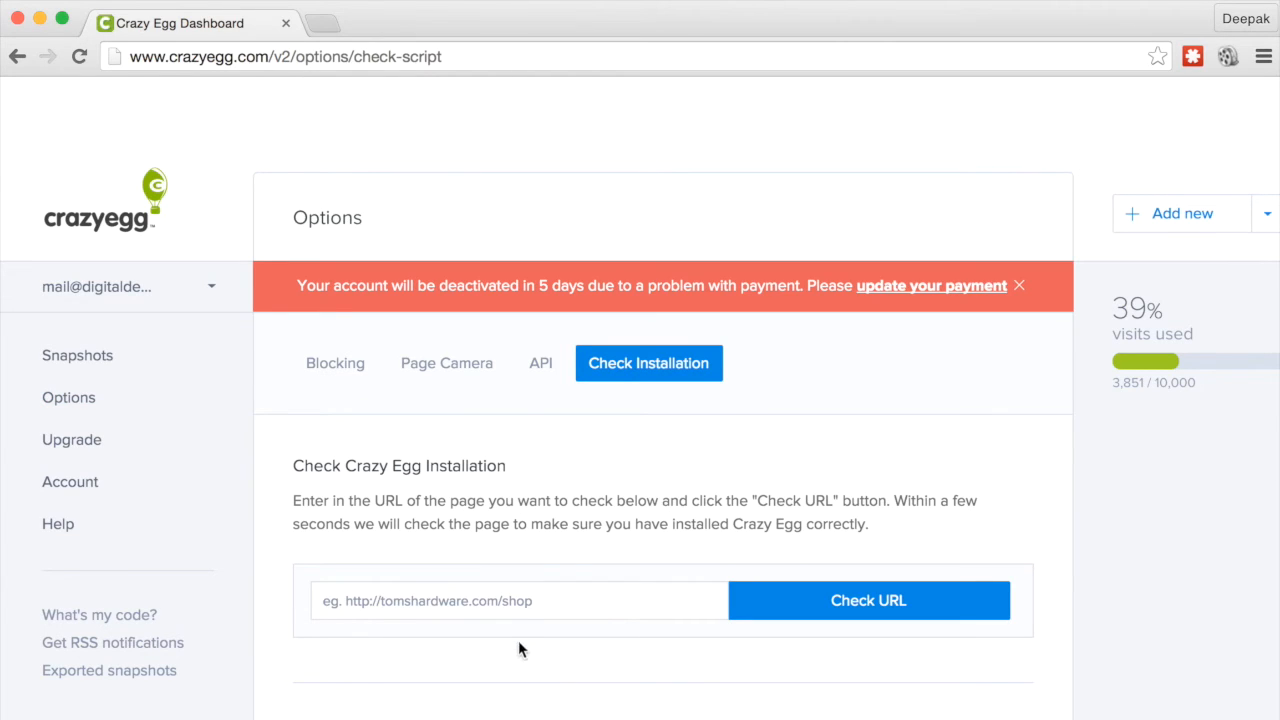
pyautogui.click(530, 600)
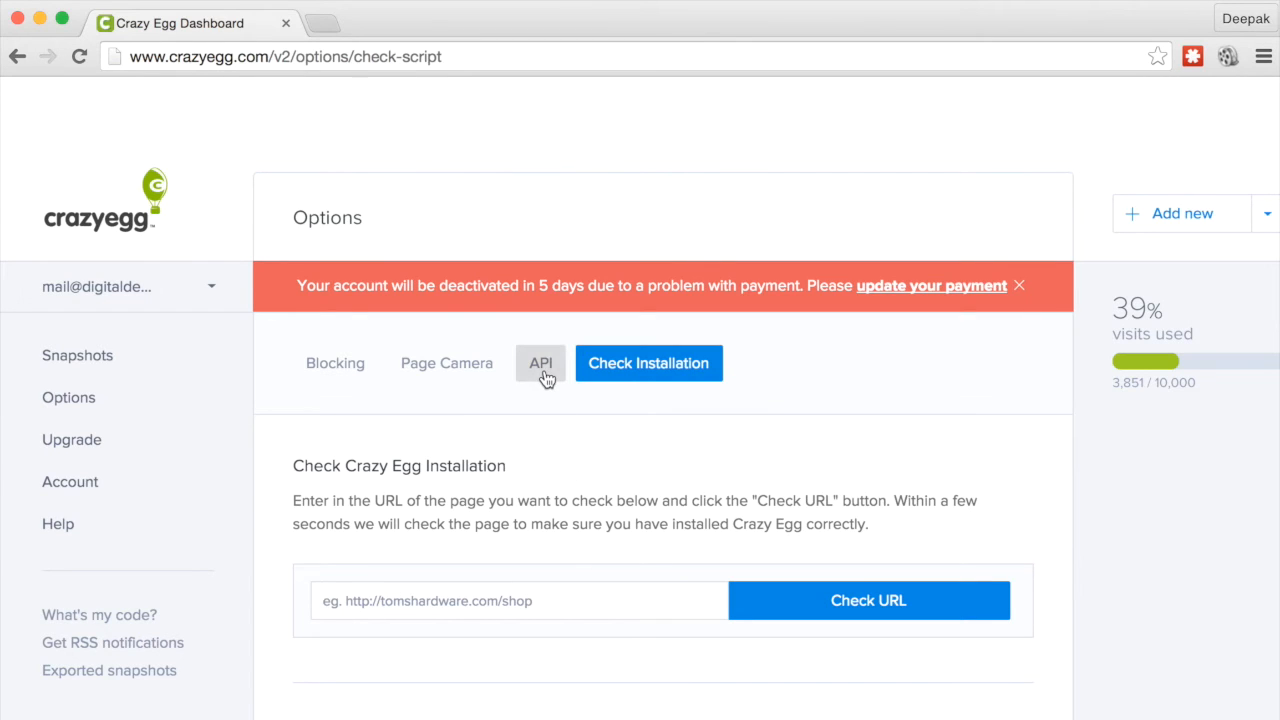
# Review the API key and Page Camera details, then return to IP Blocking settings.
pyautogui.click(540, 363)
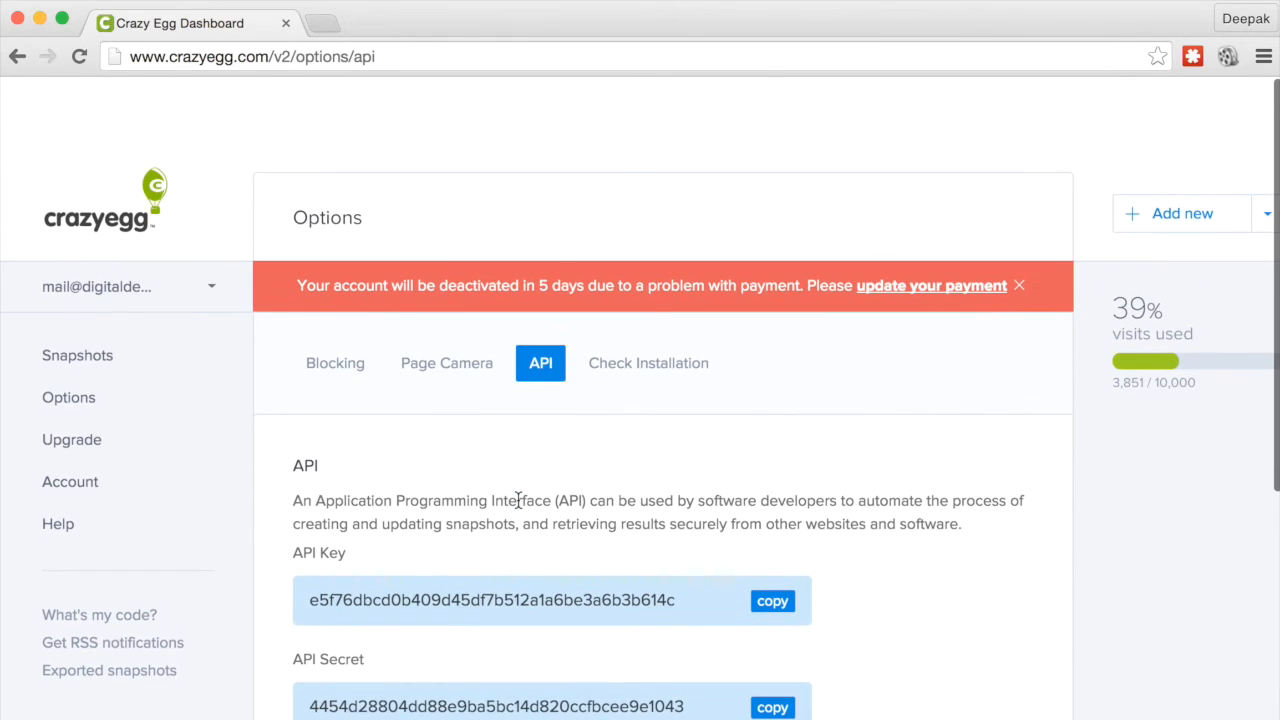
pyautogui.moveTo(448, 677)
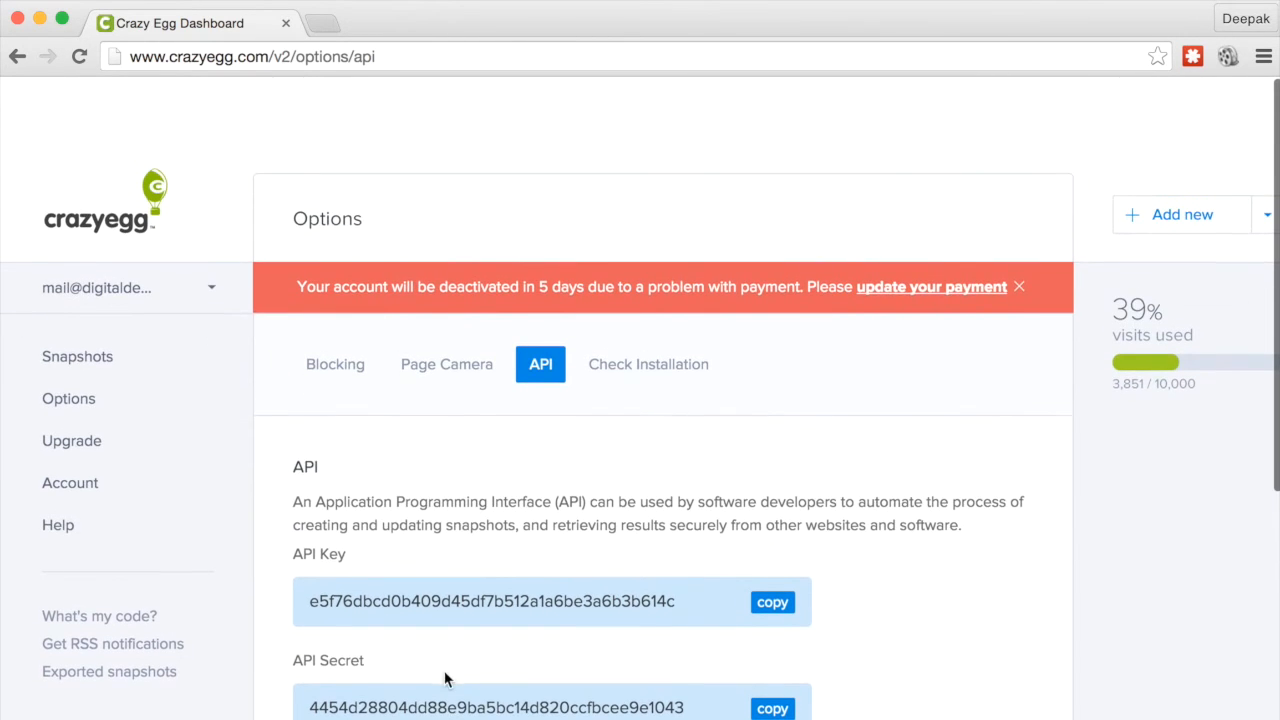
pyautogui.click(446, 364)
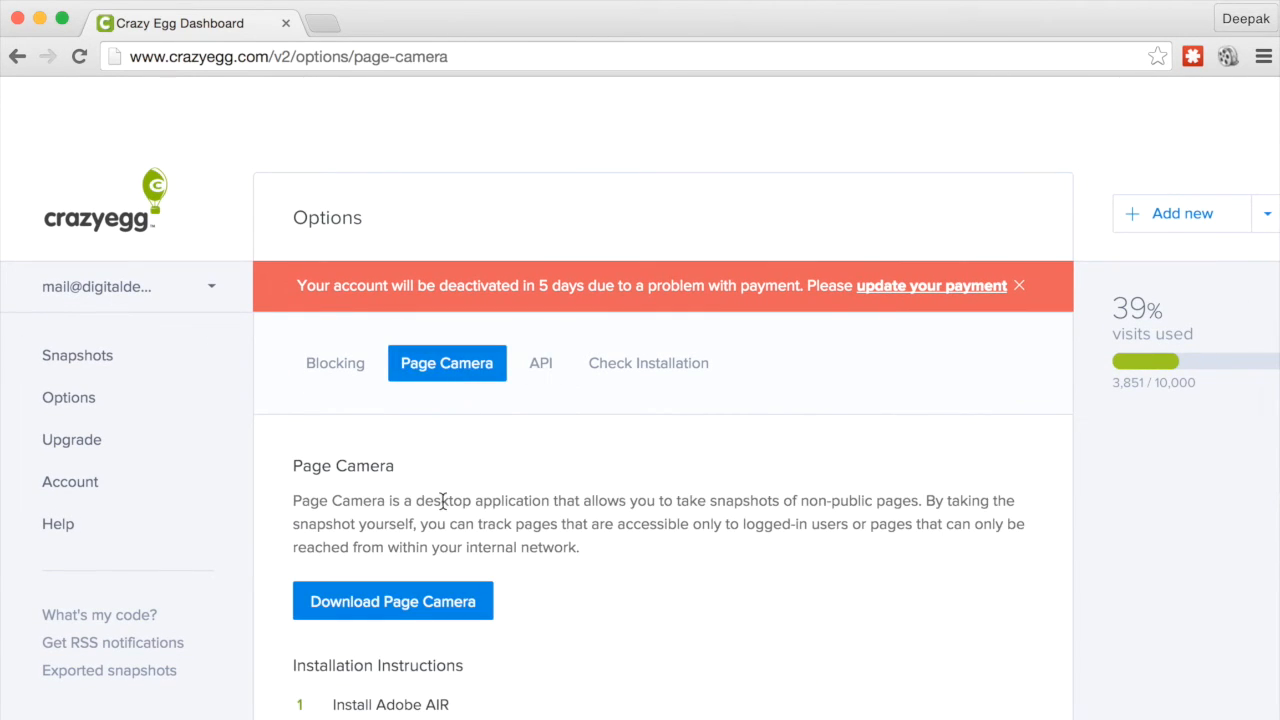
pyautogui.scroll(-3)
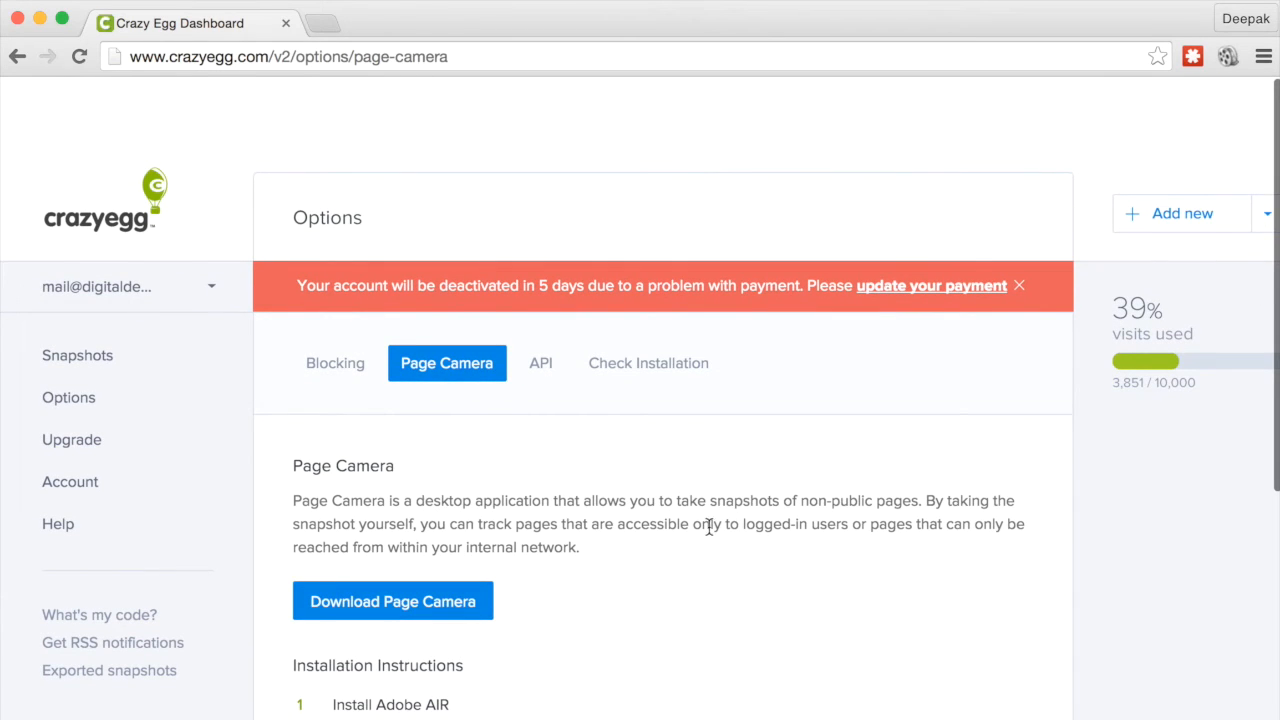
pyautogui.moveTo(694, 524); pyautogui.dragTo(855, 524)
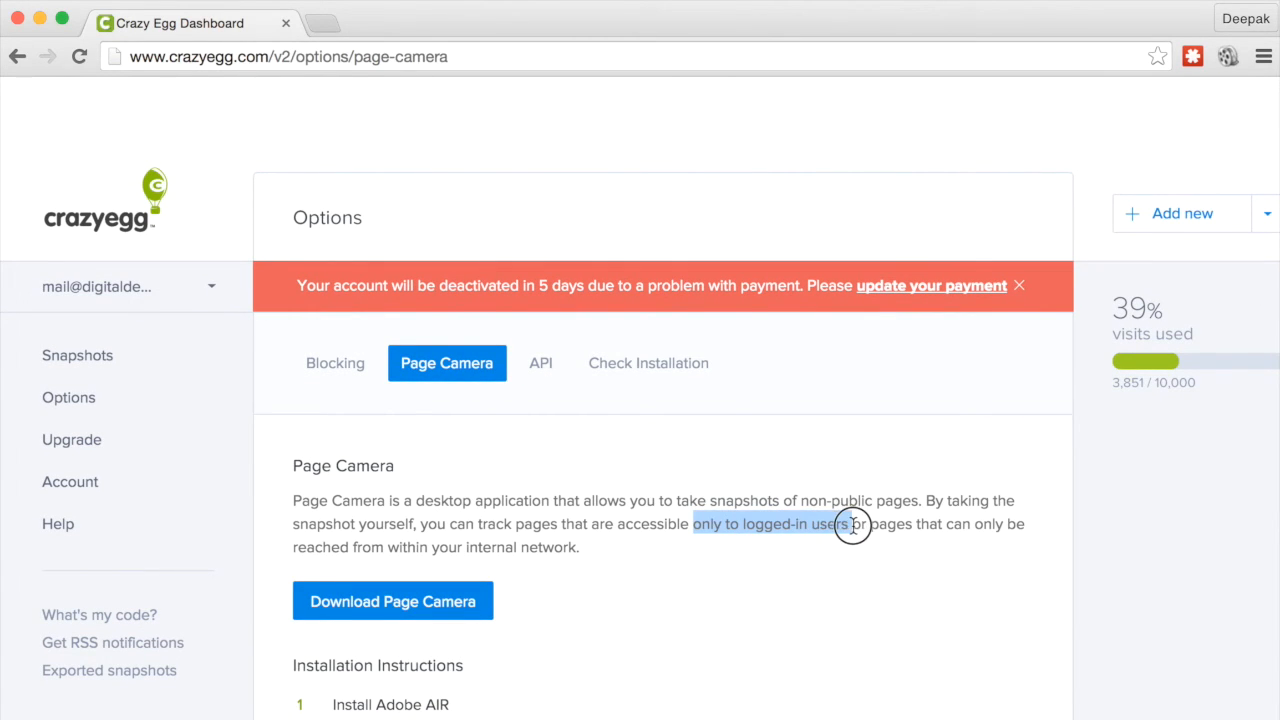
pyautogui.click(335, 363)
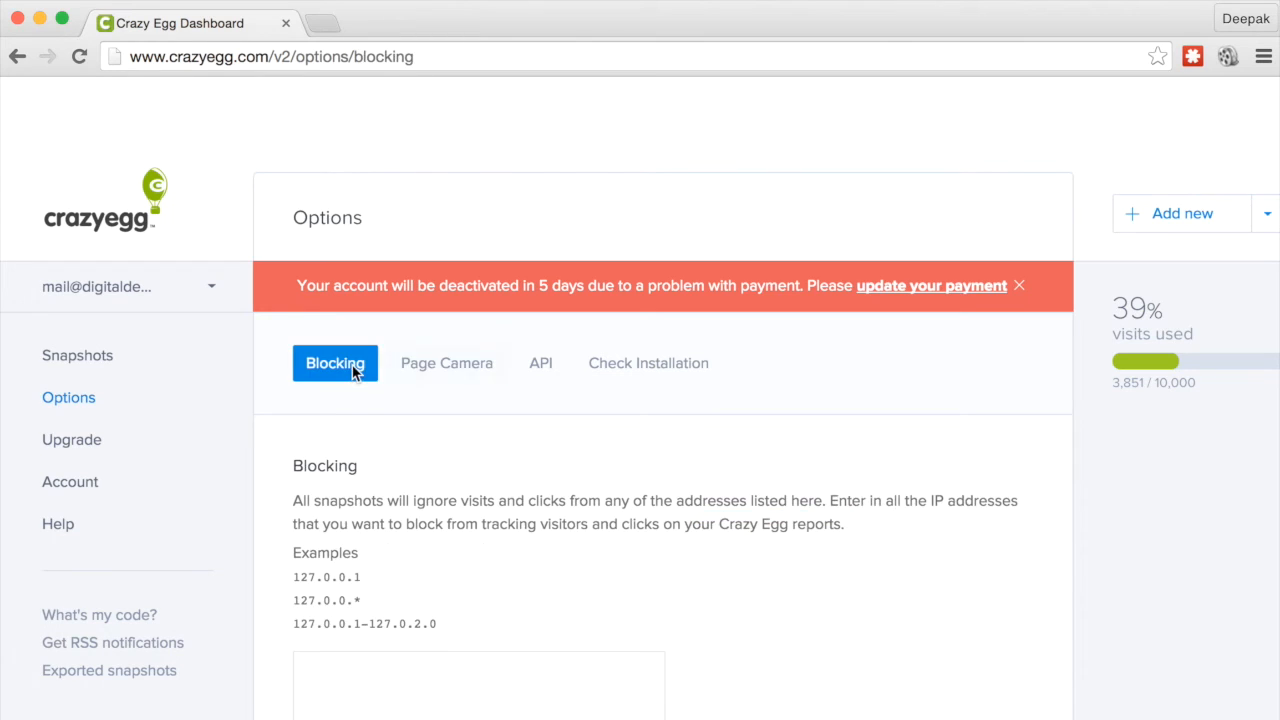
pyautogui.moveTo(435, 587)
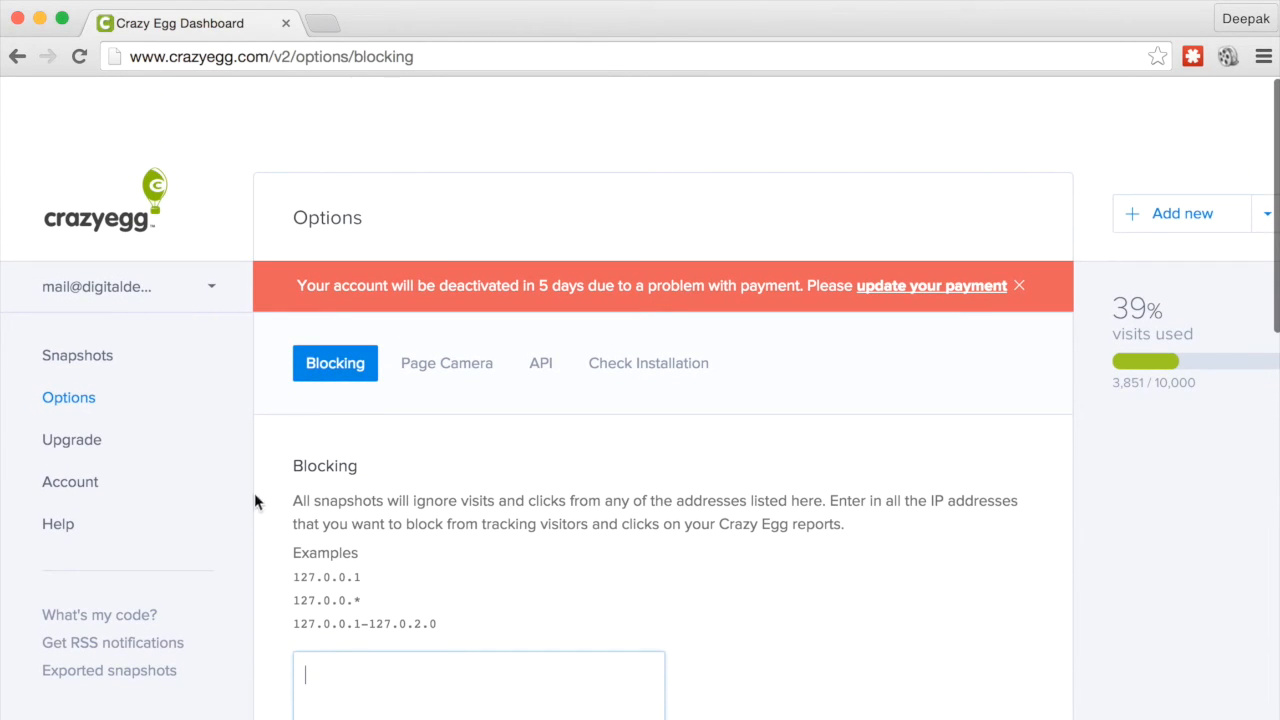
# Select the Blocking IP field, then view the Pro, Plus, Standard and Basic plans.
pyautogui.click(71, 440)
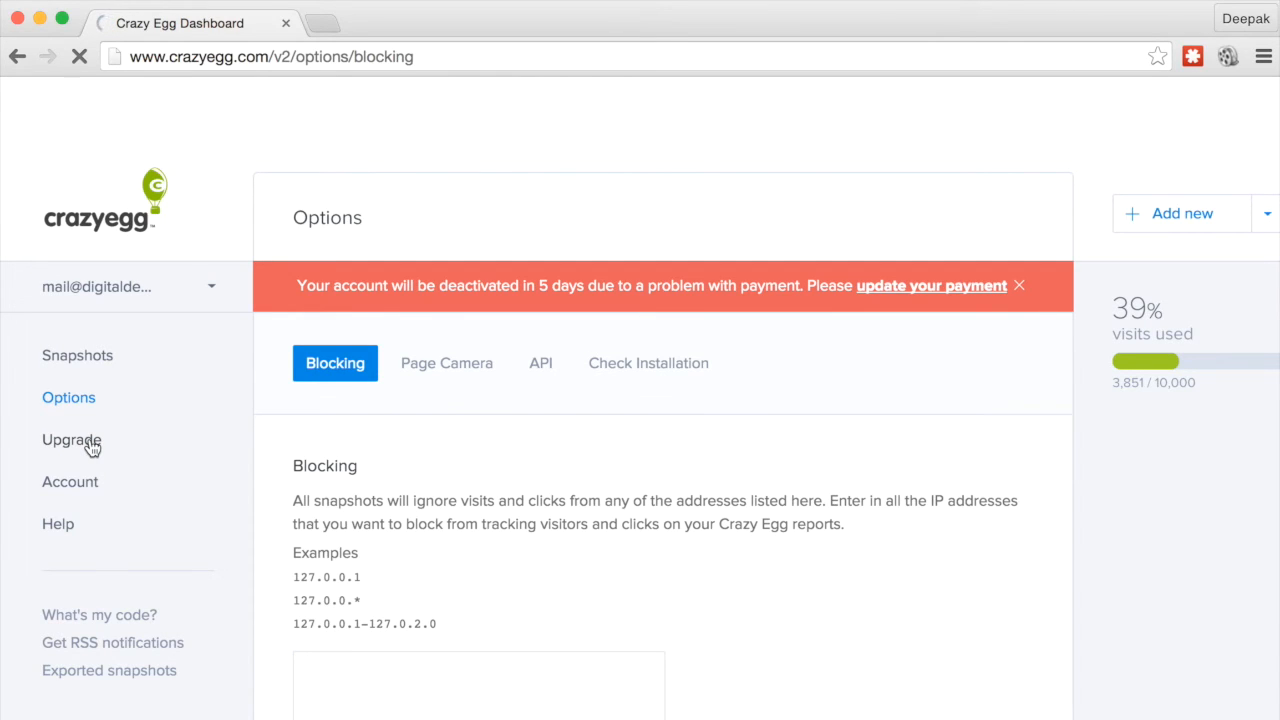
pyautogui.click(70, 440)
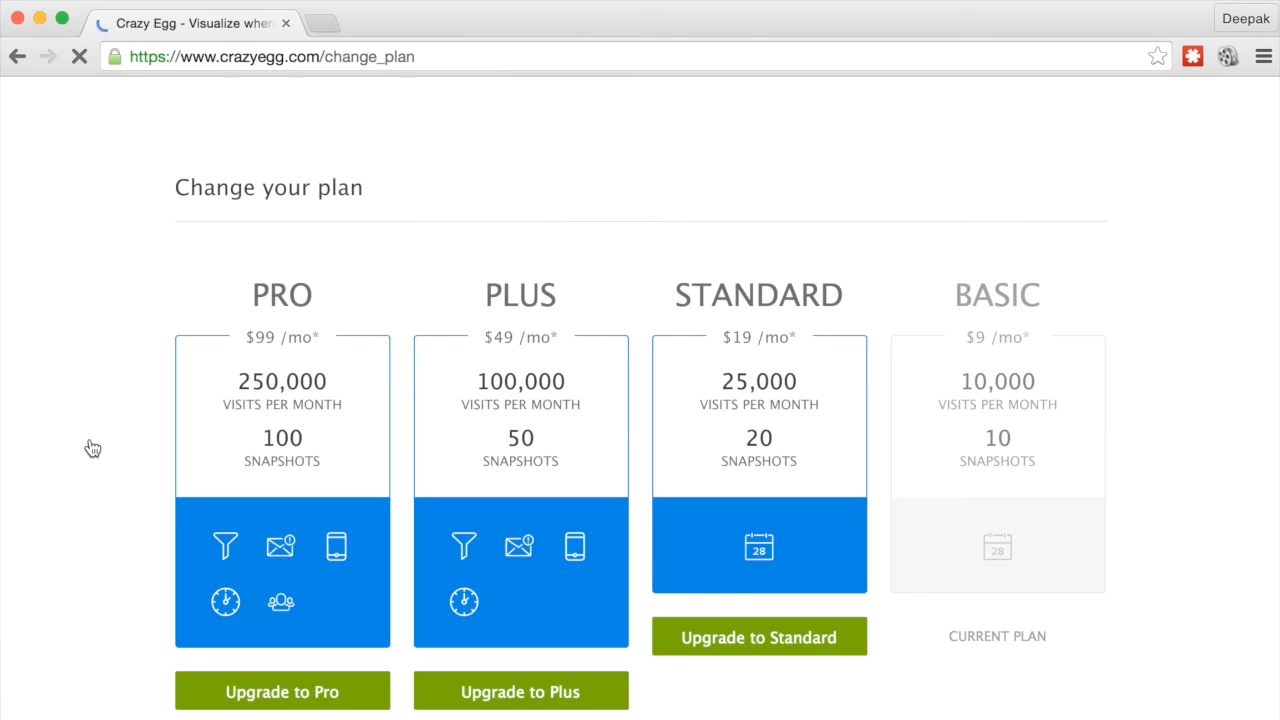
pyautogui.moveTo(539, 320)
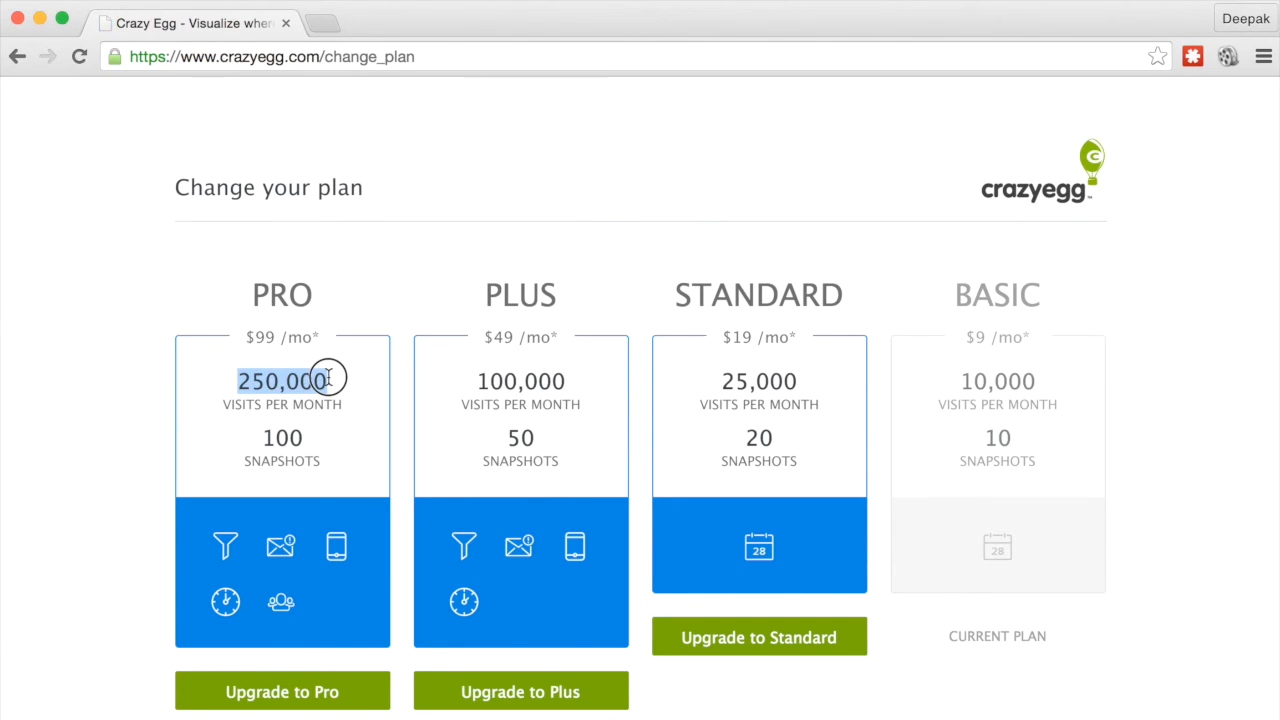
pyautogui.moveTo(360, 384)
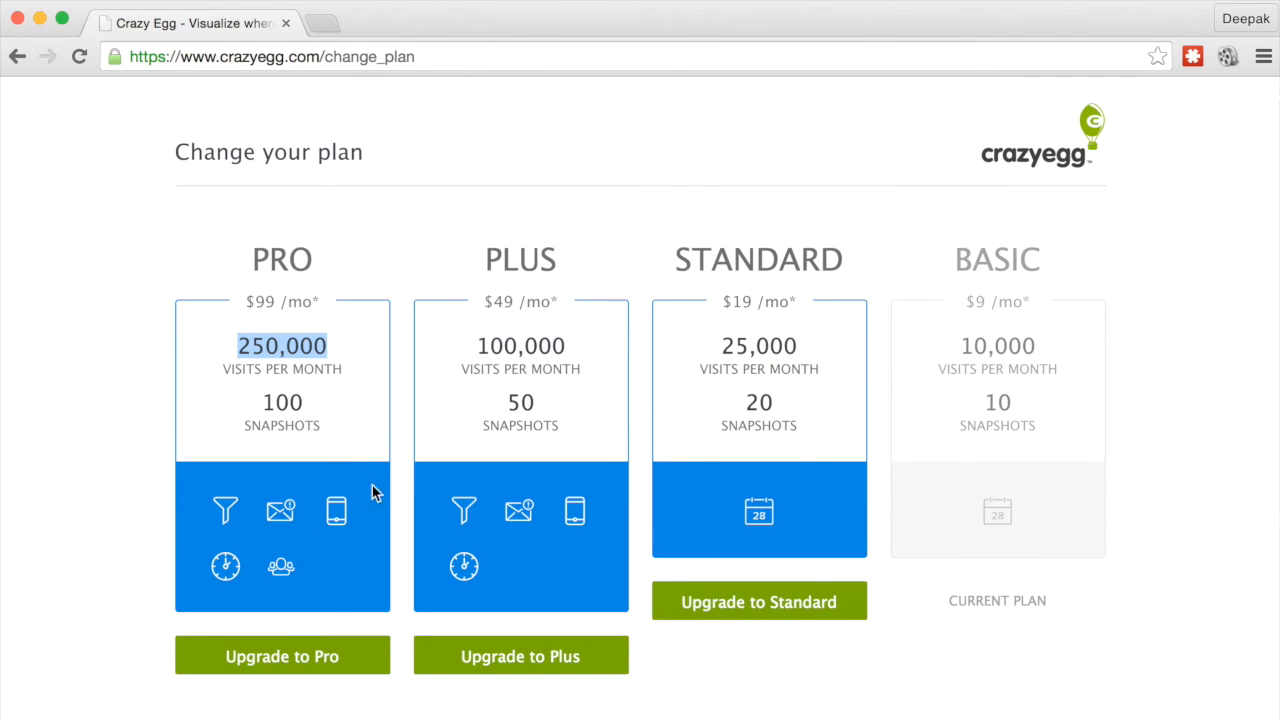
pyautogui.moveTo(281, 517)
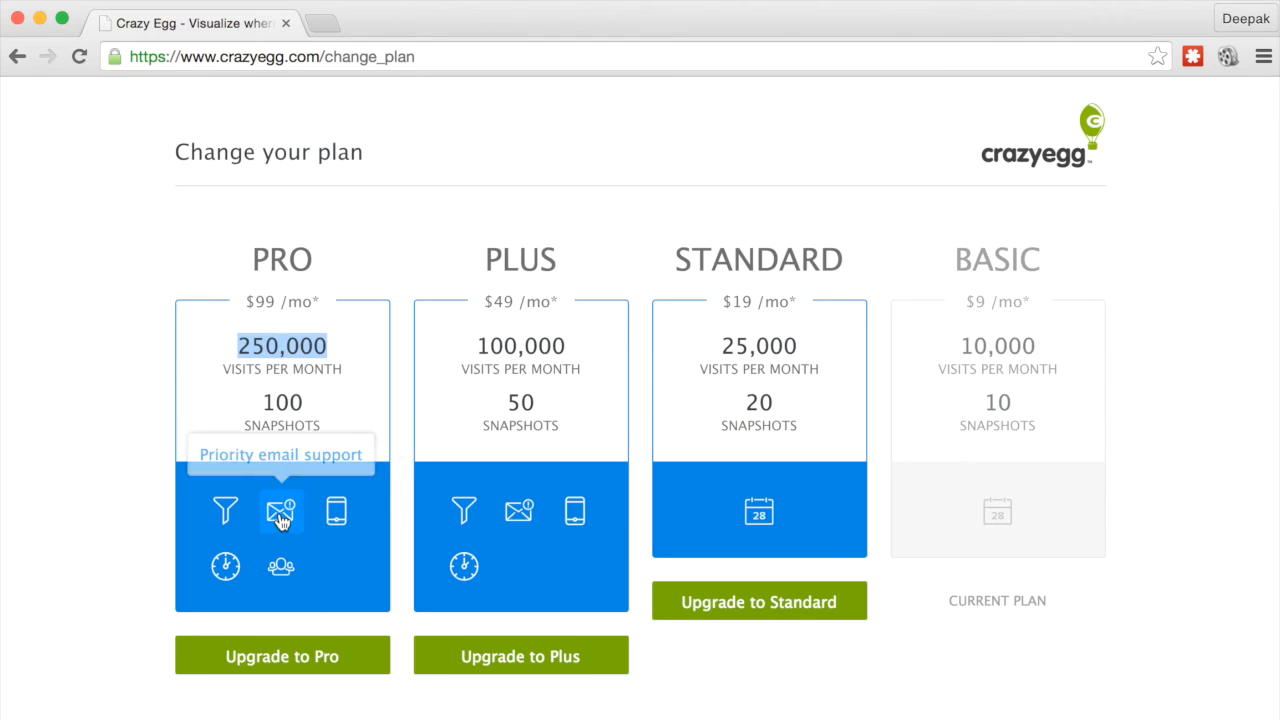
pyautogui.moveTo(224, 566)
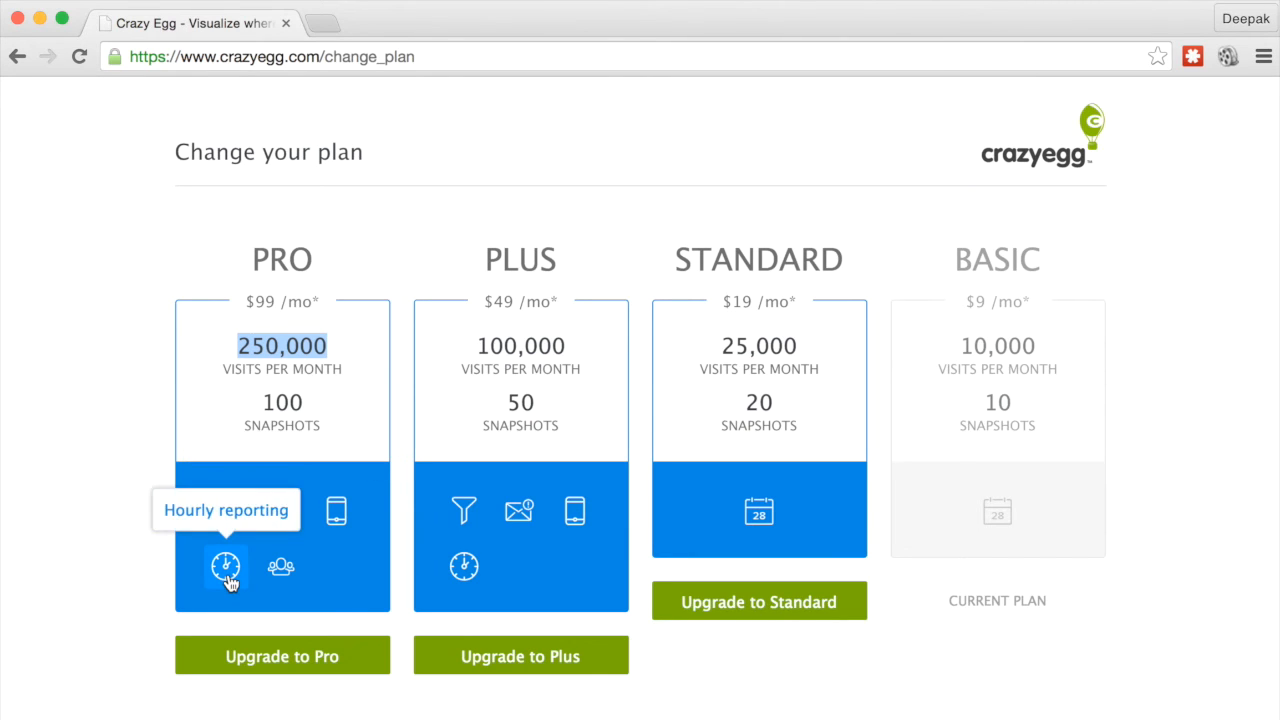
pyautogui.moveTo(283, 569)
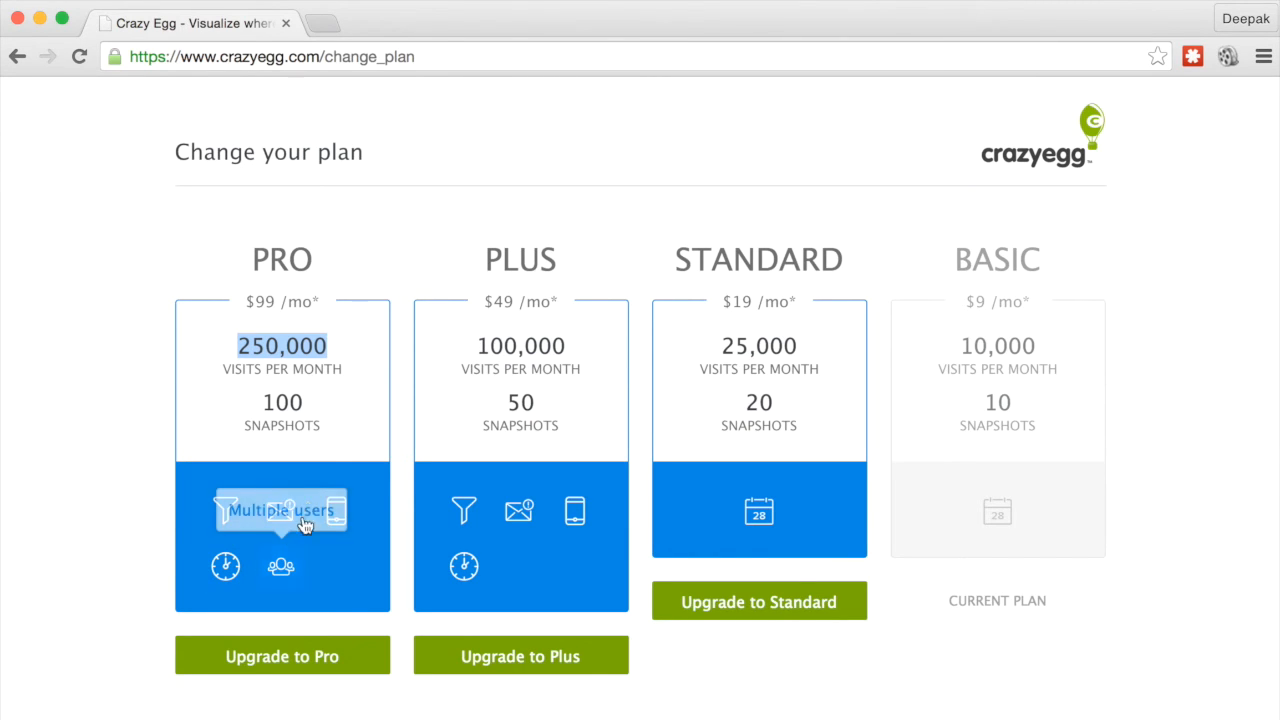
pyautogui.moveTo(225, 521)
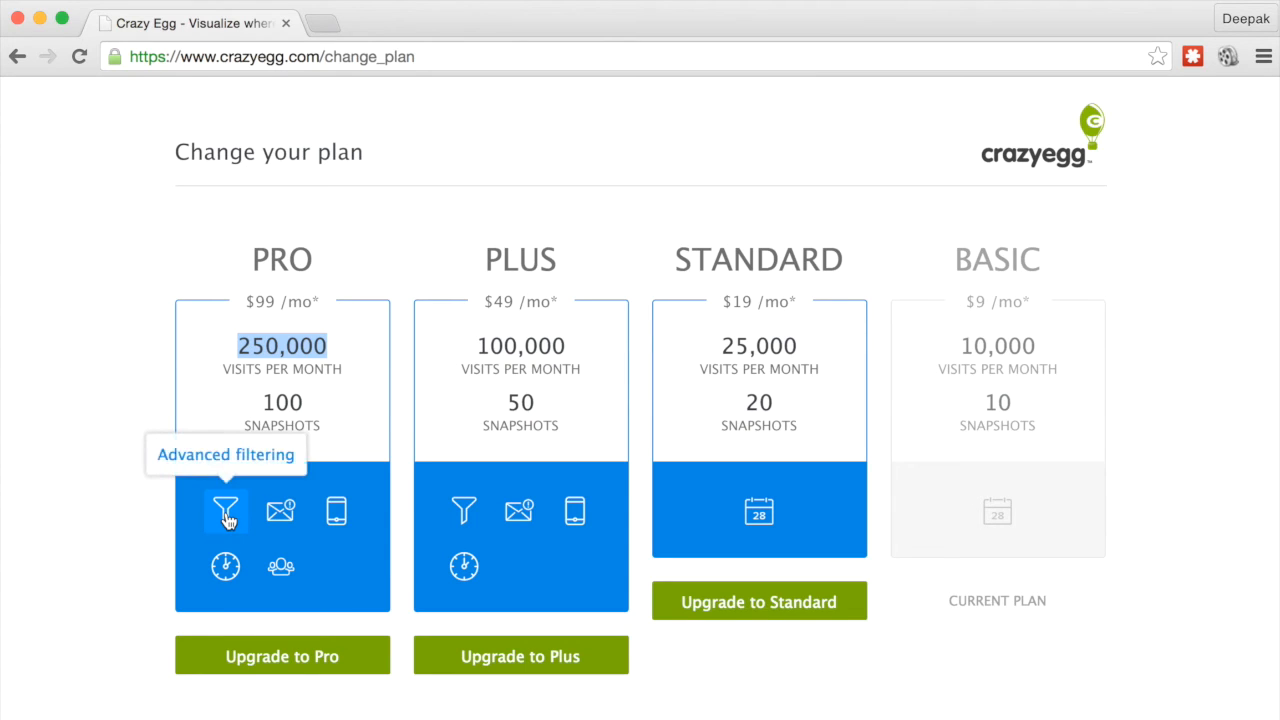
# Scroll through the IP address blocking settings on the Options page.
pyautogui.scroll(-3)
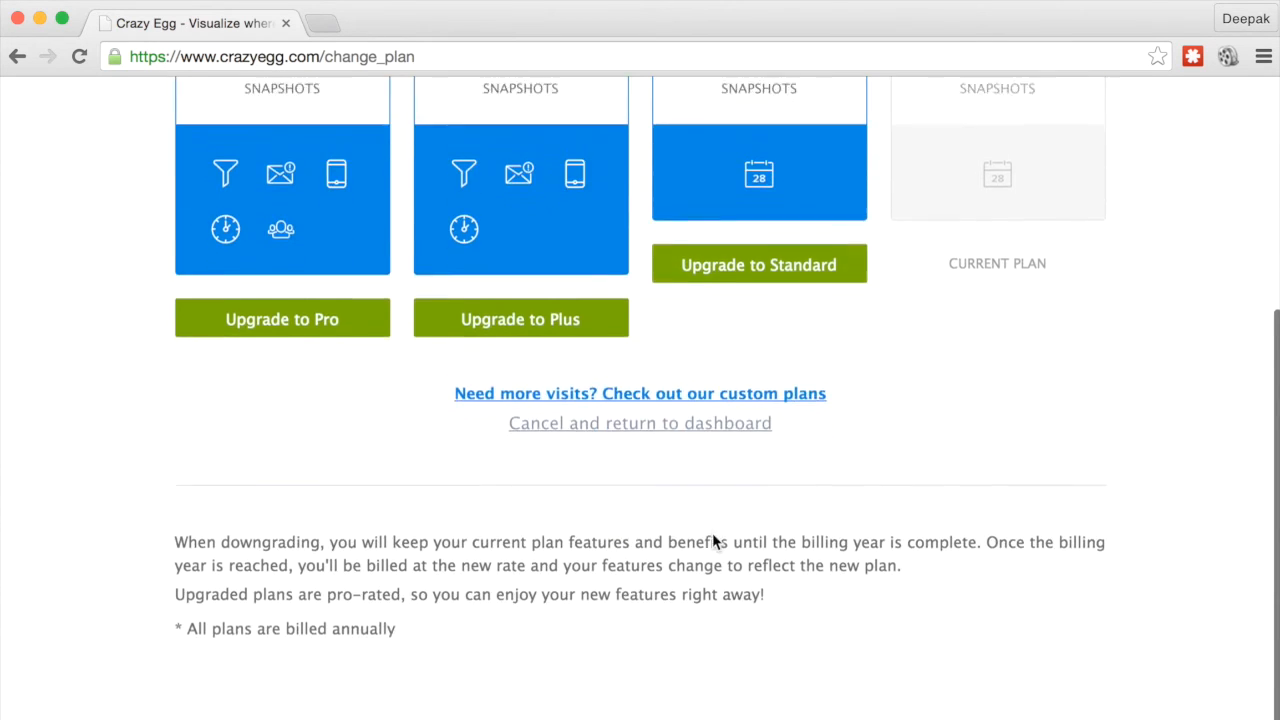
pyautogui.scroll(3)
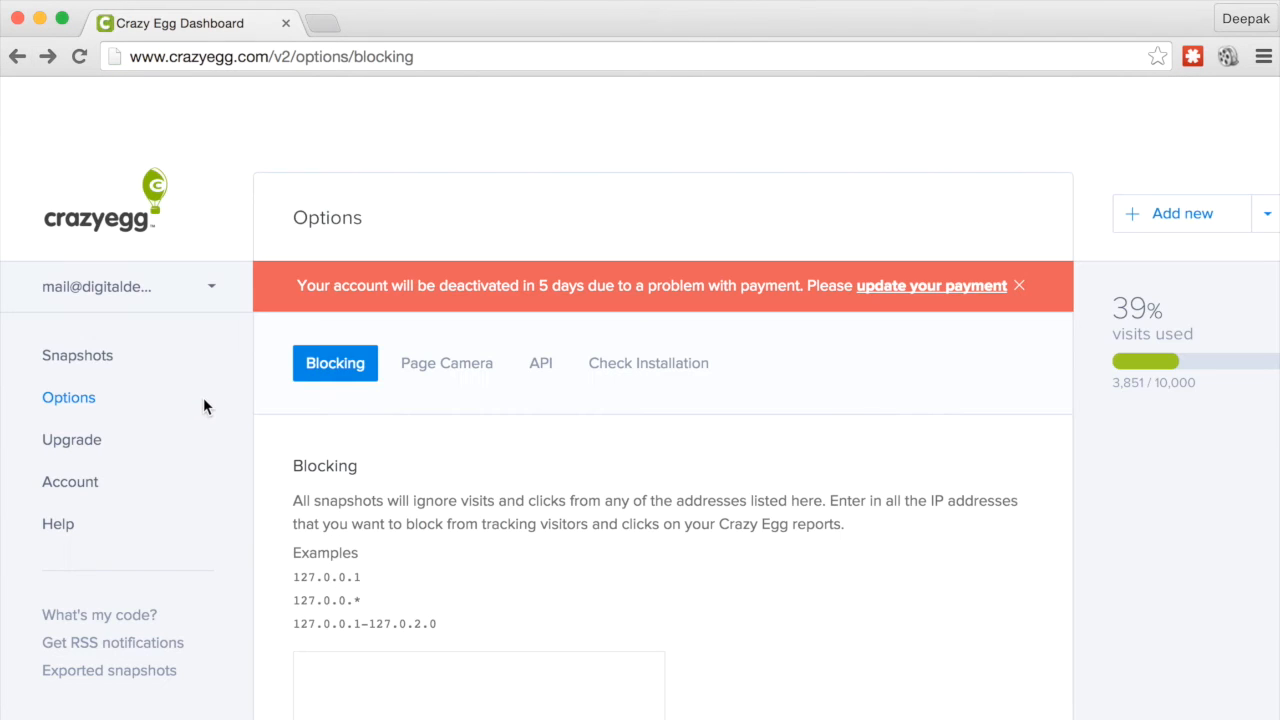
pyautogui.scroll(-3)
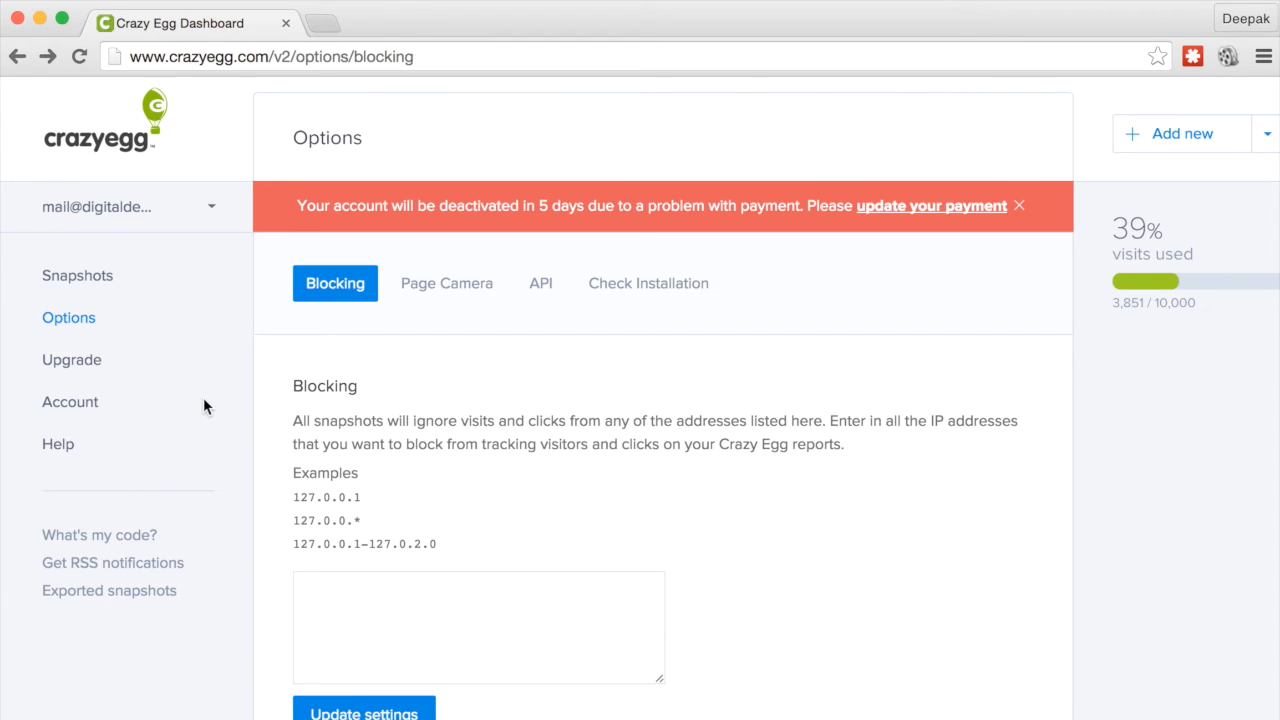
pyautogui.moveTo(75, 407)
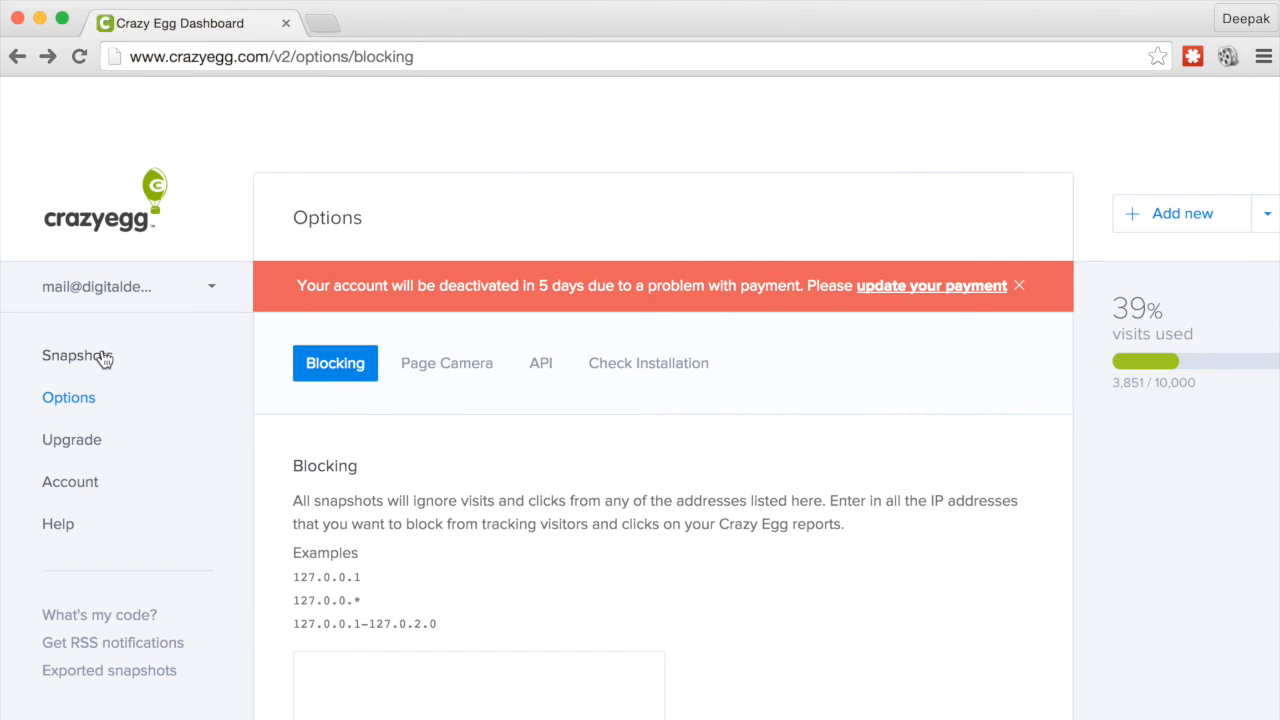
# Open the Create New Snapshot form from the snapshots list, plus a new browser tab.
pyautogui.click(77, 355)
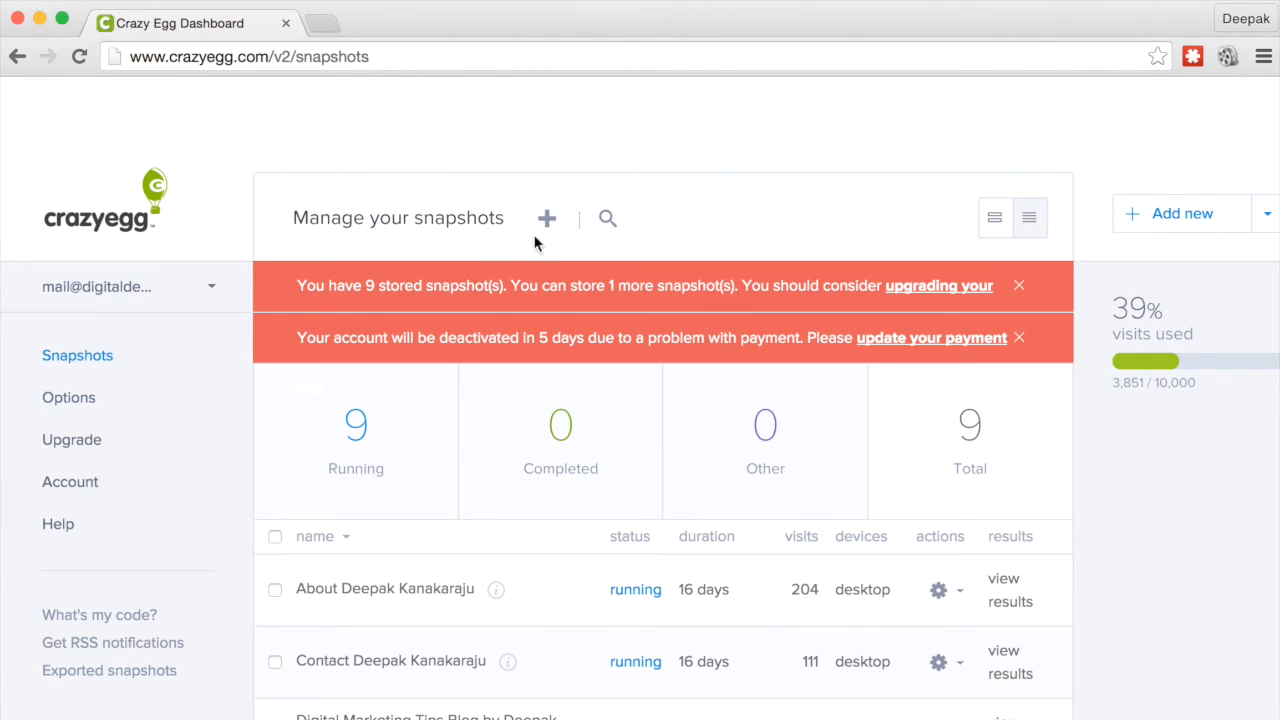
pyautogui.click(547, 219)
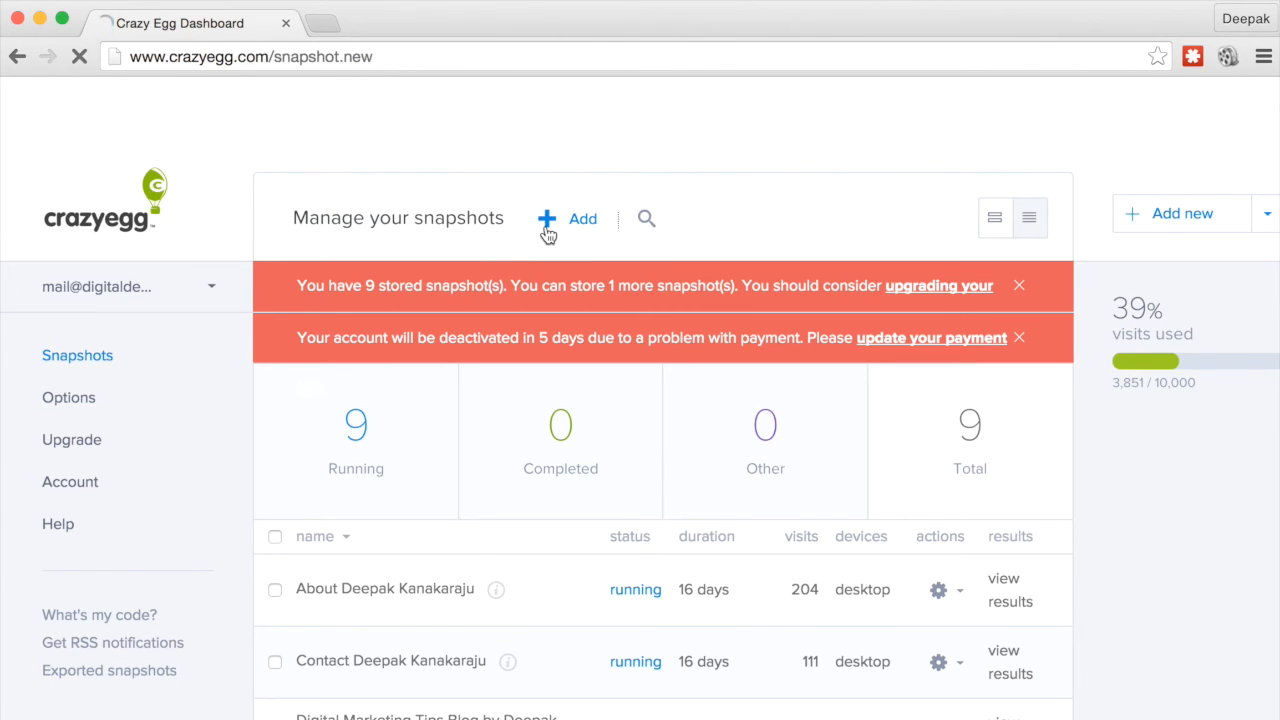
pyautogui.click(571, 218)
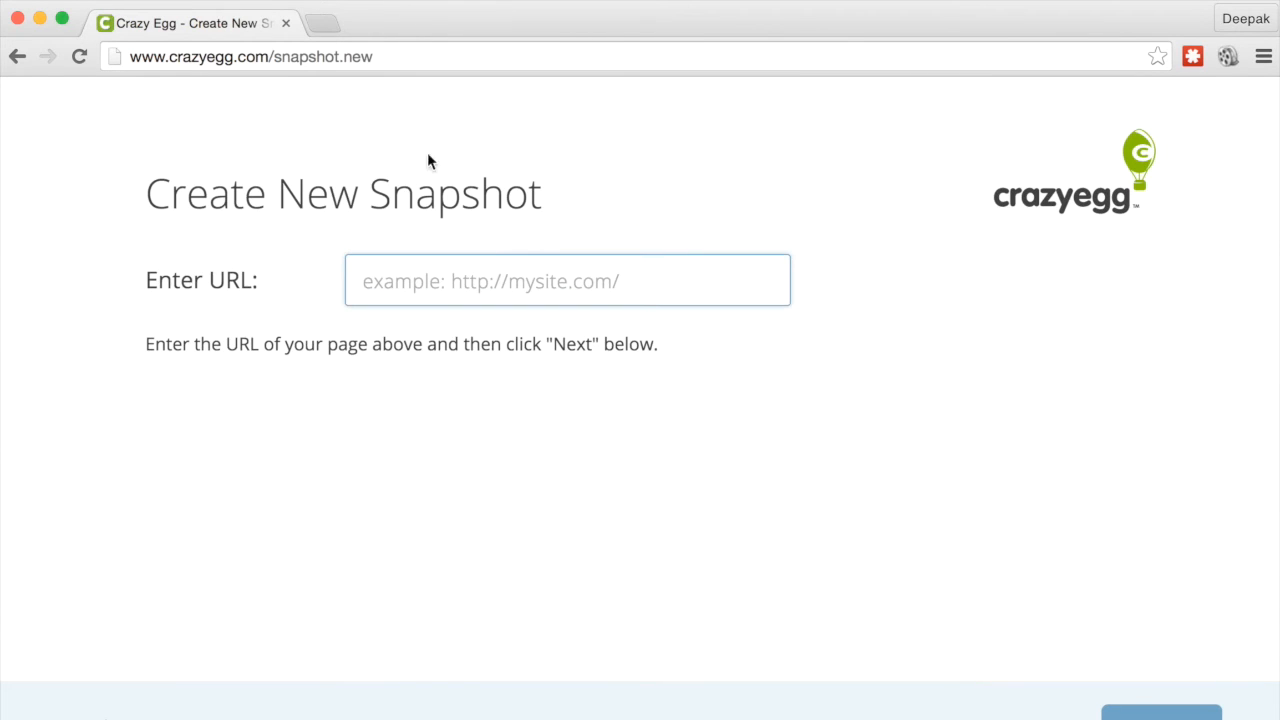
pyautogui.click(318, 22)
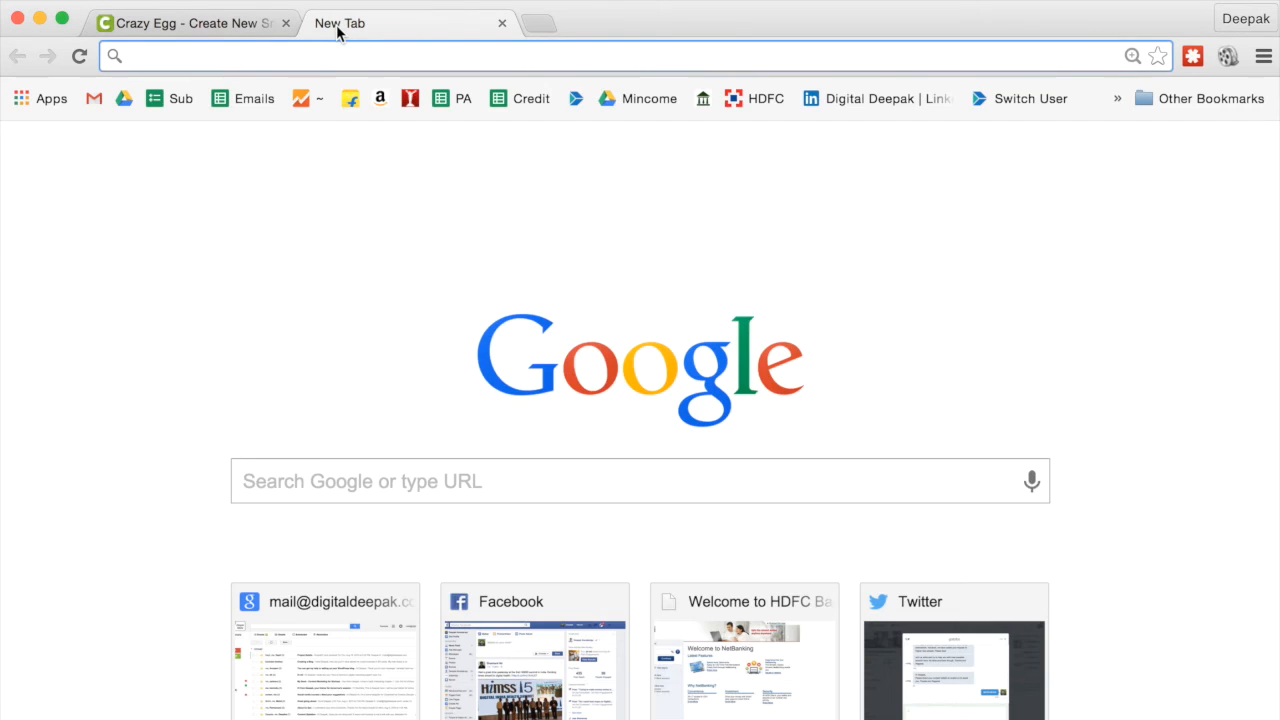
# Load digitaldeepak.com's My Books page and copy its URL back to the snapshot tab.
pyautogui.write('digitaldeepak.com')
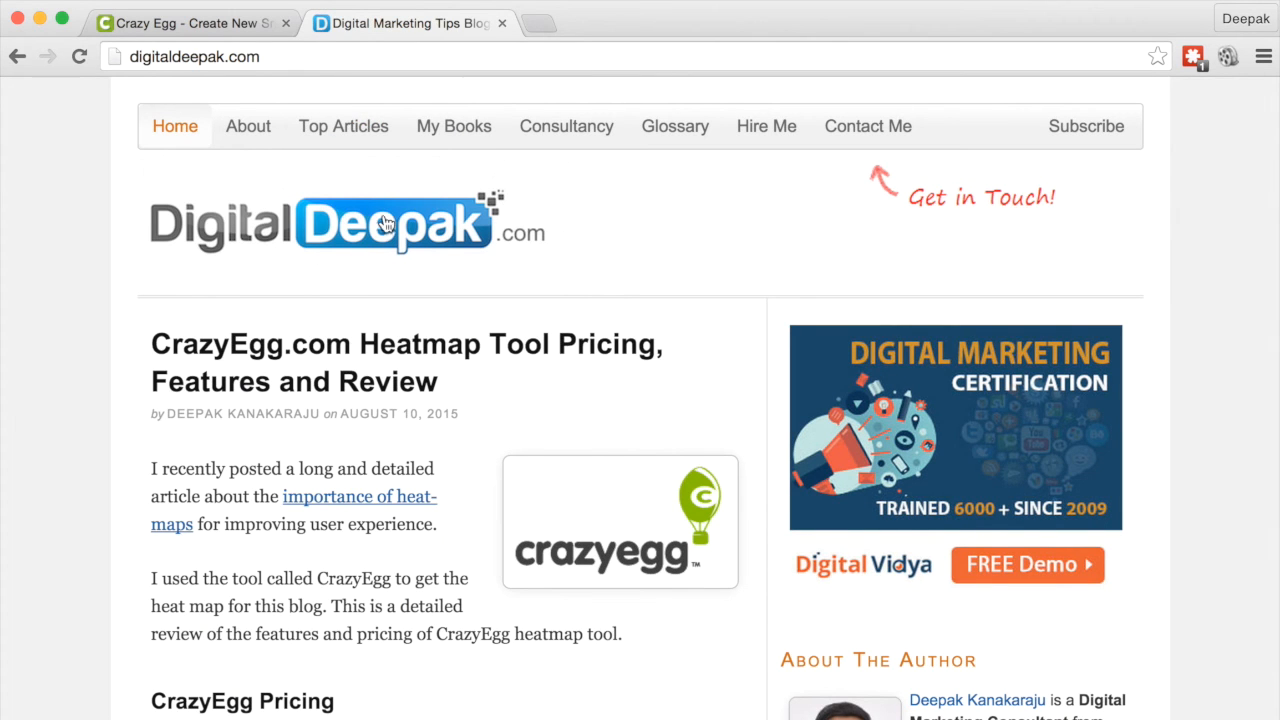
pyautogui.click(453, 126)
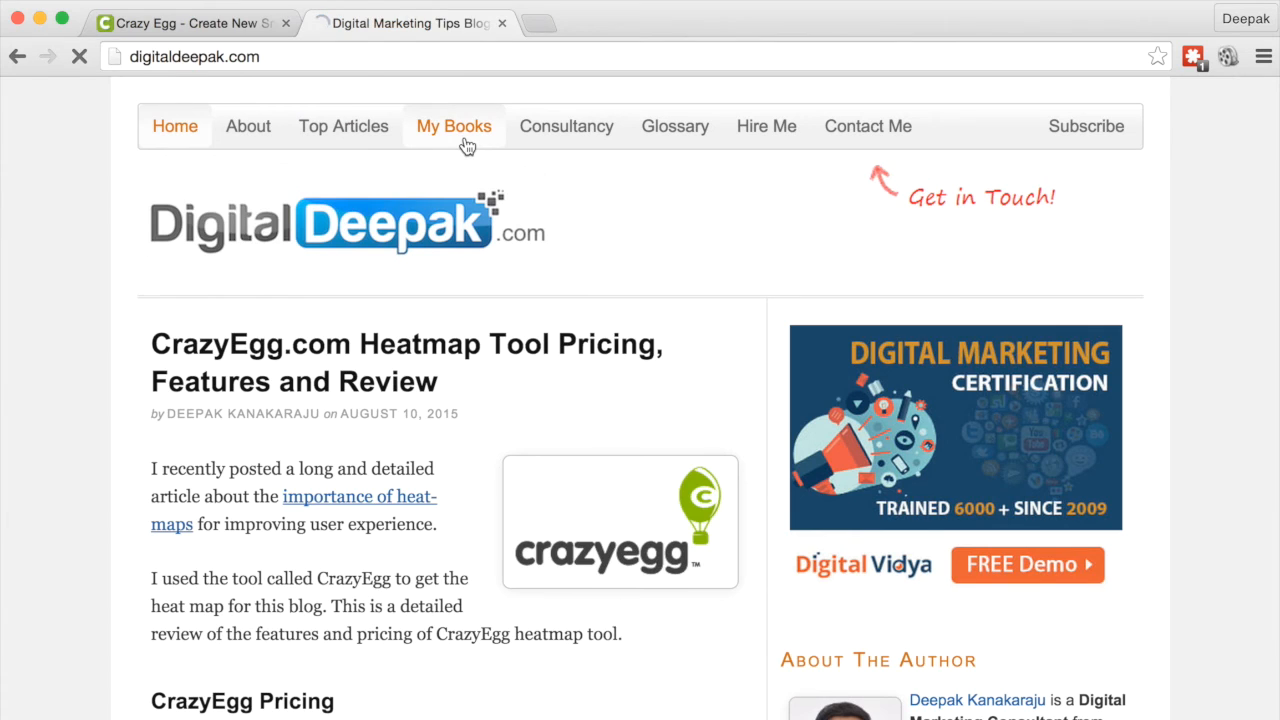
pyautogui.click(453, 126)
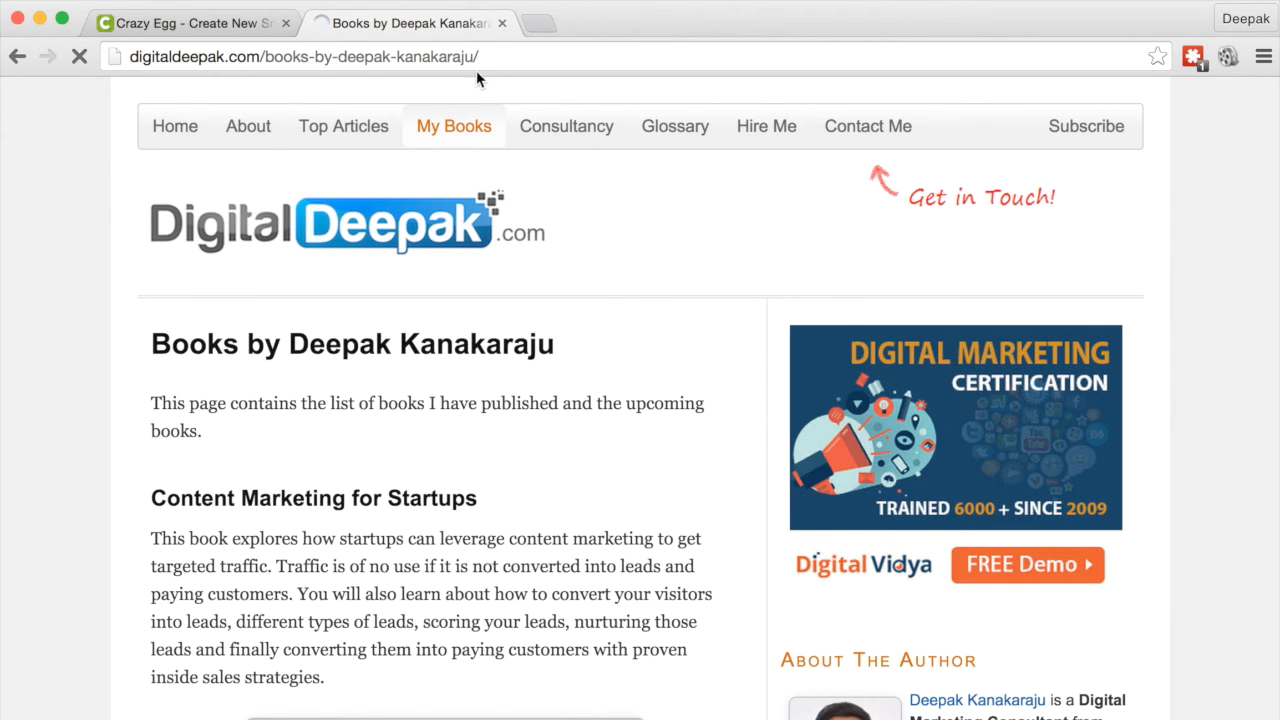
pyautogui.click(300, 57)
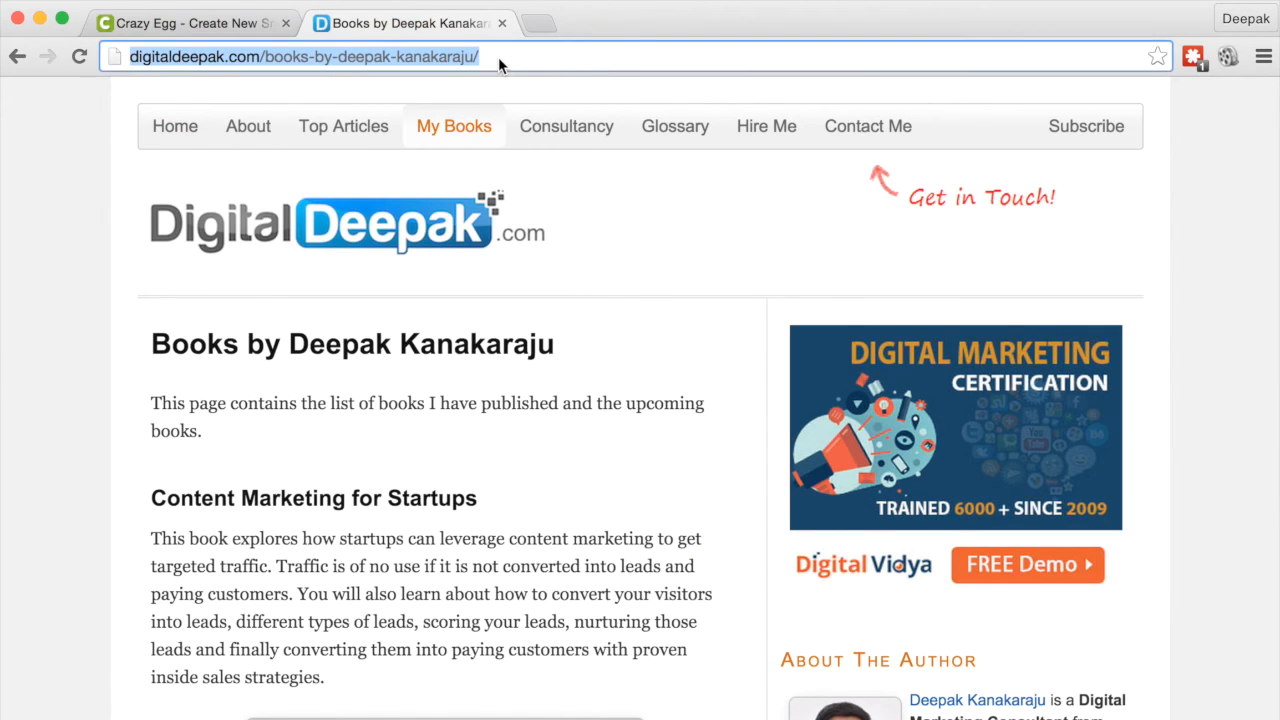
pyautogui.click(190, 22)
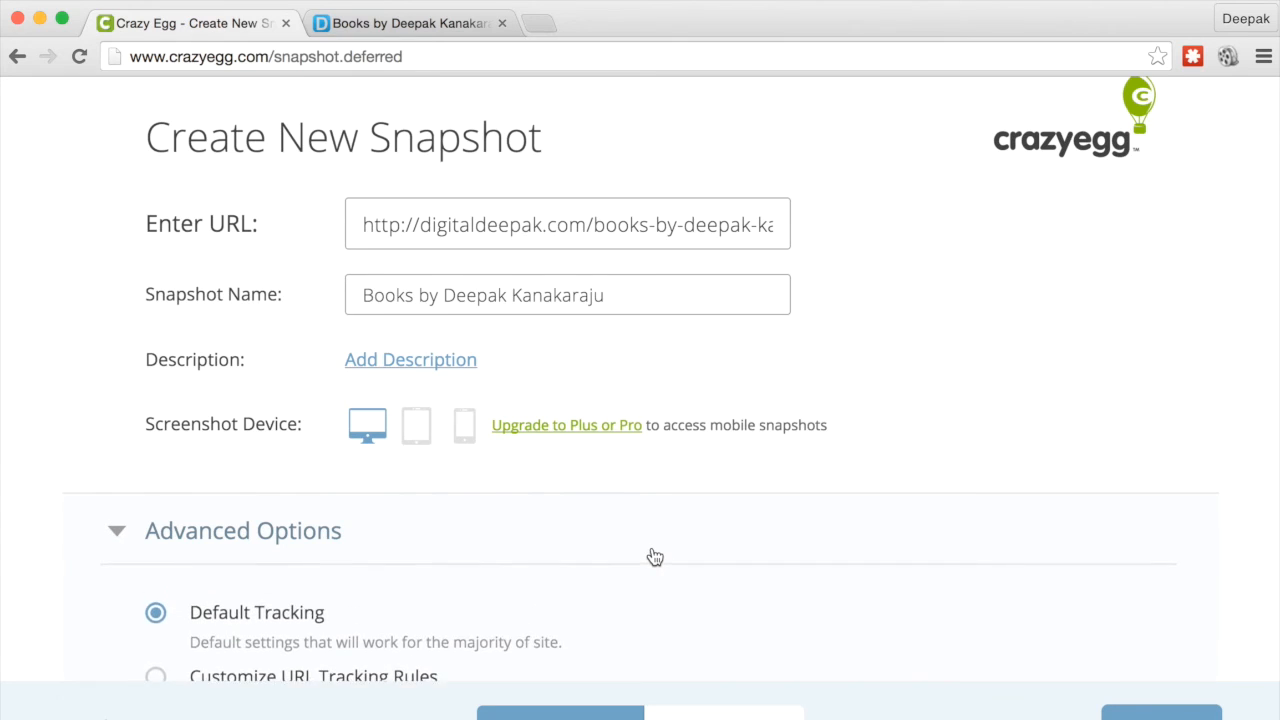
# Scroll the snapshot Duration step: start immediately, end after 60 days or 25,000 visits.
pyautogui.scroll(-3)
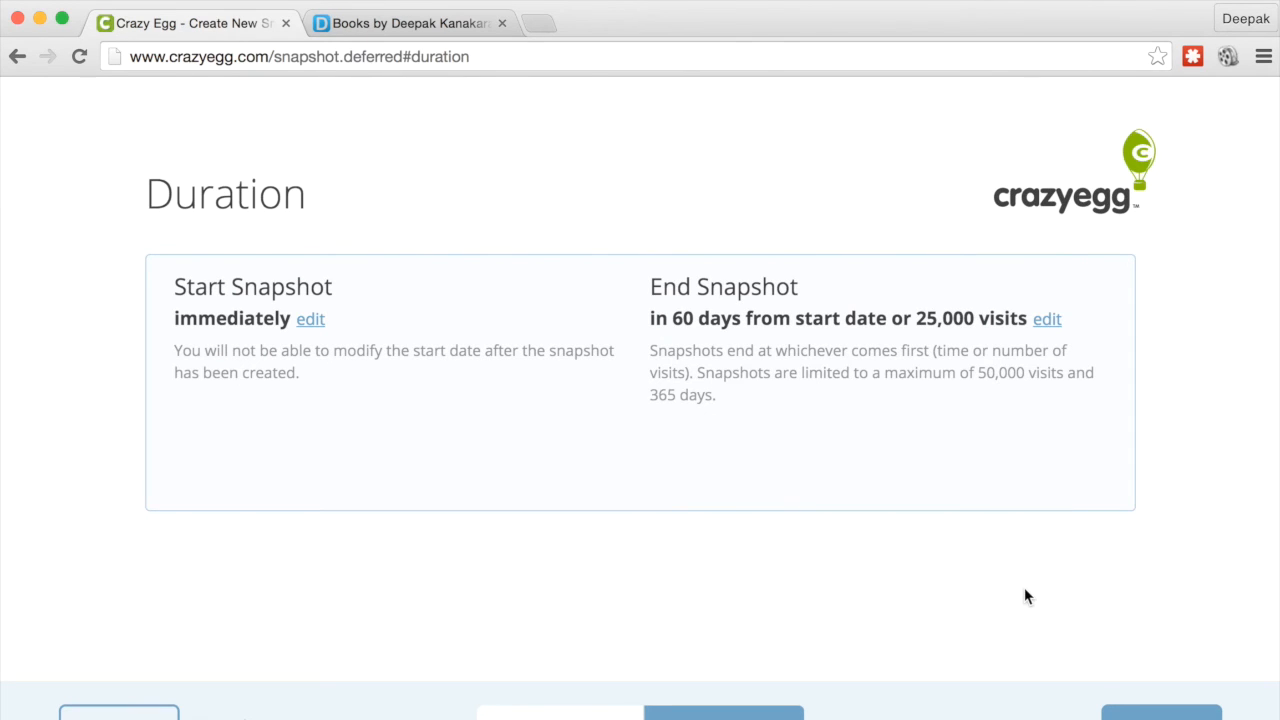
pyautogui.moveTo(228, 291)
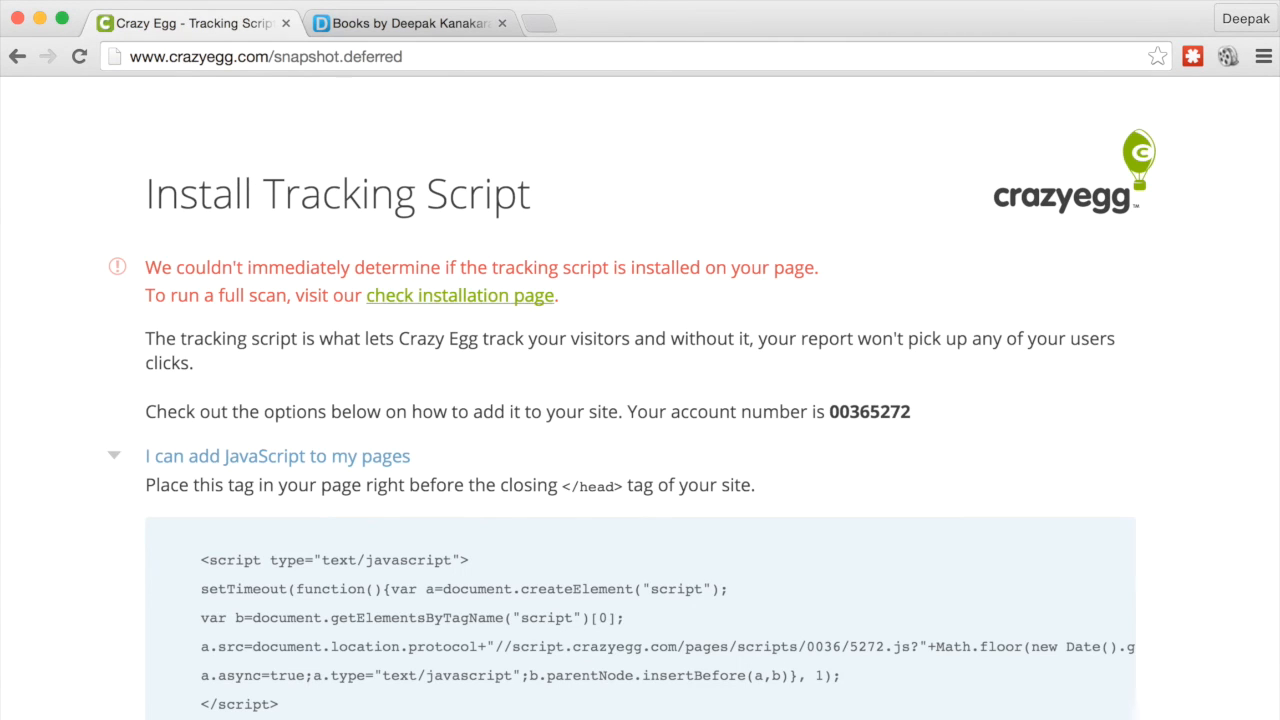
pyautogui.scroll(-3)
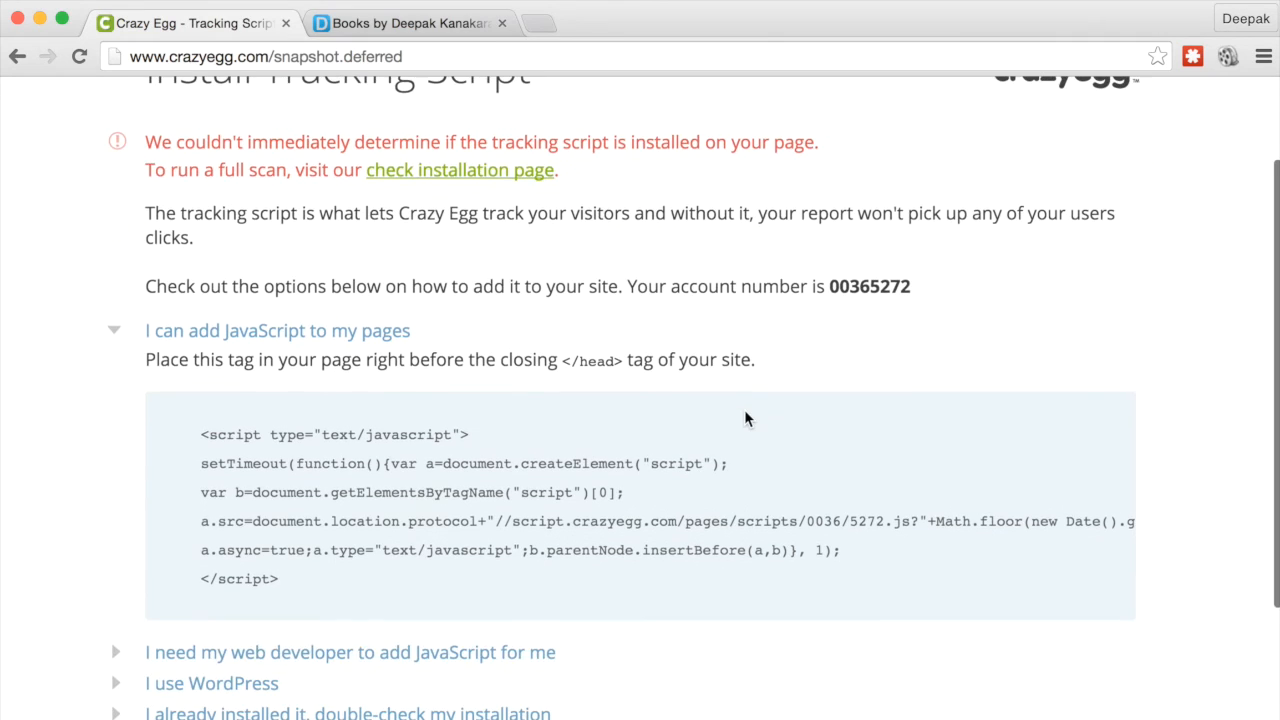
pyautogui.scroll(-3)
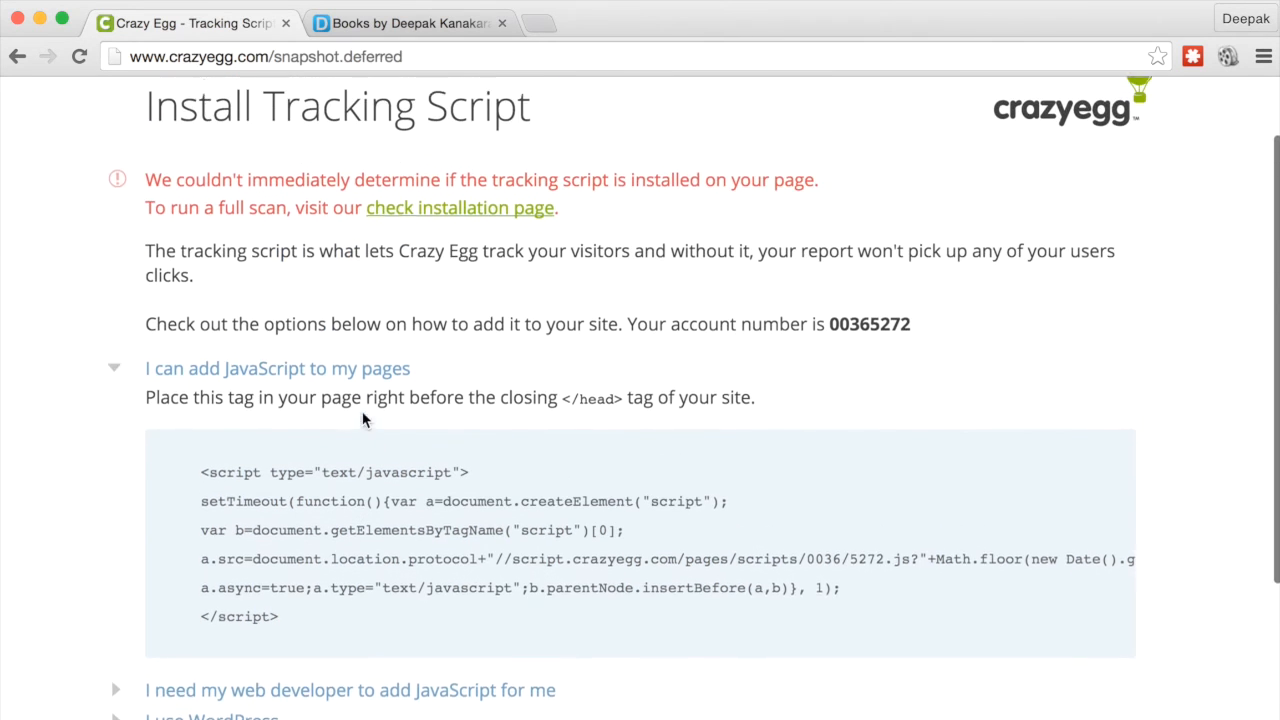
pyautogui.scroll(-3)
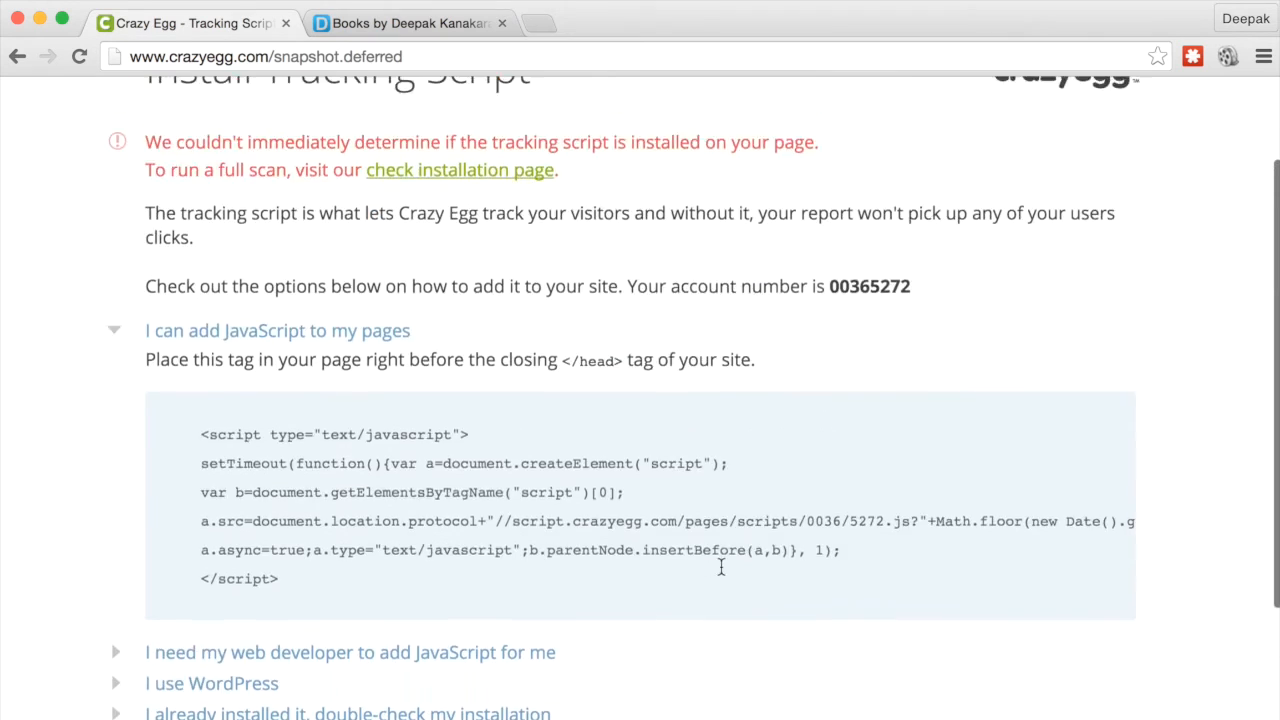
pyautogui.scroll(3)
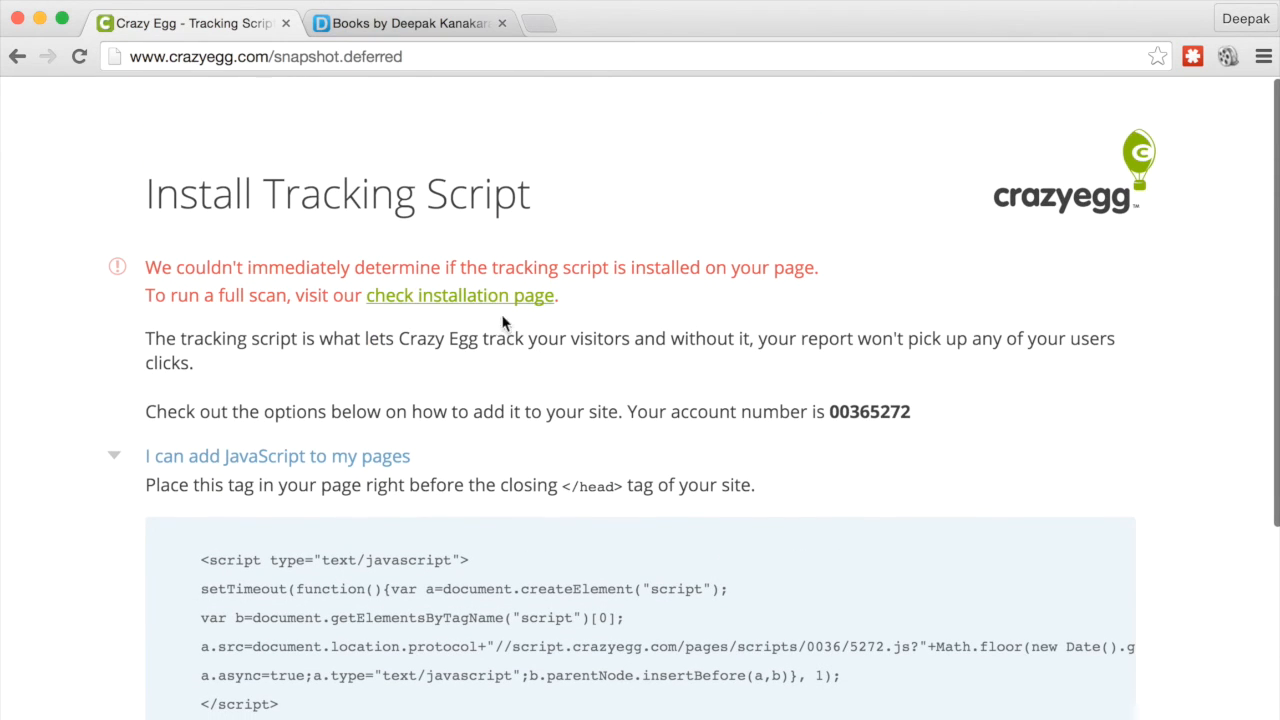
pyautogui.moveTo(143, 277)
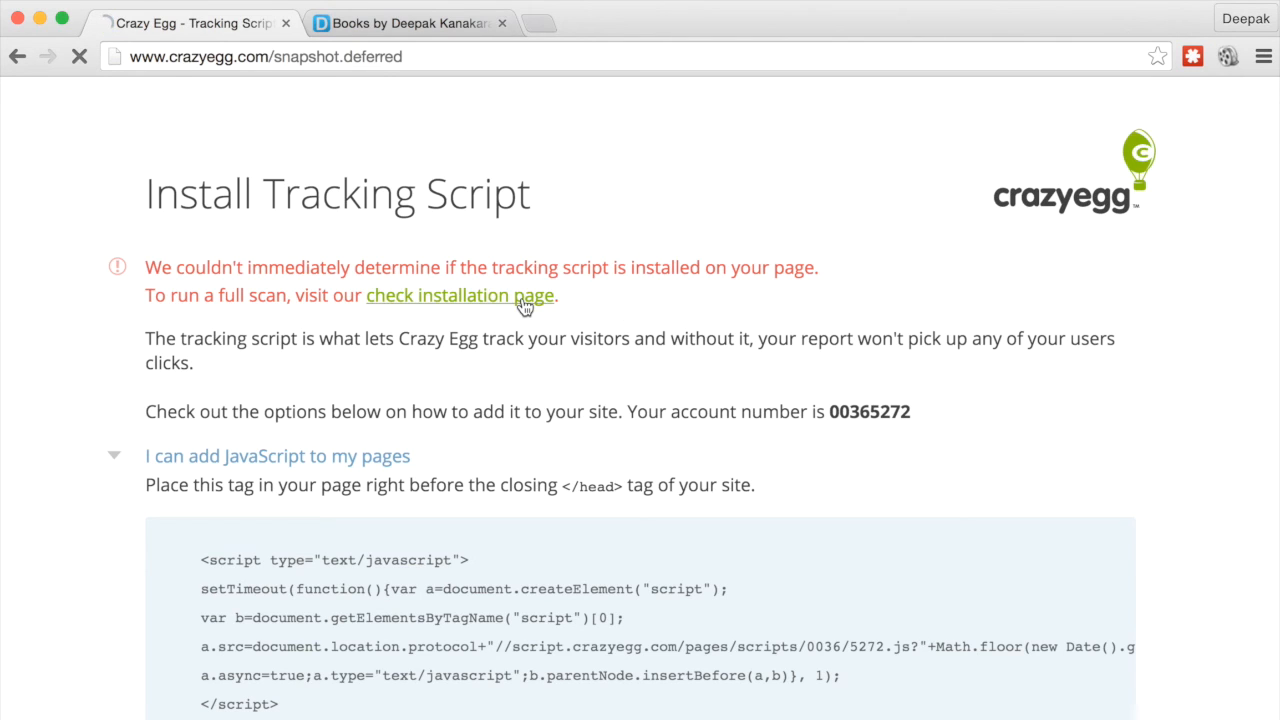
pyautogui.click(459, 295)
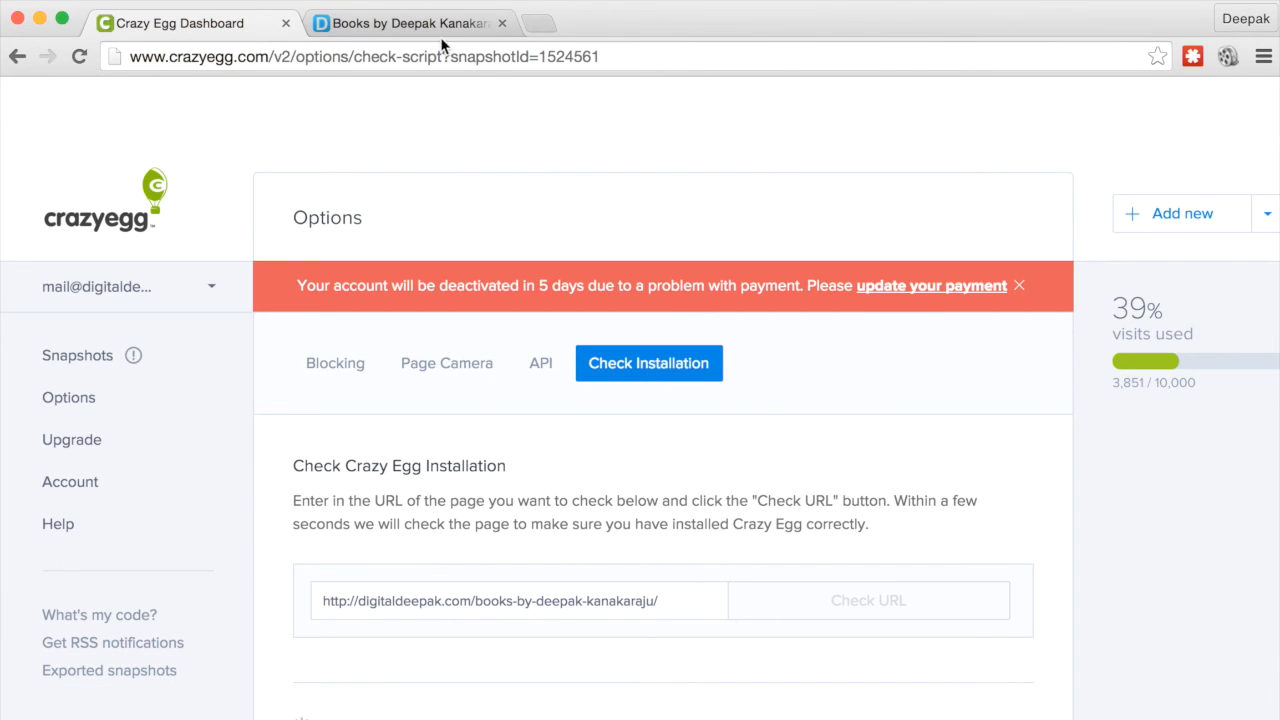
# Return from the books page and review check results: server responded, script not detected.
pyautogui.click(425, 23)
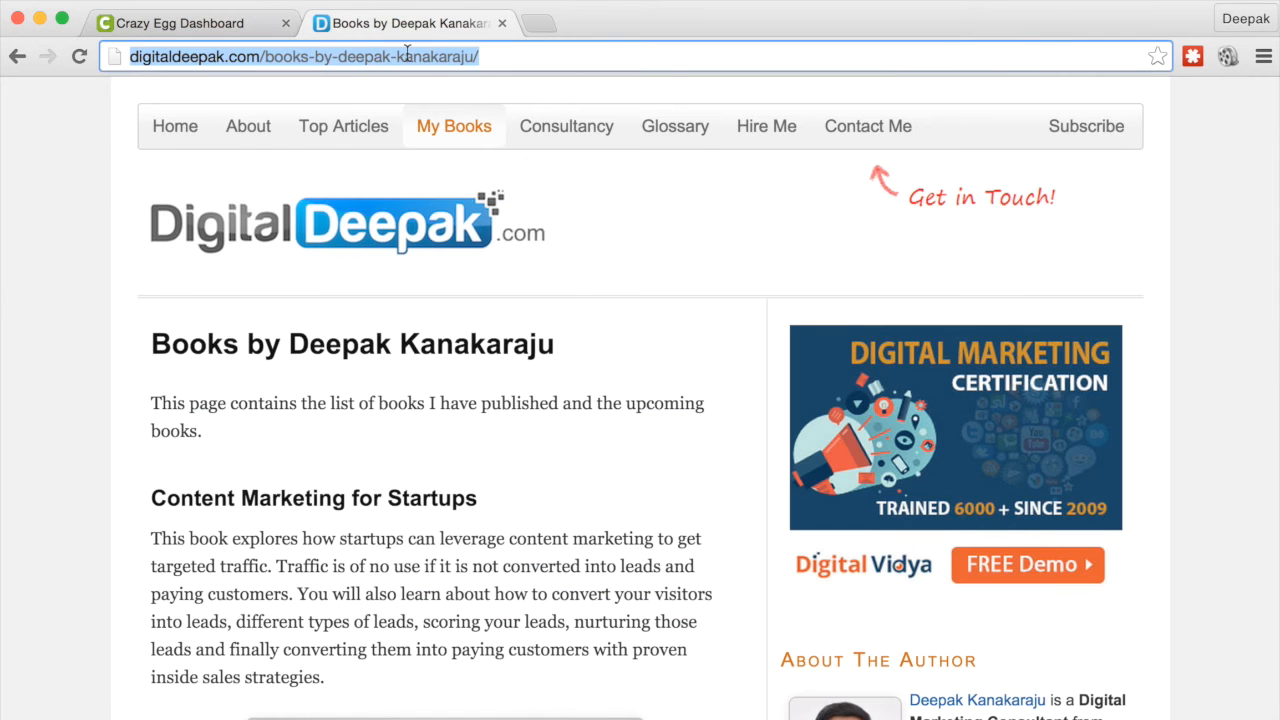
pyautogui.moveTo(249, 17)
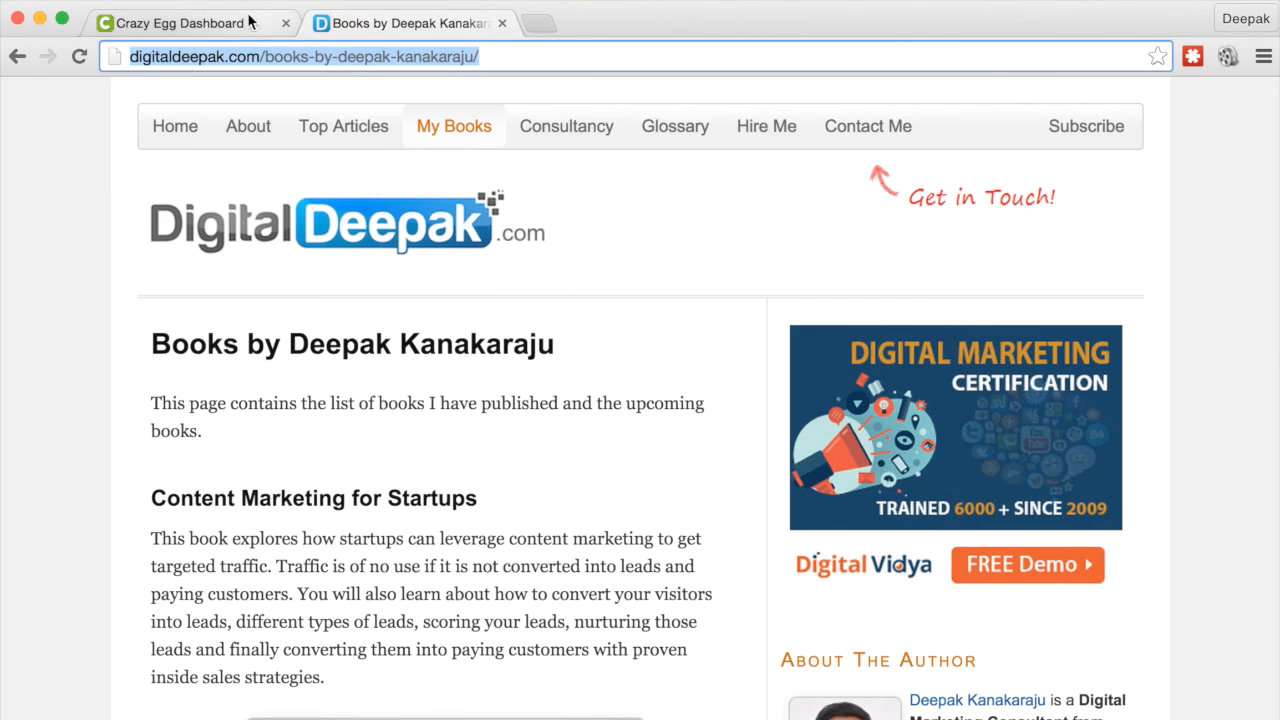
pyautogui.click(180, 22)
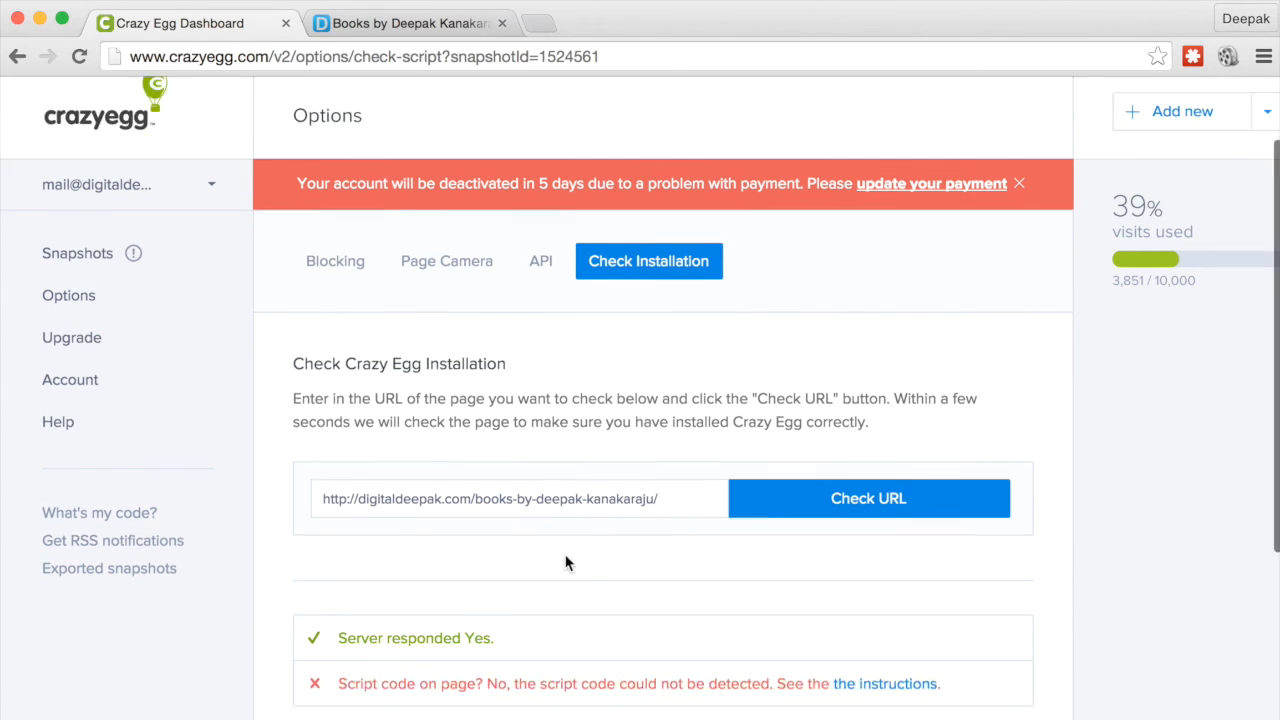
pyautogui.scroll(-3)
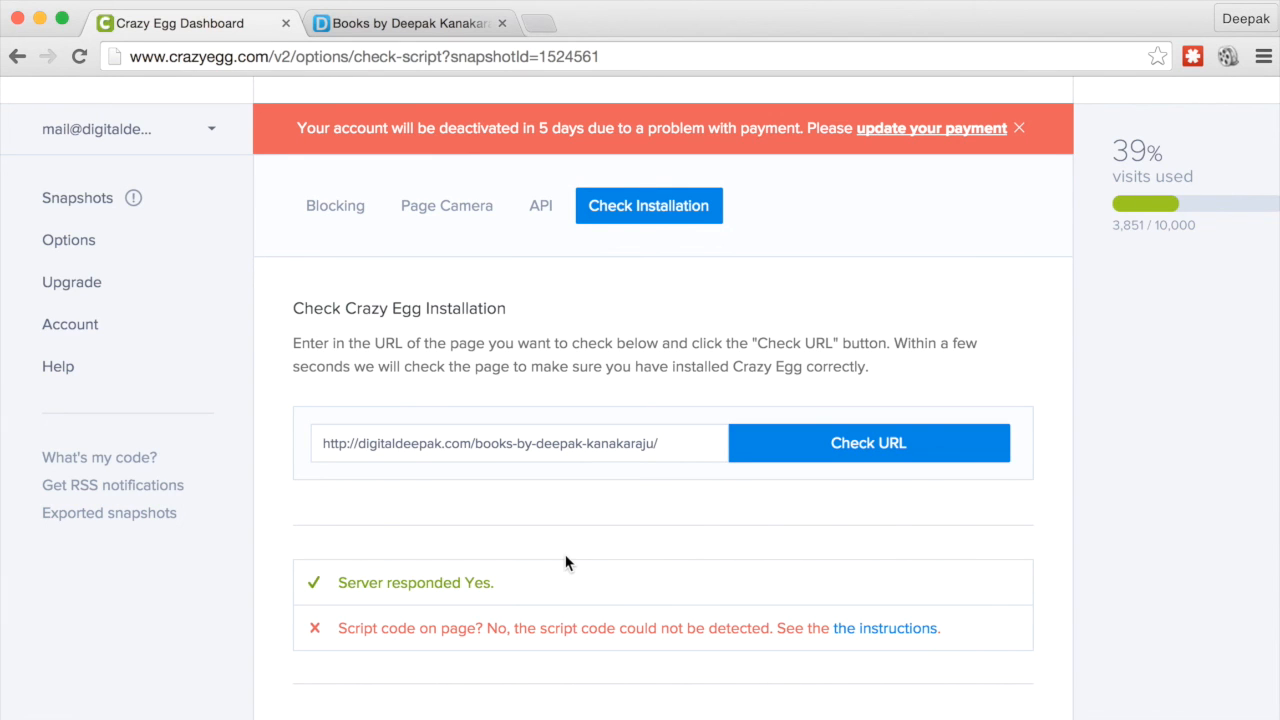
pyautogui.scroll(-3)
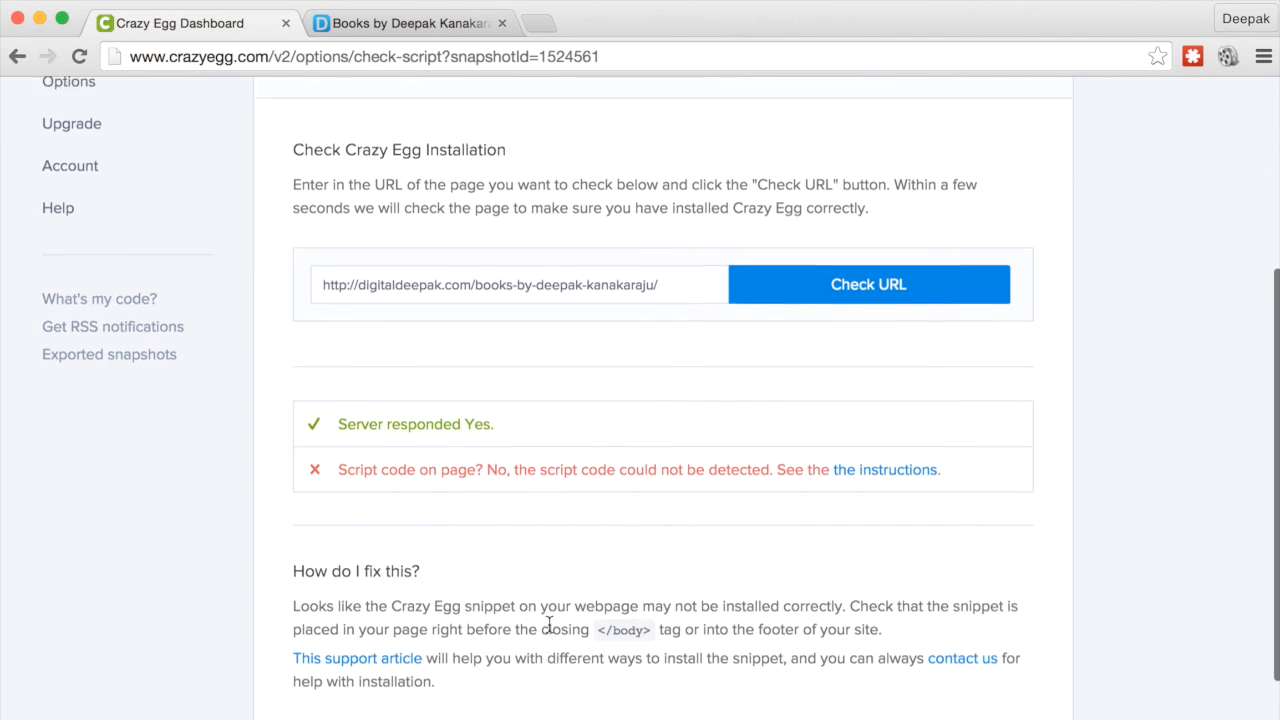
pyautogui.scroll(3)
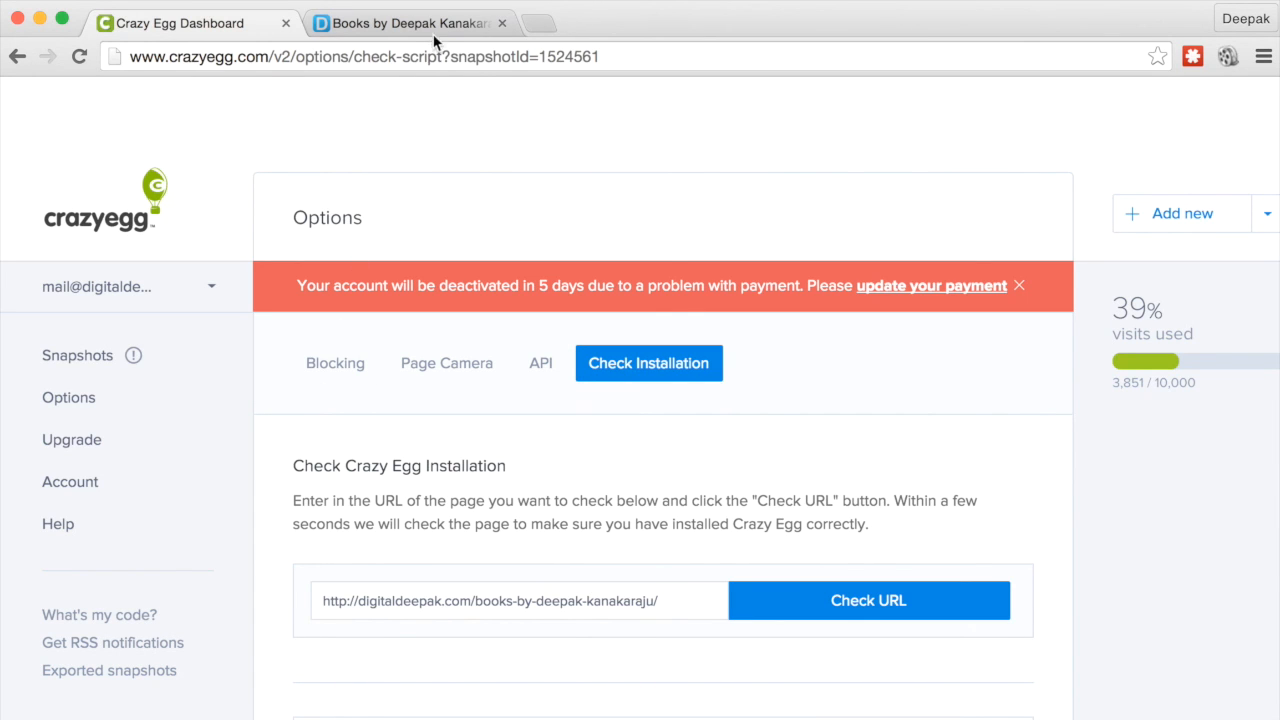
# View the Digital Deepak home page topped by the CrazyEgg heatmap review post.
pyautogui.click(418, 22)
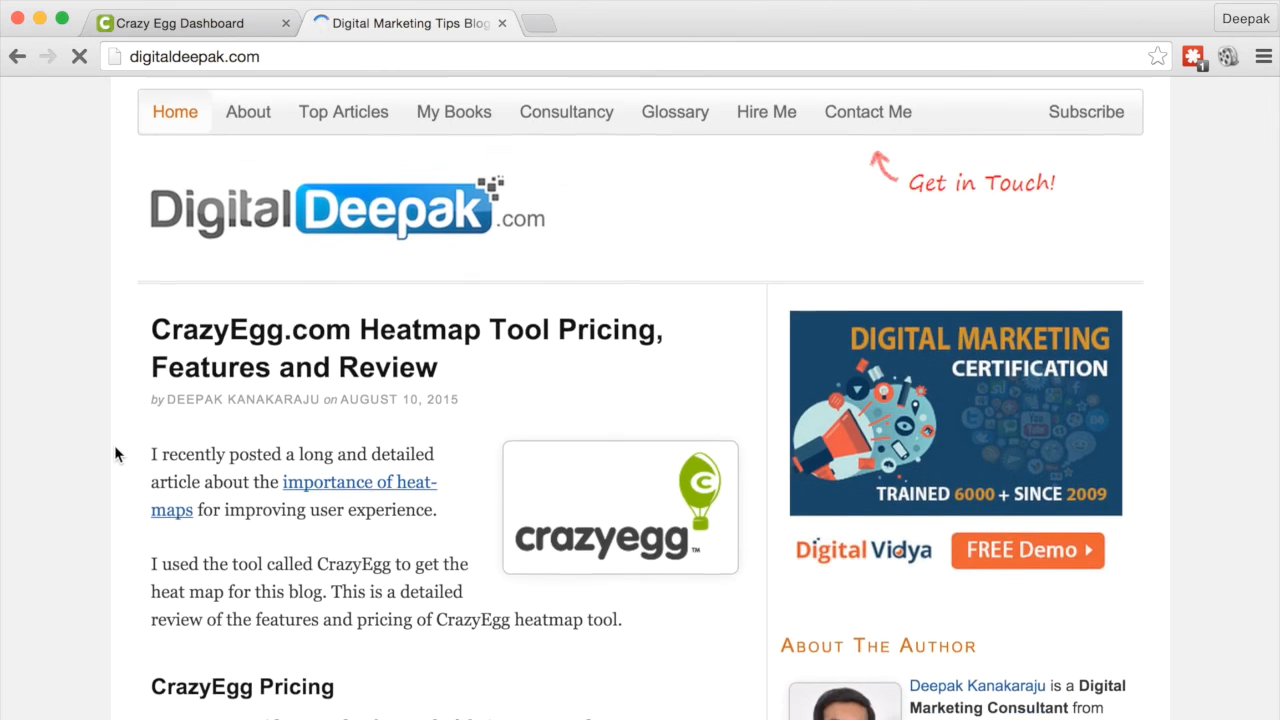
pyautogui.scroll(-3)
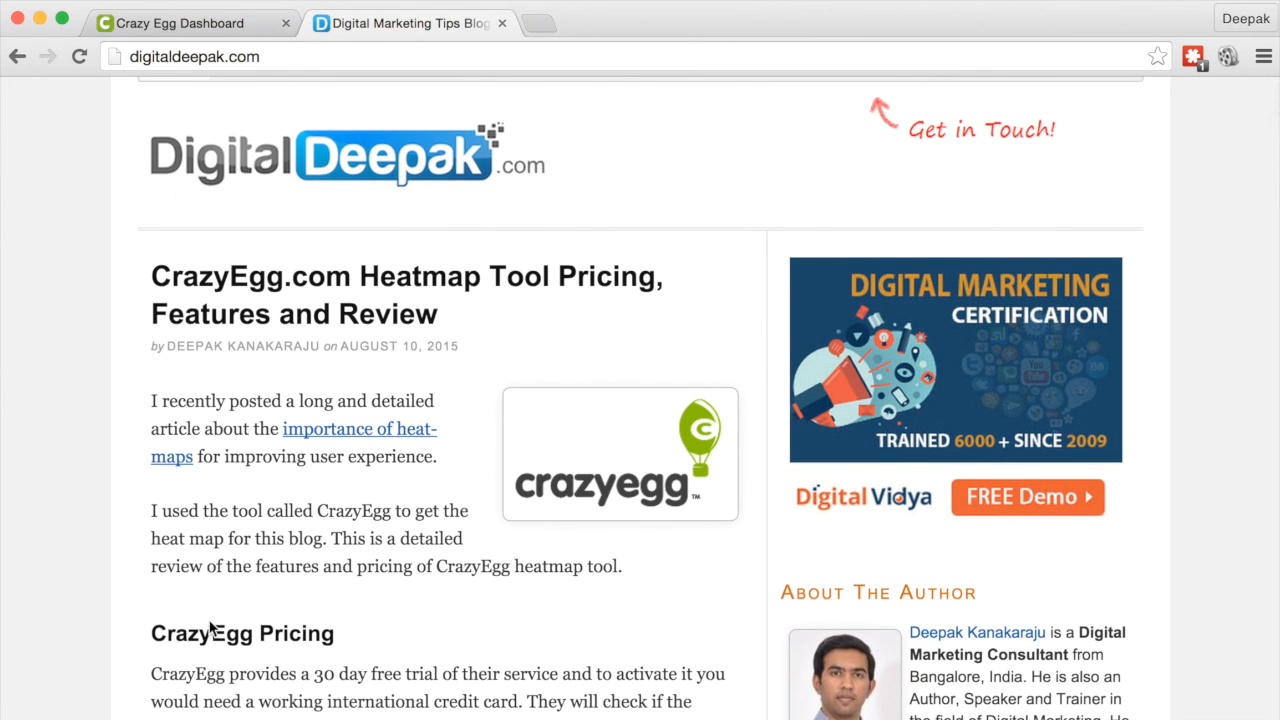